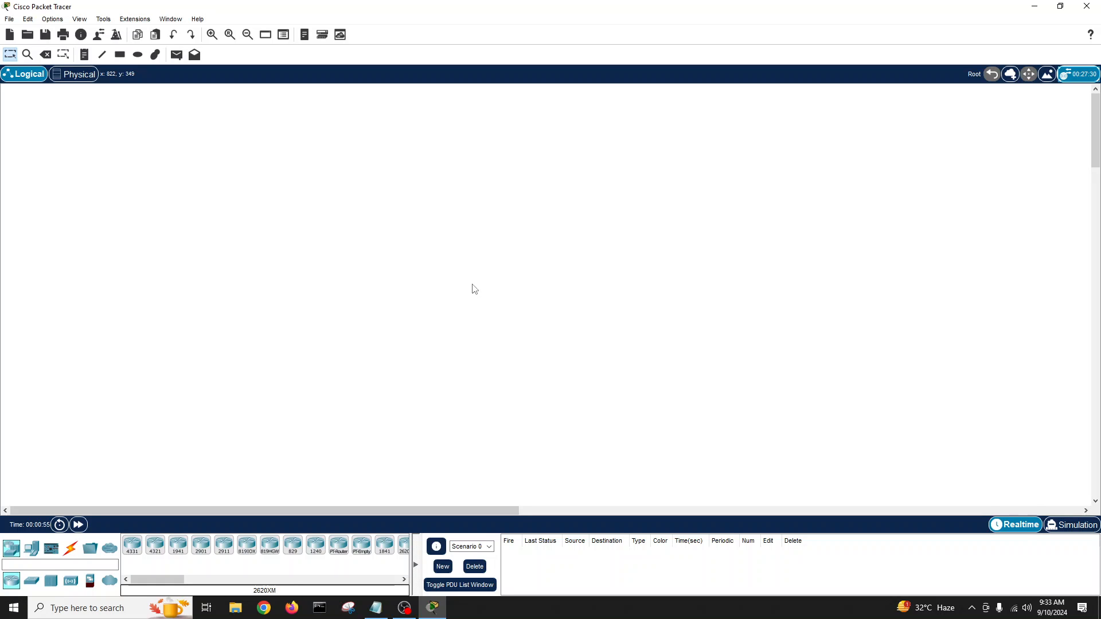
{"action": "mouse_move", "coordinate": [298, 334]}
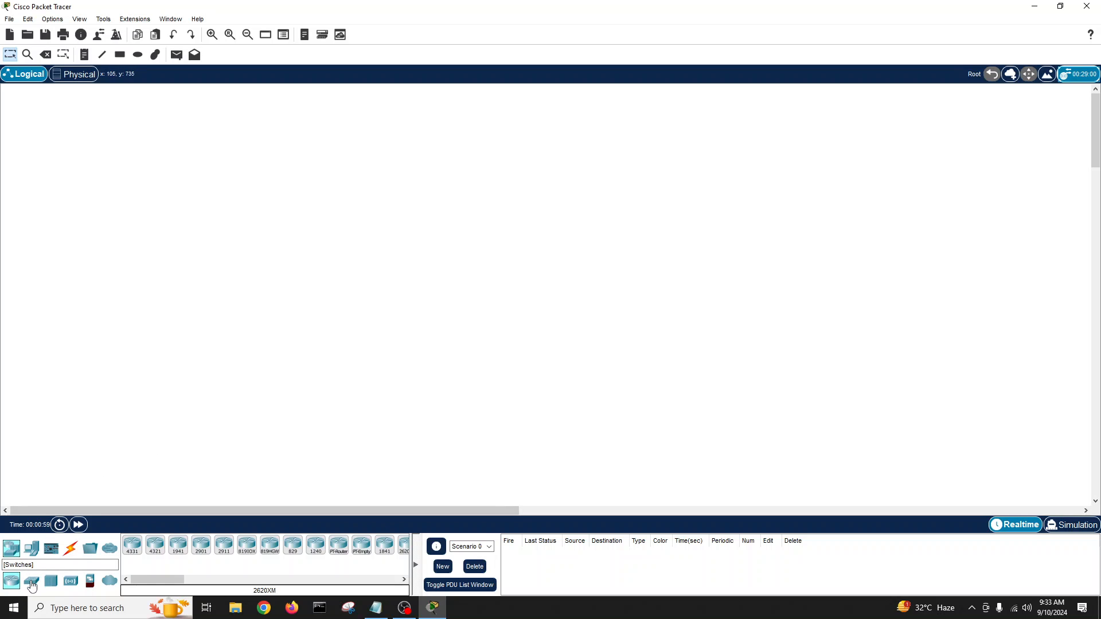
{"action": "mouse_move", "coordinate": [11, 580]}
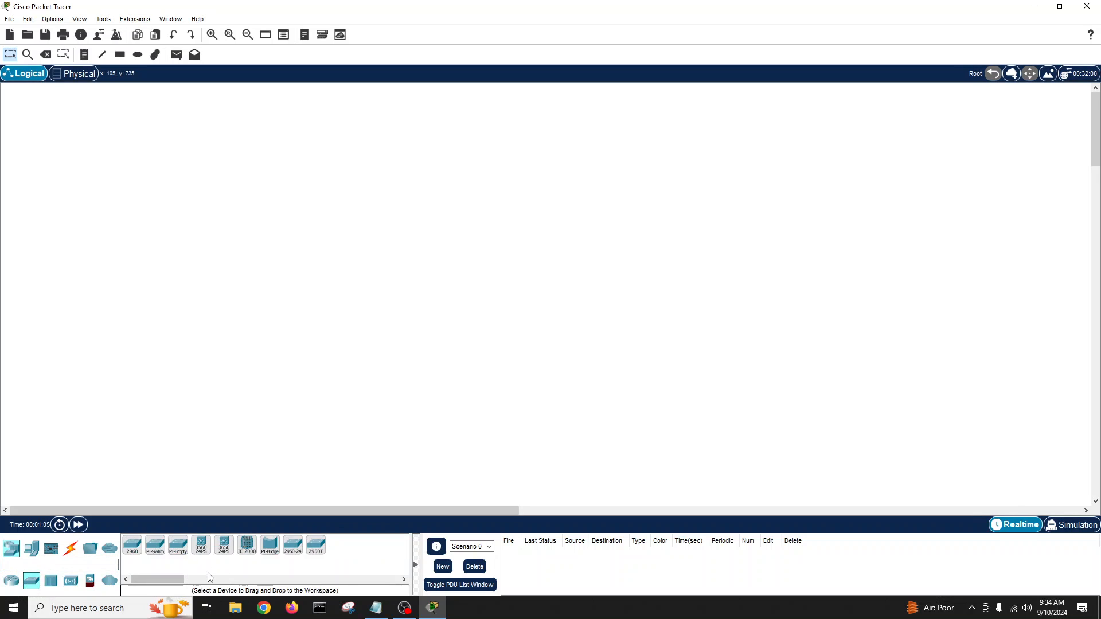
{"action": "mouse_move", "coordinate": [223, 546]}
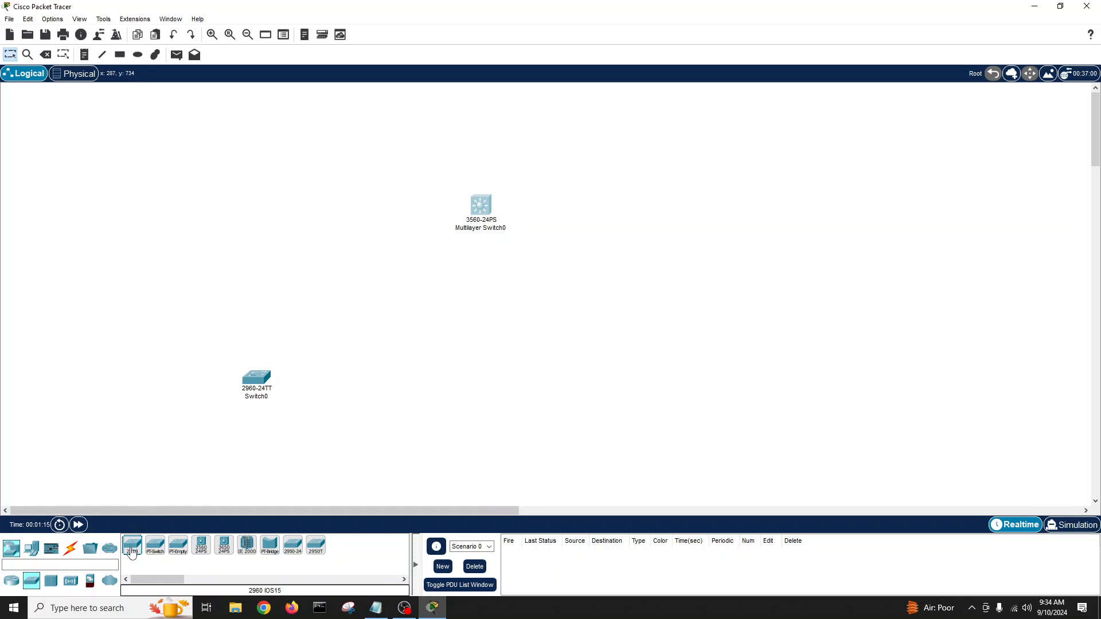
Place the second and third 2960 access switches in the row below the core switch.
{"action": "left_click", "coordinate": [477, 396]}
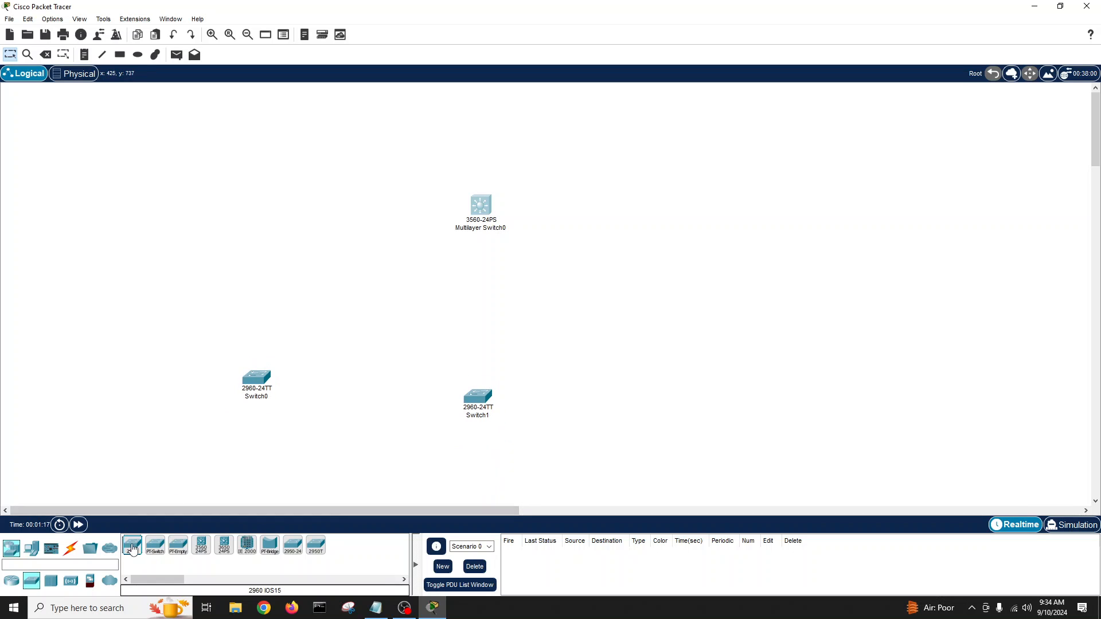
{"action": "left_click", "coordinate": [690, 392]}
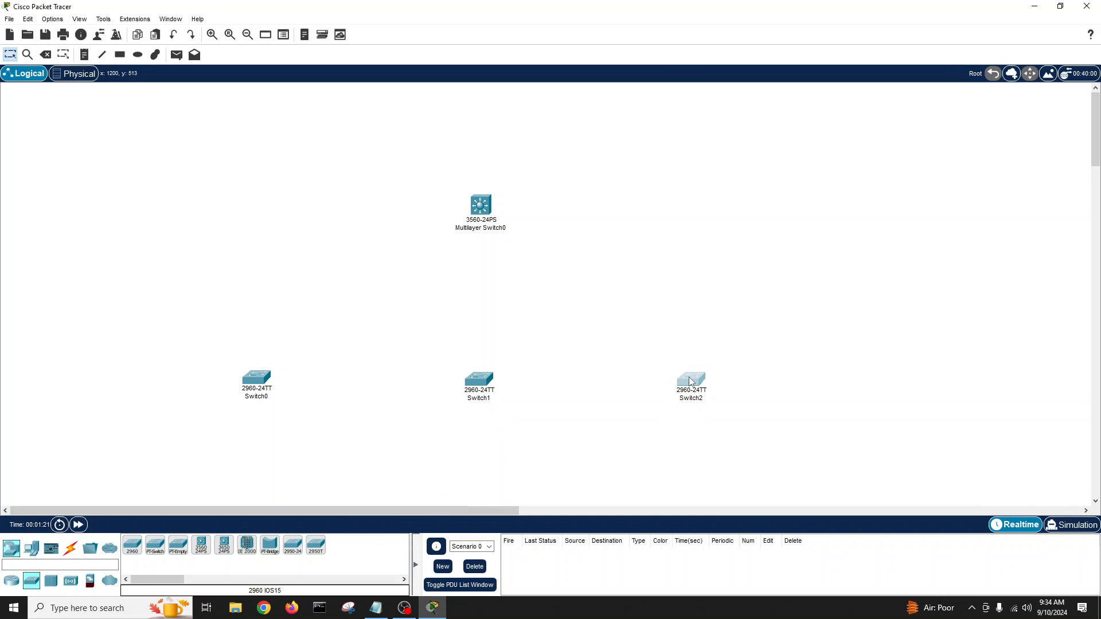
{"action": "mouse_move", "coordinate": [370, 414]}
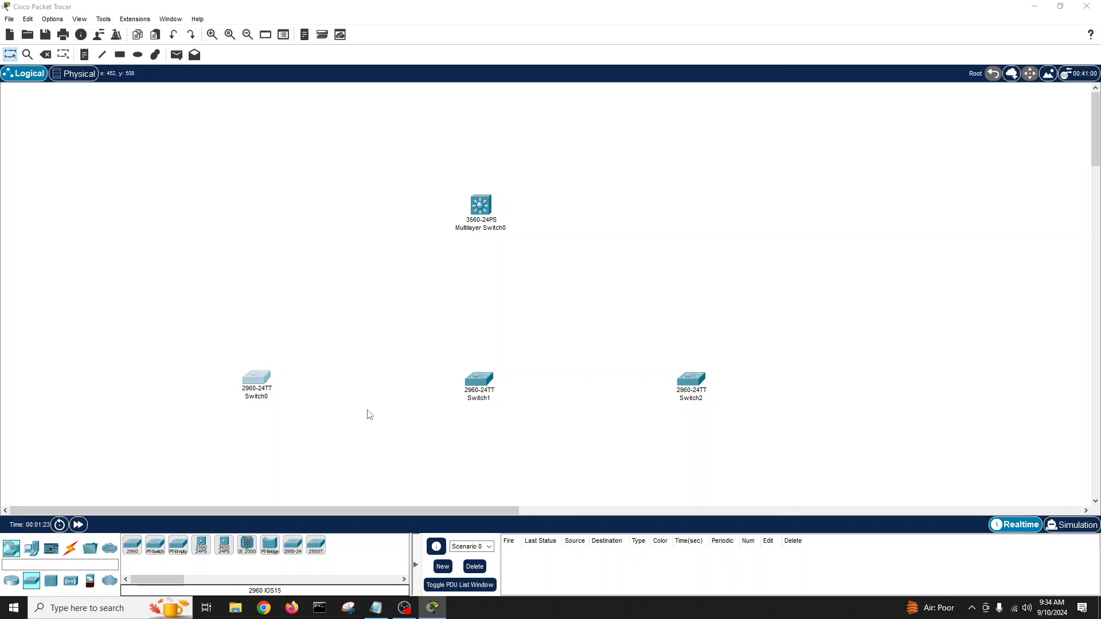
{"action": "mouse_move", "coordinate": [325, 348]}
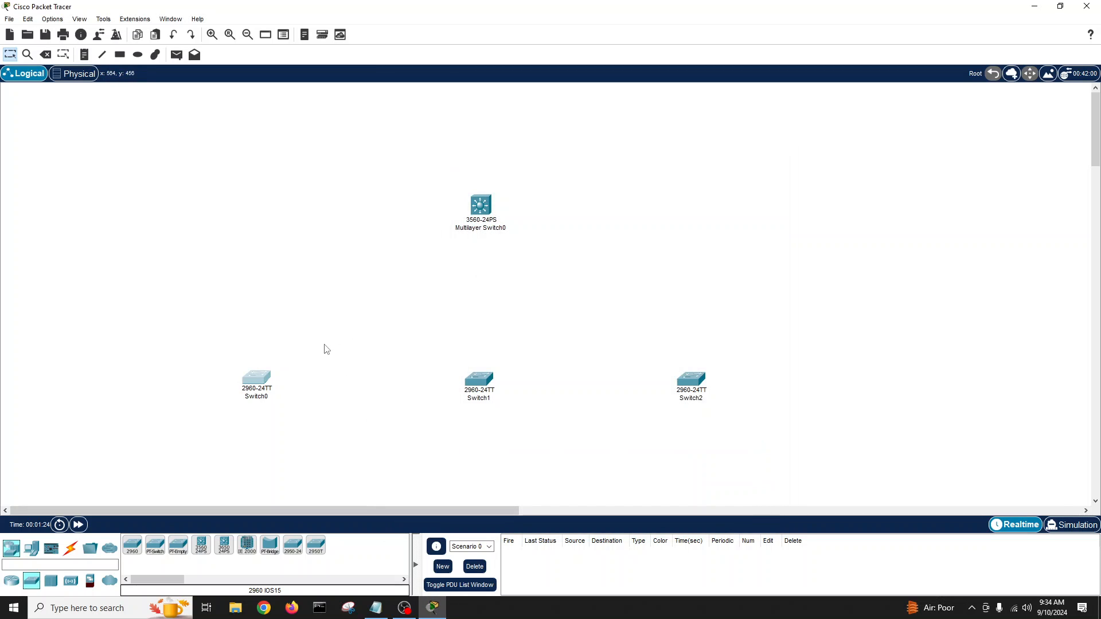
{"action": "mouse_move", "coordinate": [313, 286]}
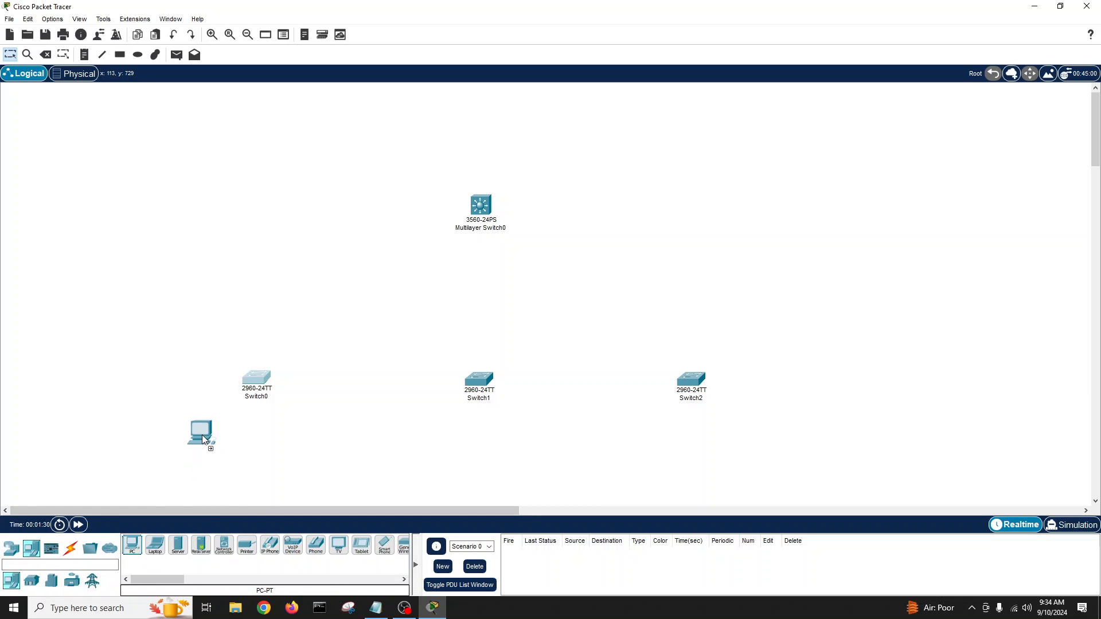
Drop a PC beneath Switch0, Switch1 and Switch2 to complete the pairs.
{"action": "left_click", "coordinate": [276, 439]}
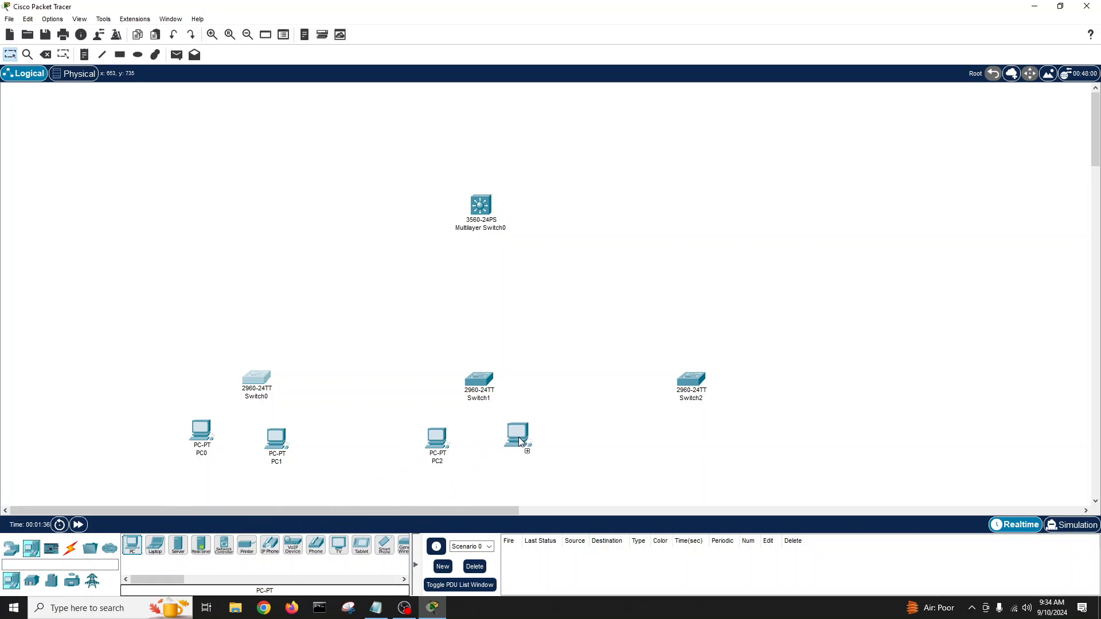
{"action": "left_click", "coordinate": [519, 433]}
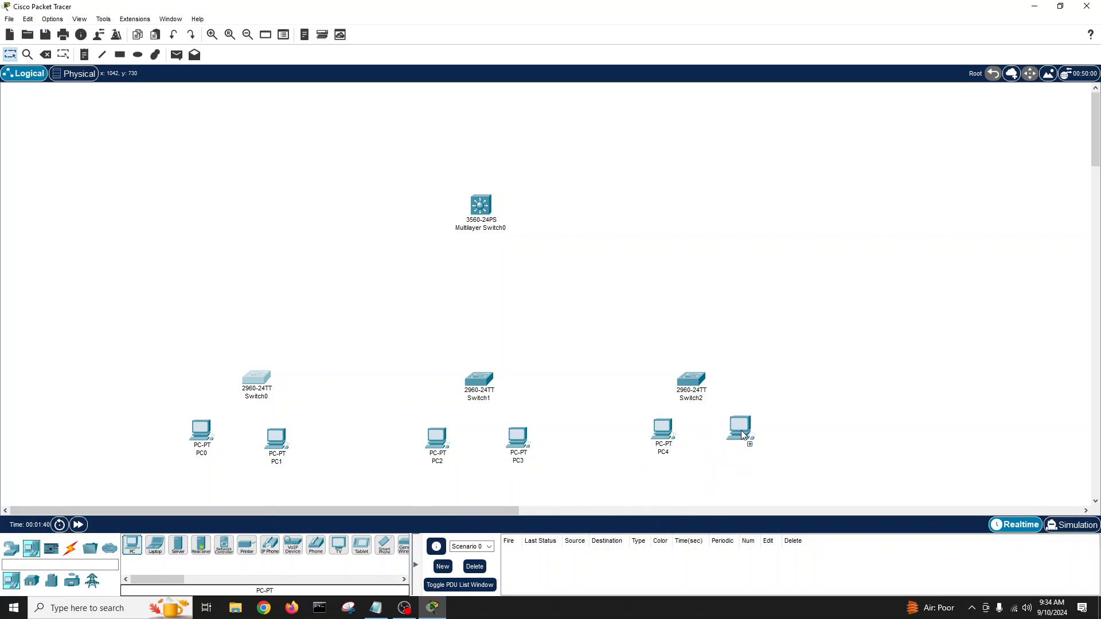
{"action": "left_click", "coordinate": [739, 430]}
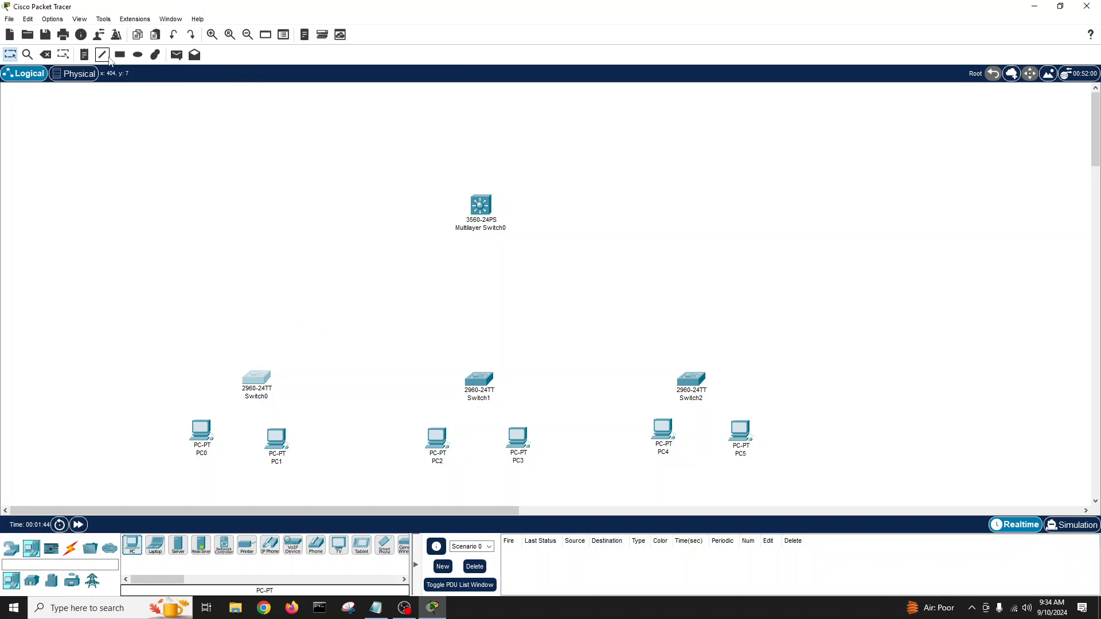
Set the Rectangle tool to filled with pale yellow, then light cyan, in the Palette Dialog.
{"action": "left_click", "coordinate": [119, 55]}
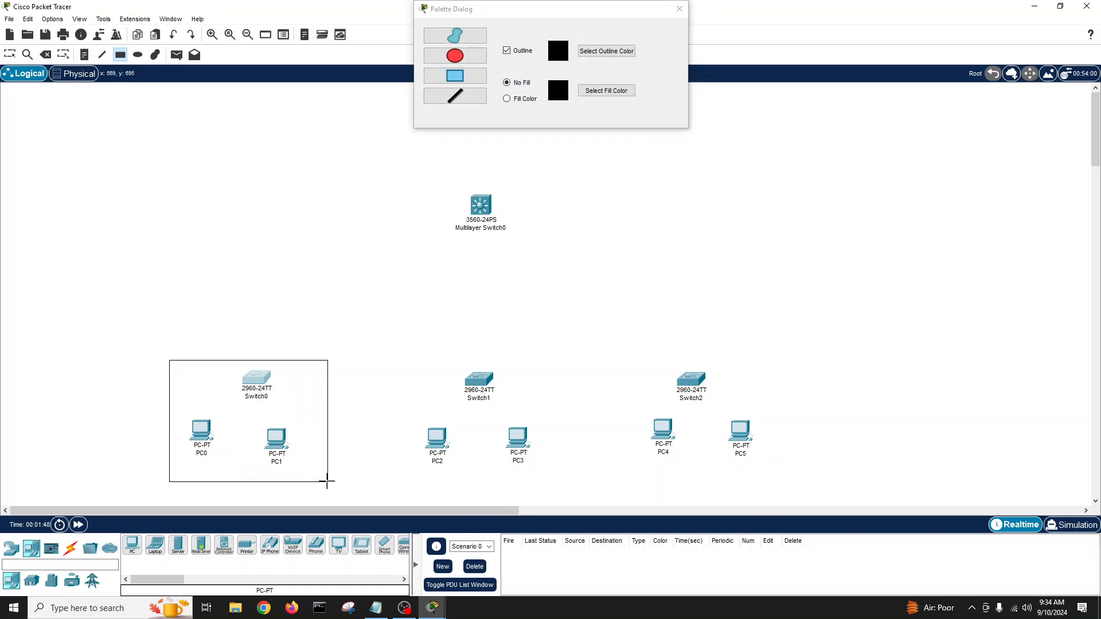
{"action": "left_click", "coordinate": [507, 98]}
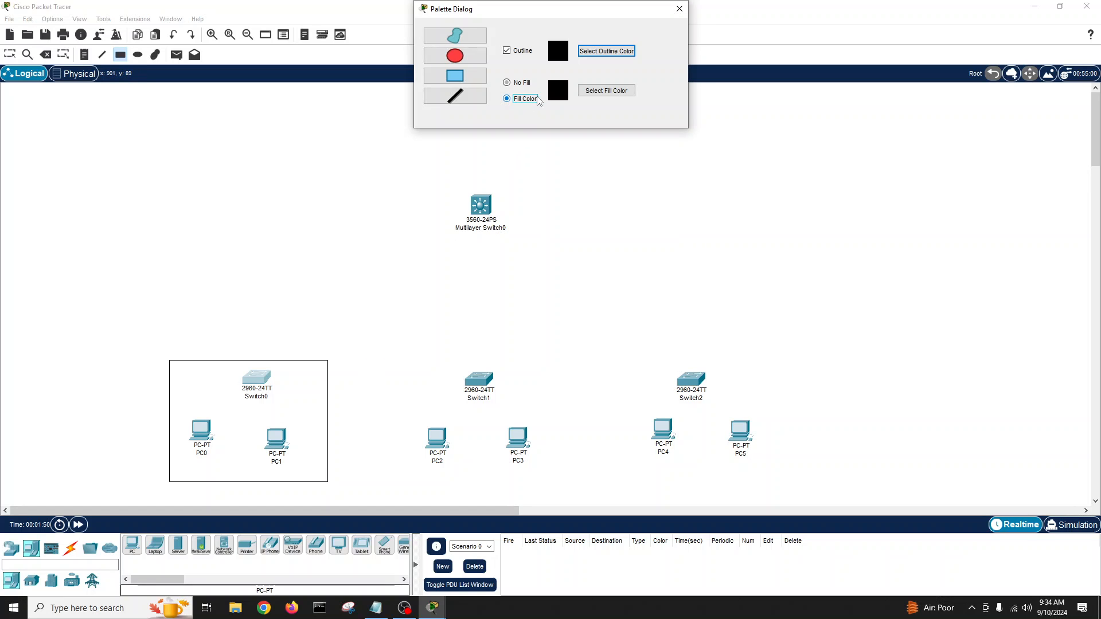
{"action": "left_click", "coordinate": [605, 89]}
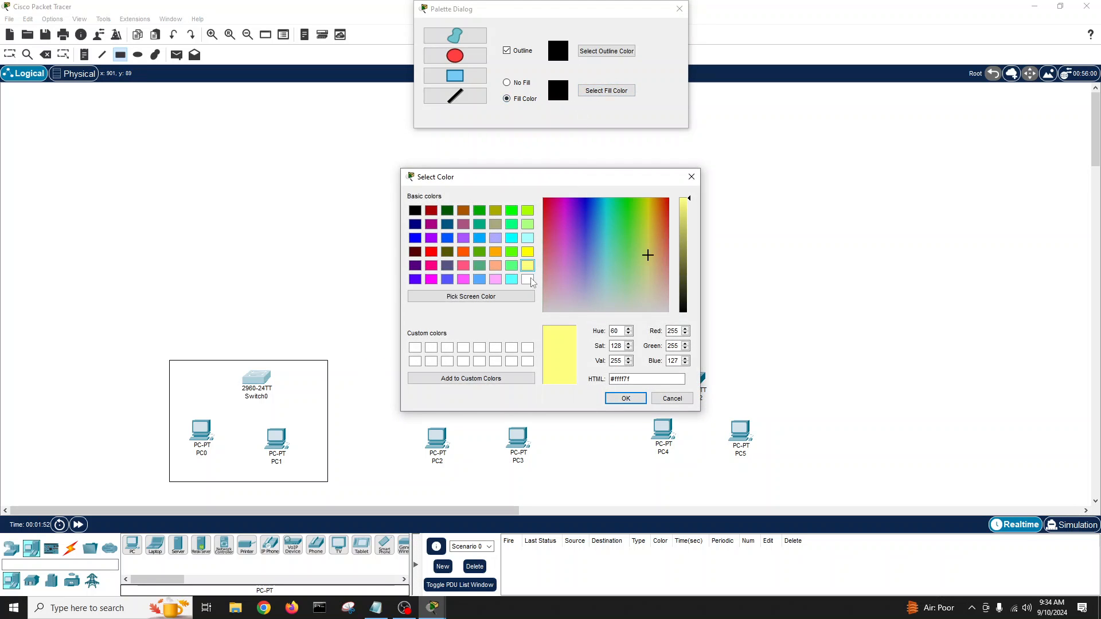
{"action": "left_click", "coordinate": [624, 398]}
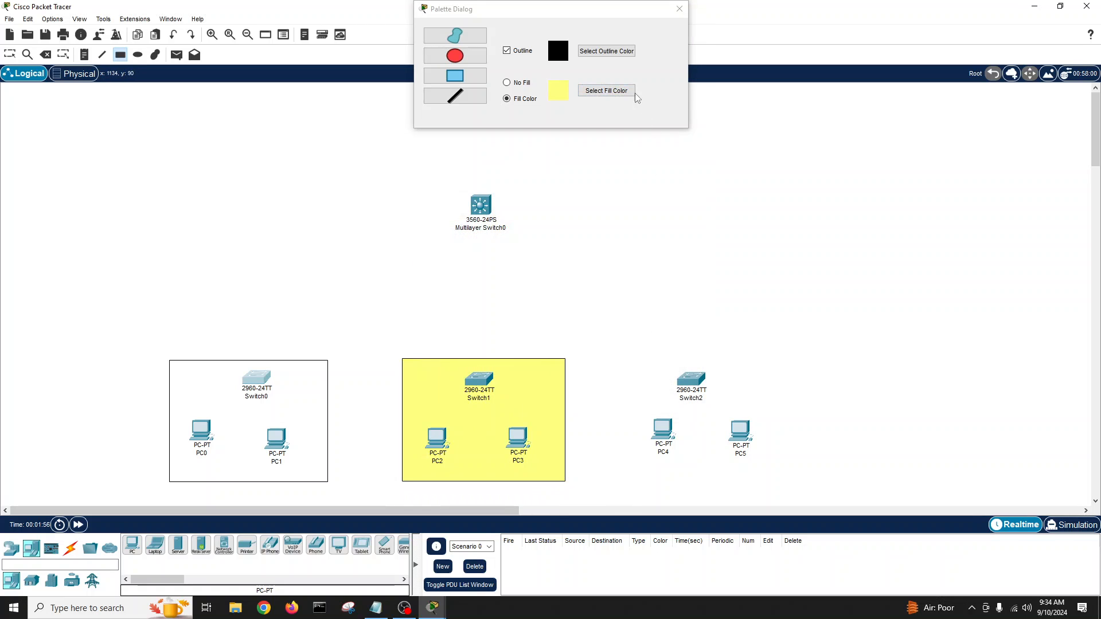
{"action": "left_click", "coordinate": [604, 89]}
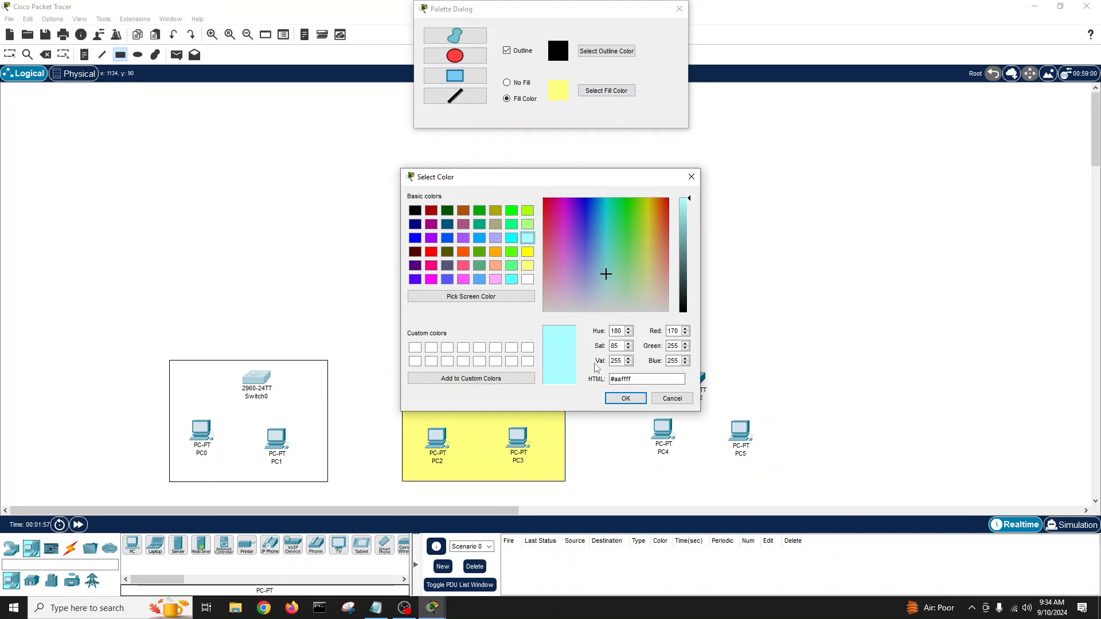
{"action": "left_click", "coordinate": [623, 398]}
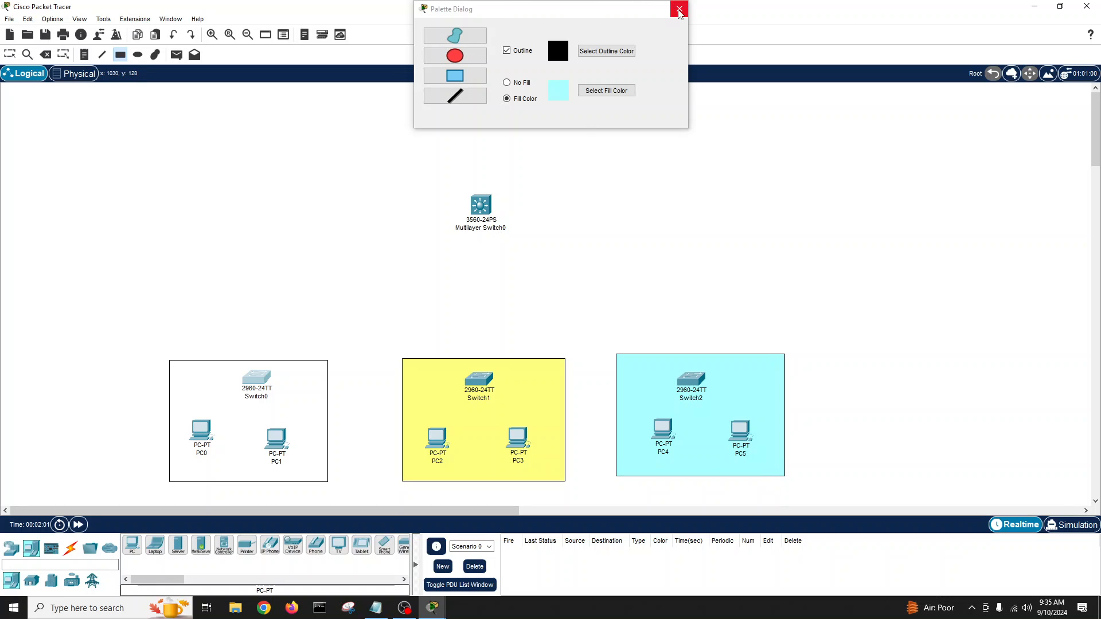
{"action": "left_click", "coordinate": [678, 9]}
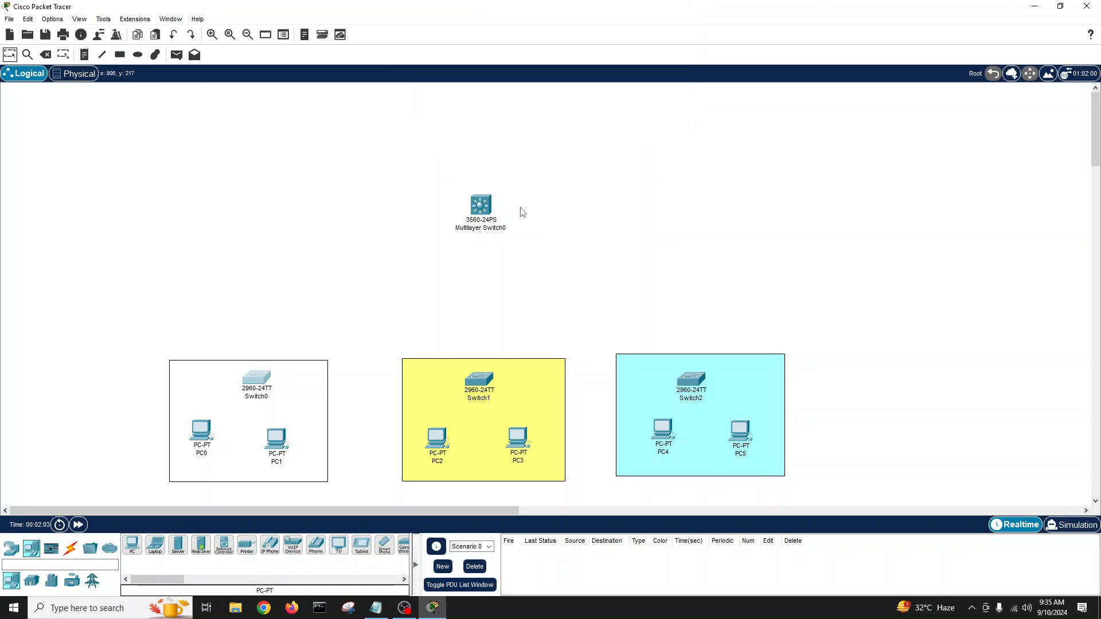
{"action": "mouse_move", "coordinate": [181, 523]}
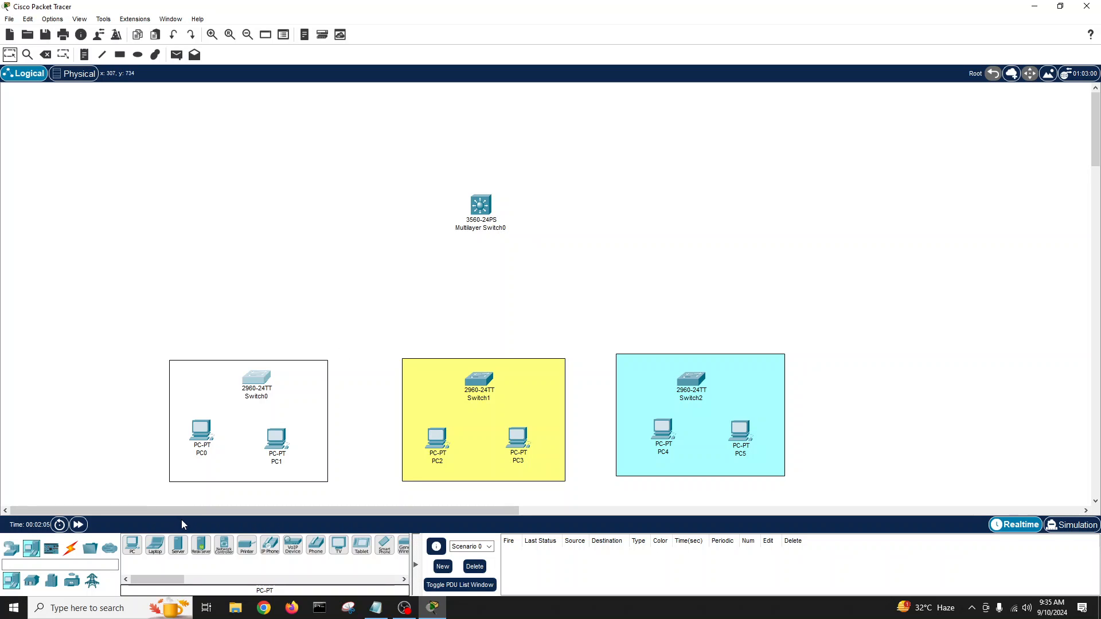
Use Copper Straight-Through for PC links and Copper Cross-Over for switch uplinks to the 3560.
{"action": "left_click", "coordinate": [70, 548]}
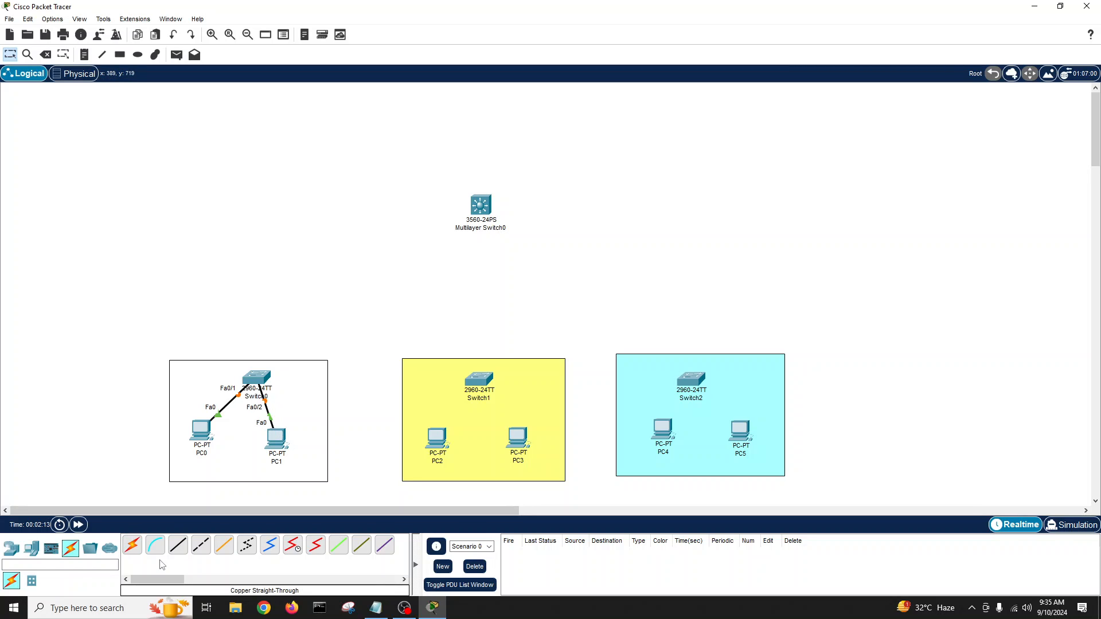
{"action": "left_click", "coordinate": [130, 545]}
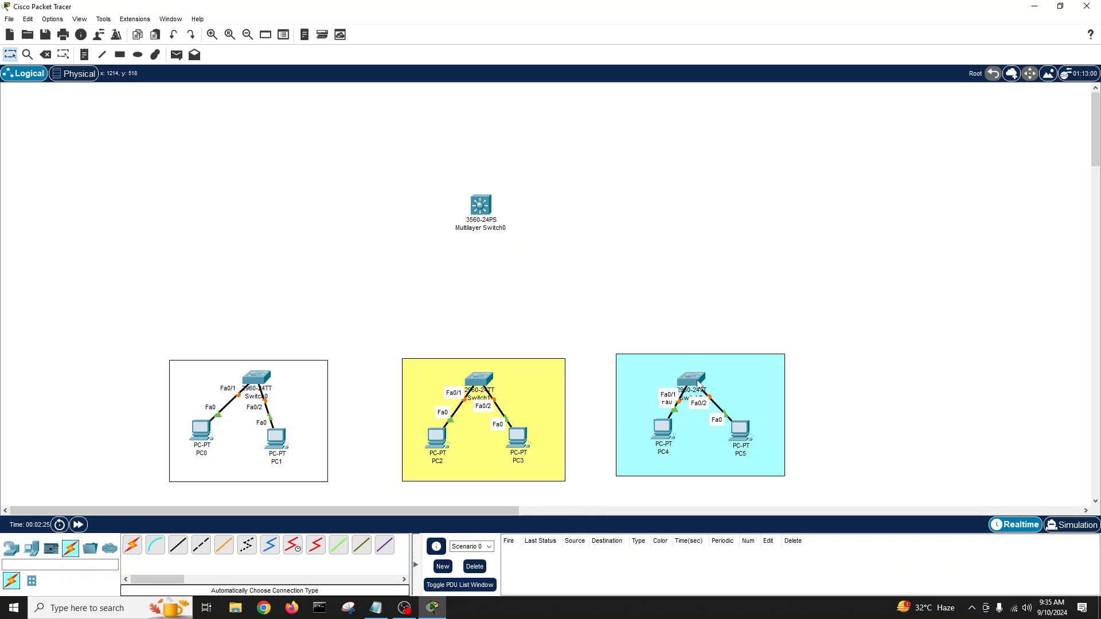
{"action": "mouse_move", "coordinate": [200, 544]}
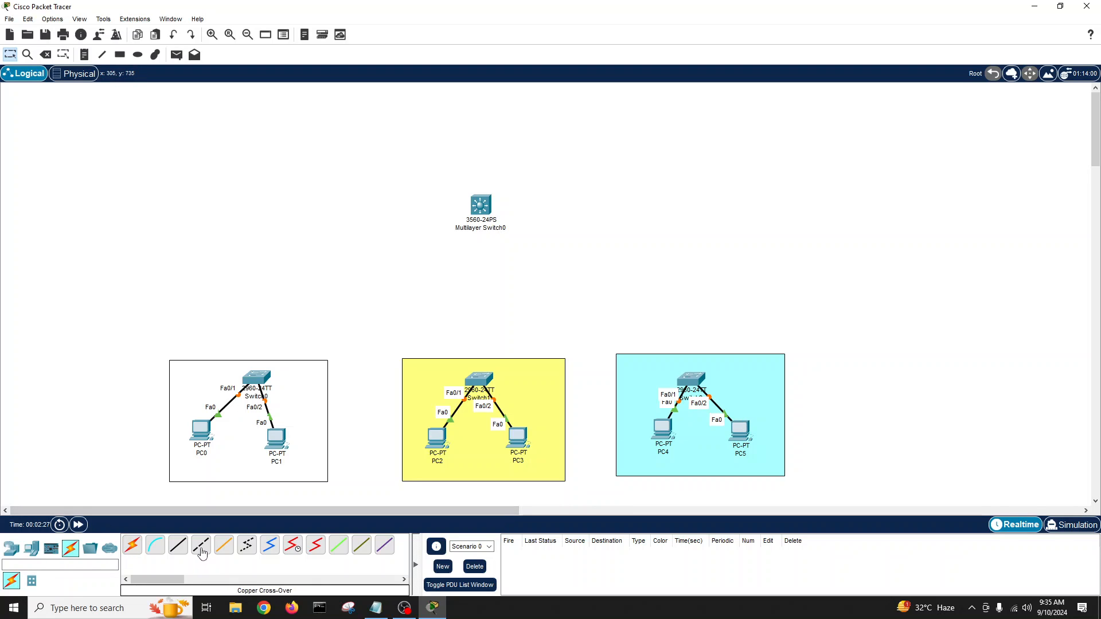
{"action": "left_click", "coordinate": [132, 546]}
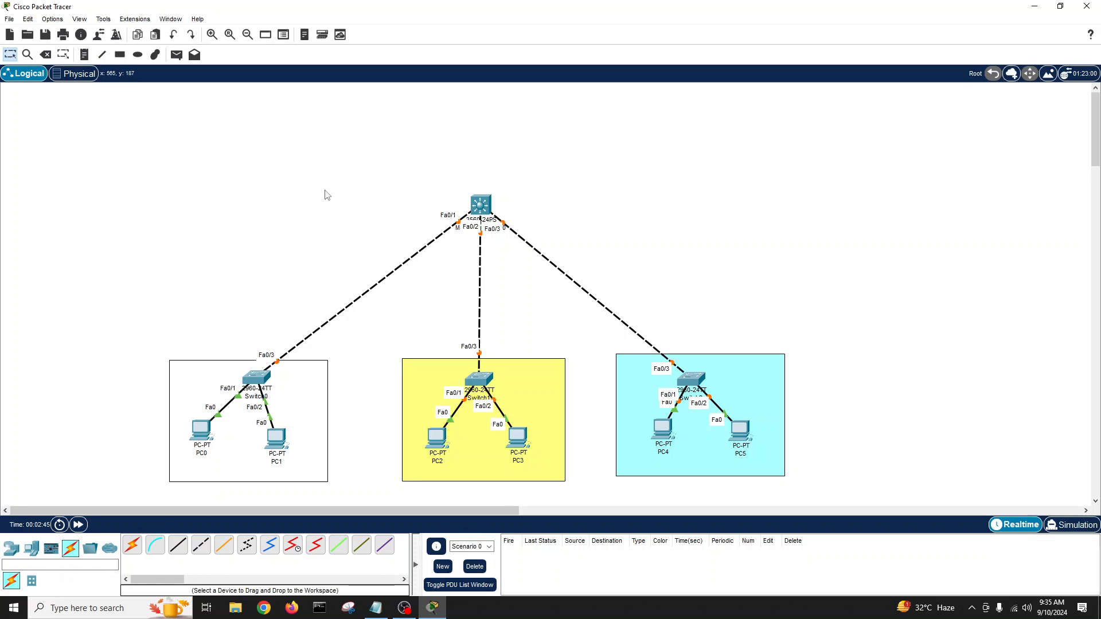
{"action": "mouse_move", "coordinate": [351, 198]}
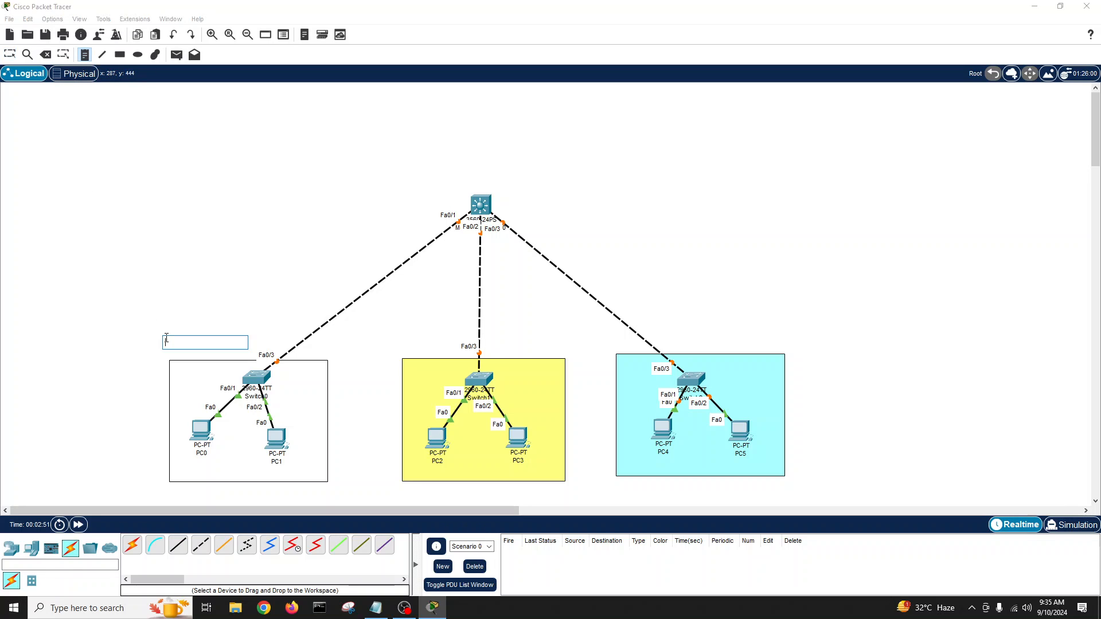
Label the first group with the note 'VLAN 5 name Sales'.
{"action": "type", "text": "VLAN"}
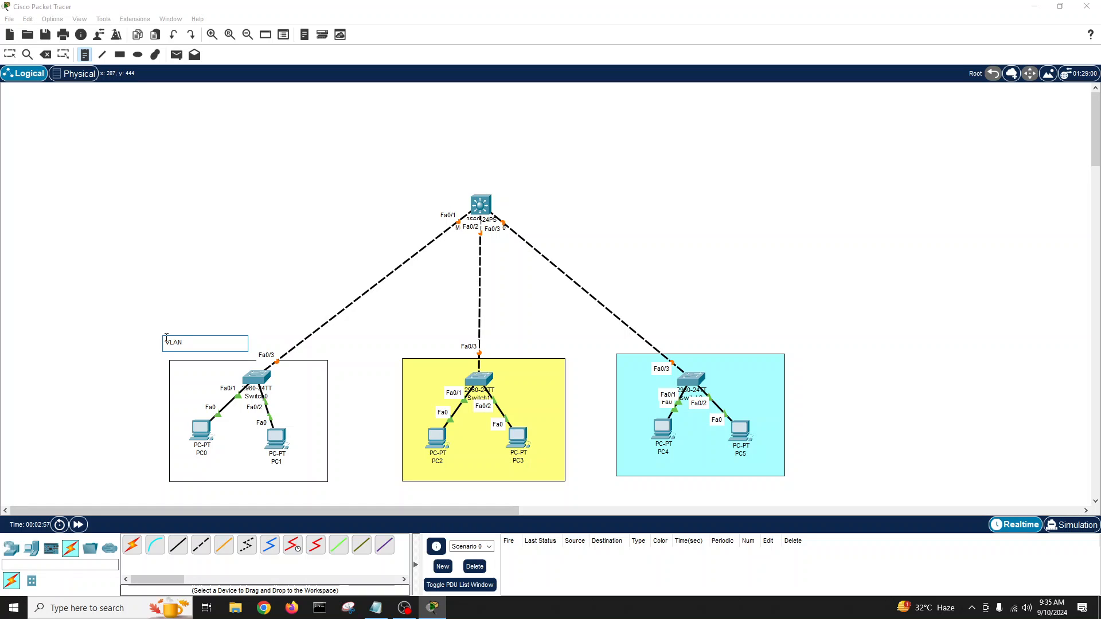
{"action": "type", "text": "5"}
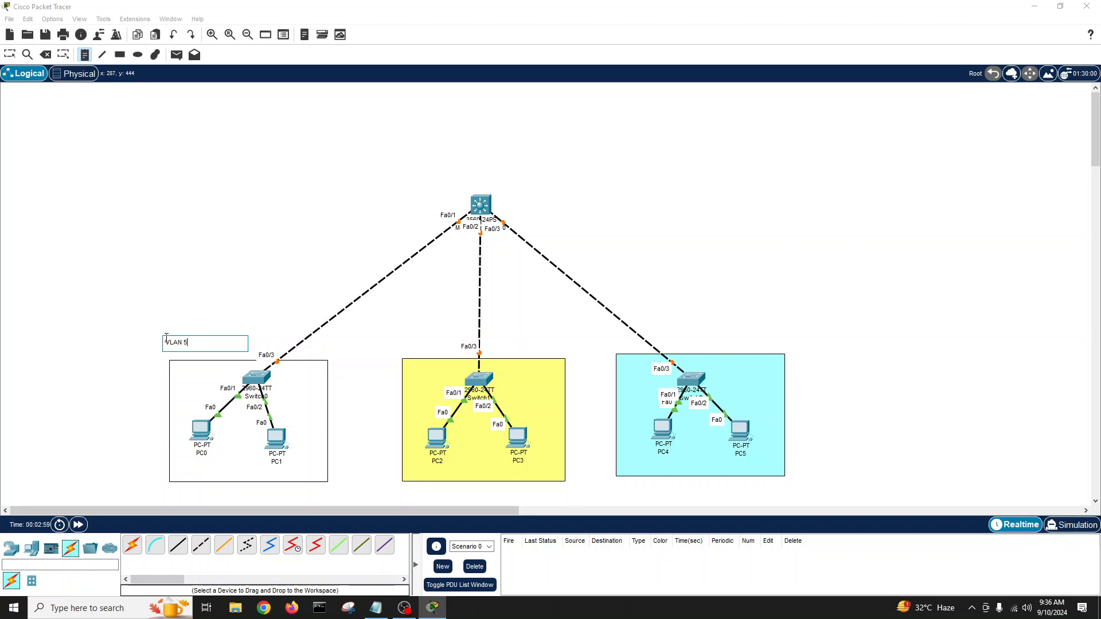
{"action": "type", "text": "name"}
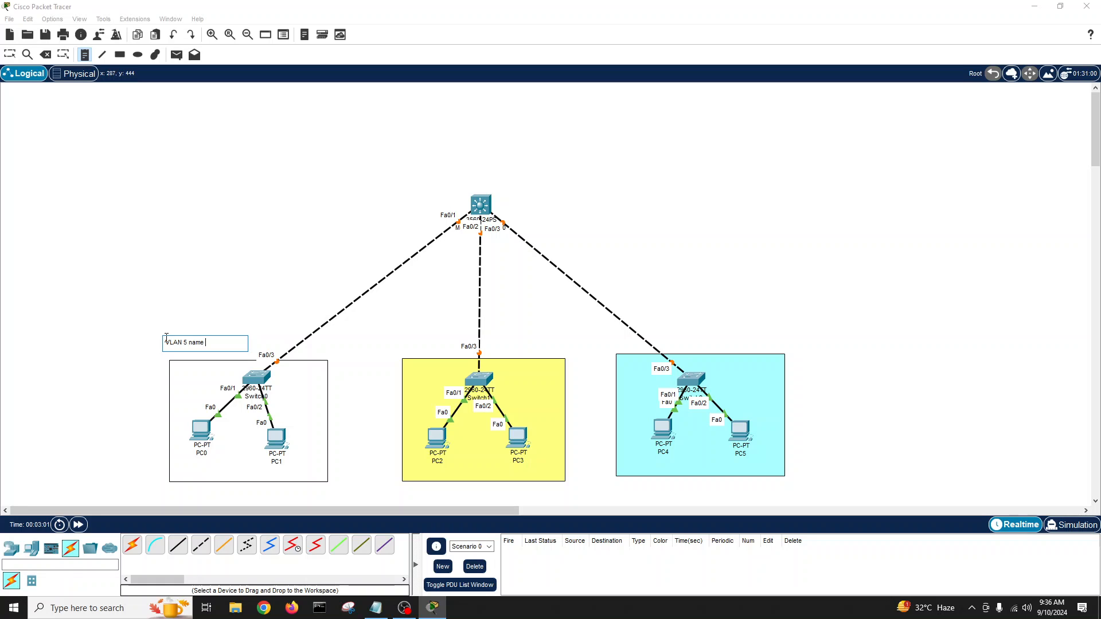
{"action": "type", "text": "Sales"}
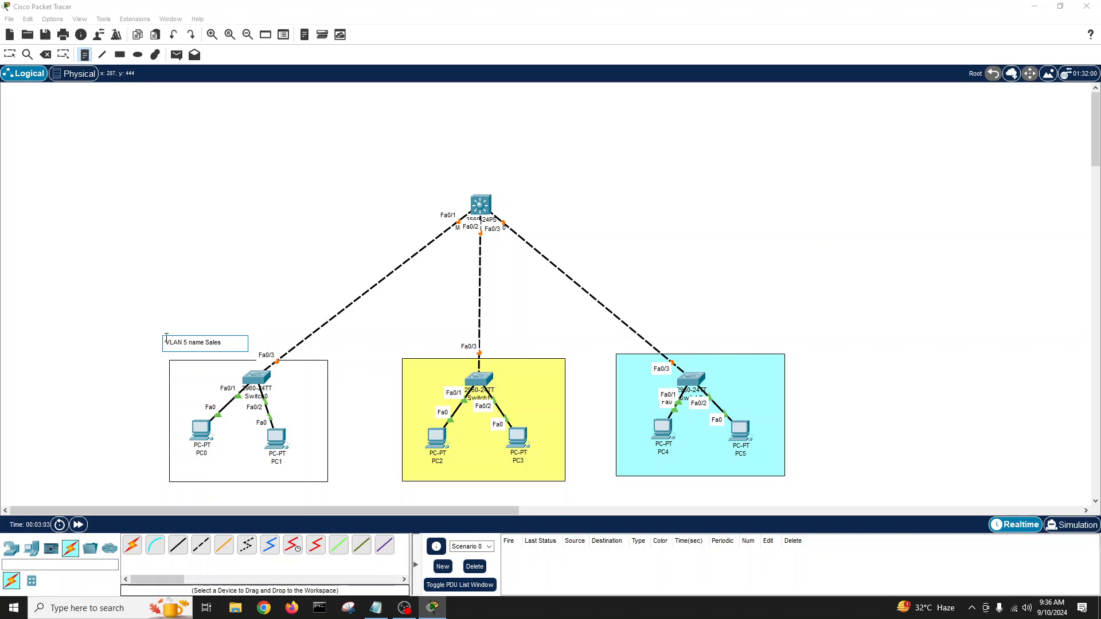
{"action": "mouse_move", "coordinate": [403, 341]}
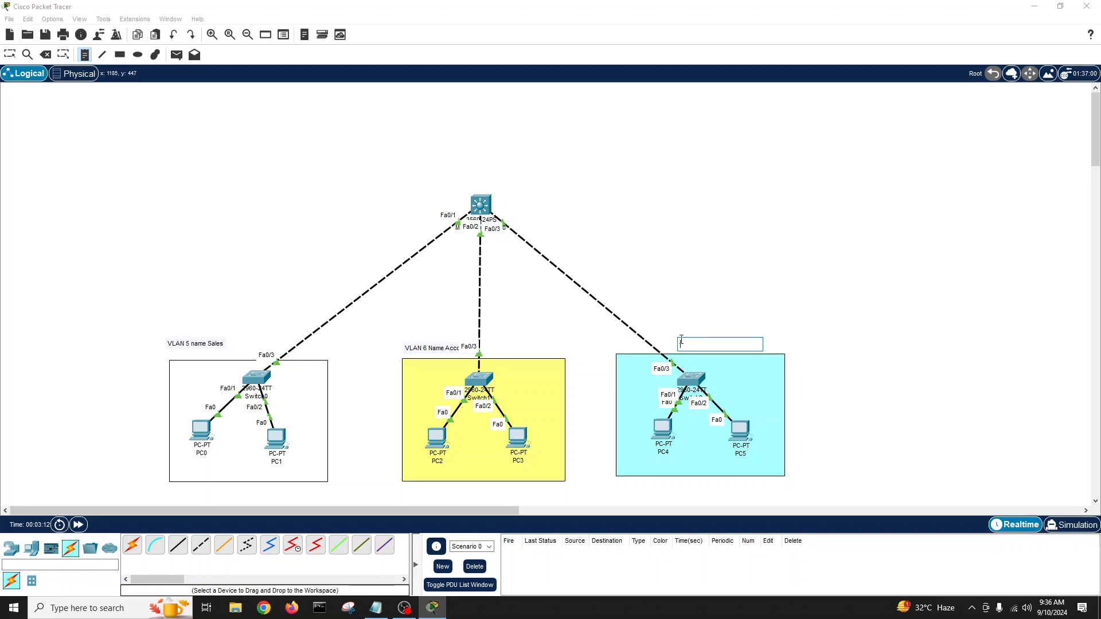
Label the cyan group with the note 'VLAN 7 Name HR'.
{"action": "type", "text": "VLAN 7"}
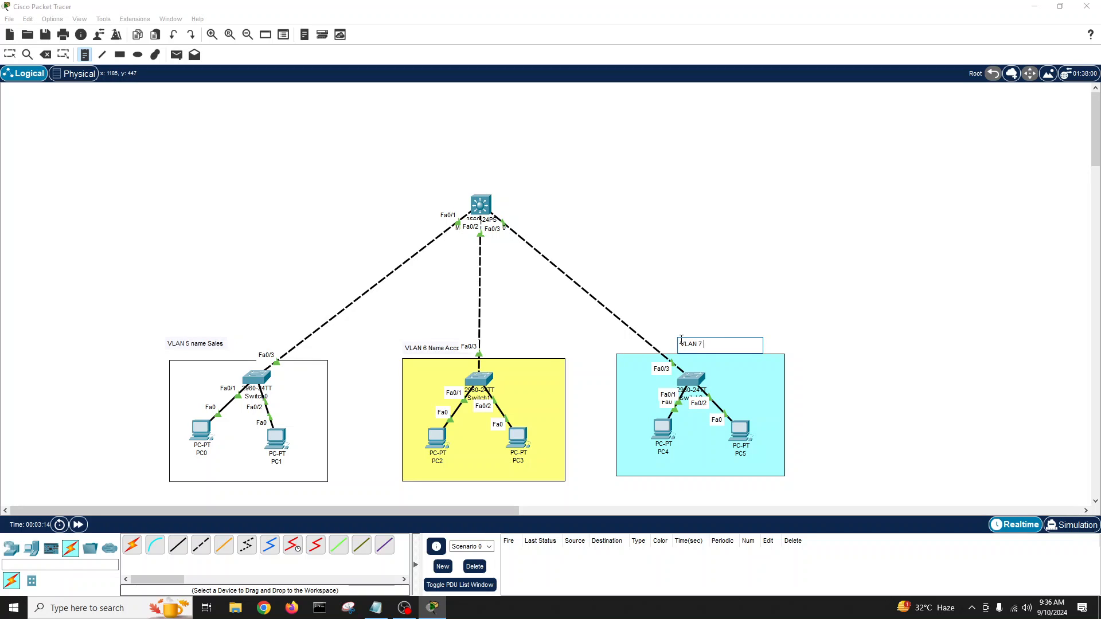
{"action": "type", "text": "Name HR"}
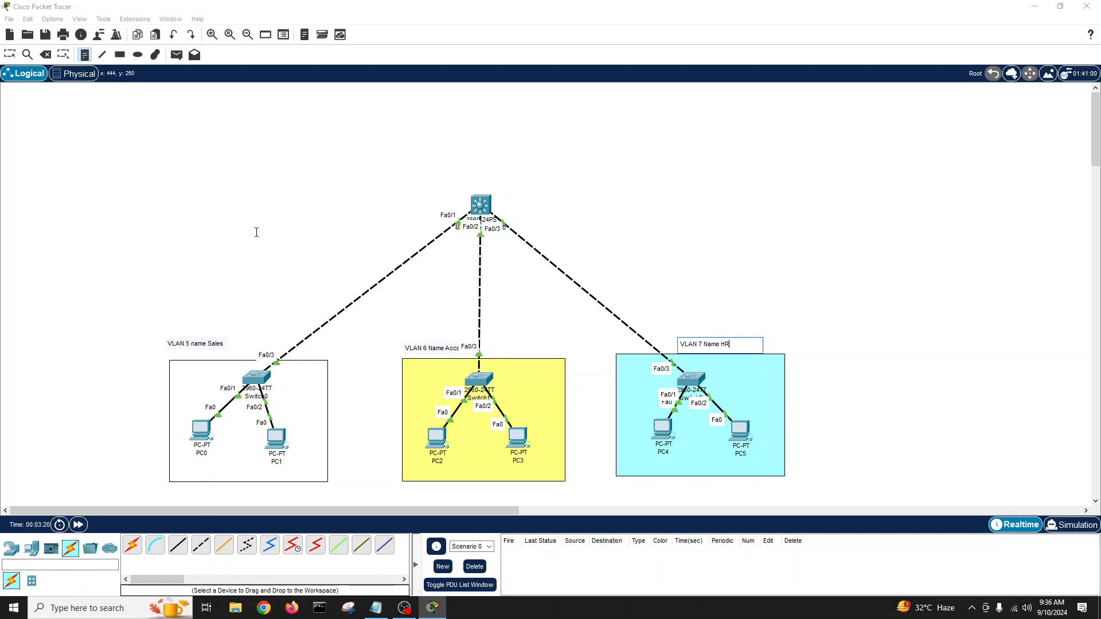
{"action": "mouse_move", "coordinate": [331, 249]}
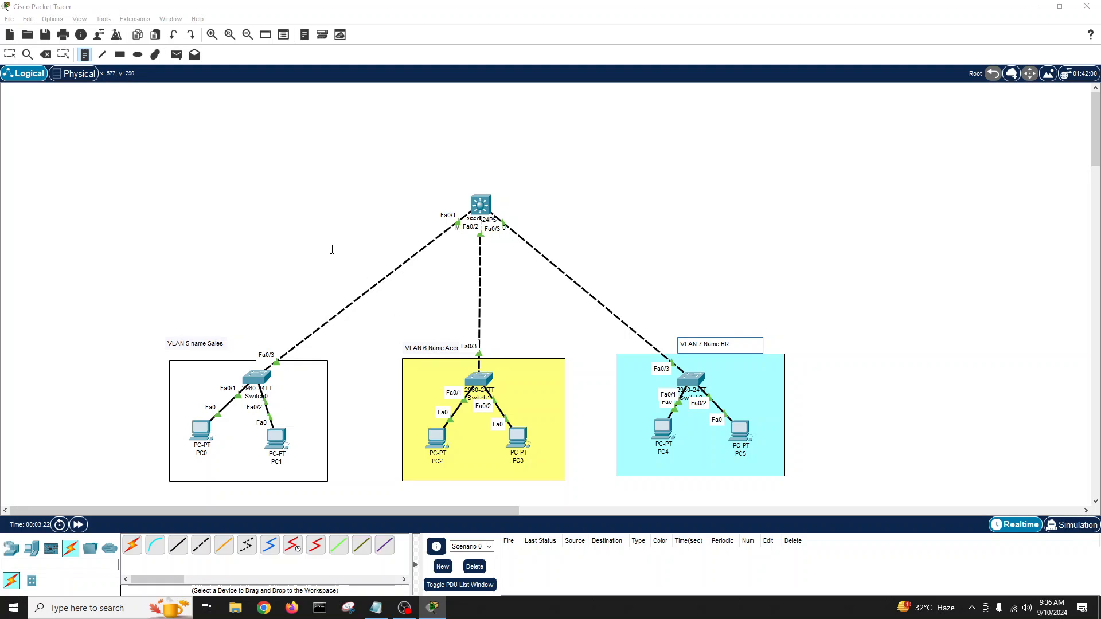
{"action": "mouse_move", "coordinate": [287, 214]}
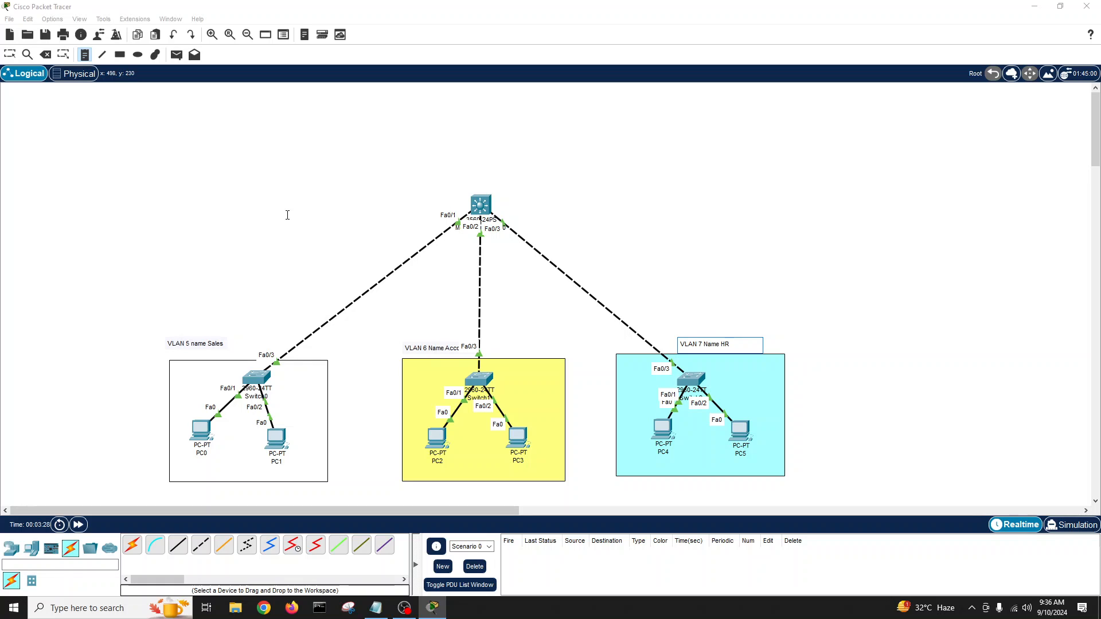
{"action": "mouse_move", "coordinate": [209, 195]}
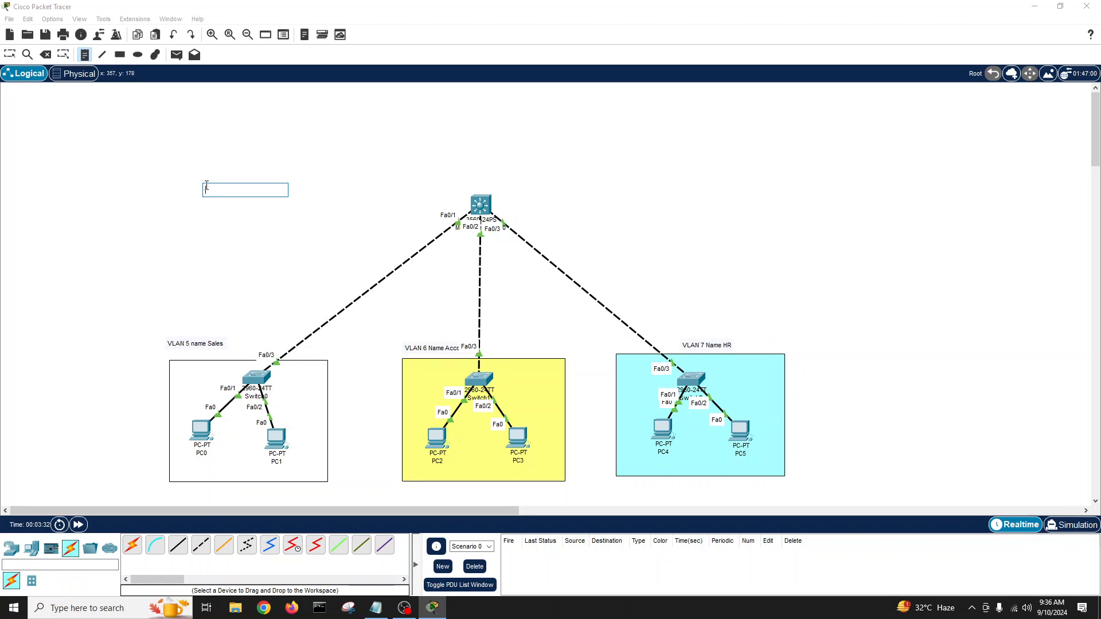
Write note lines for VLAN 5 192.168.5.1/24 and VLAN 6 192.168.6.1/24 gateways.
{"action": "type", "text": "VLAN 5"}
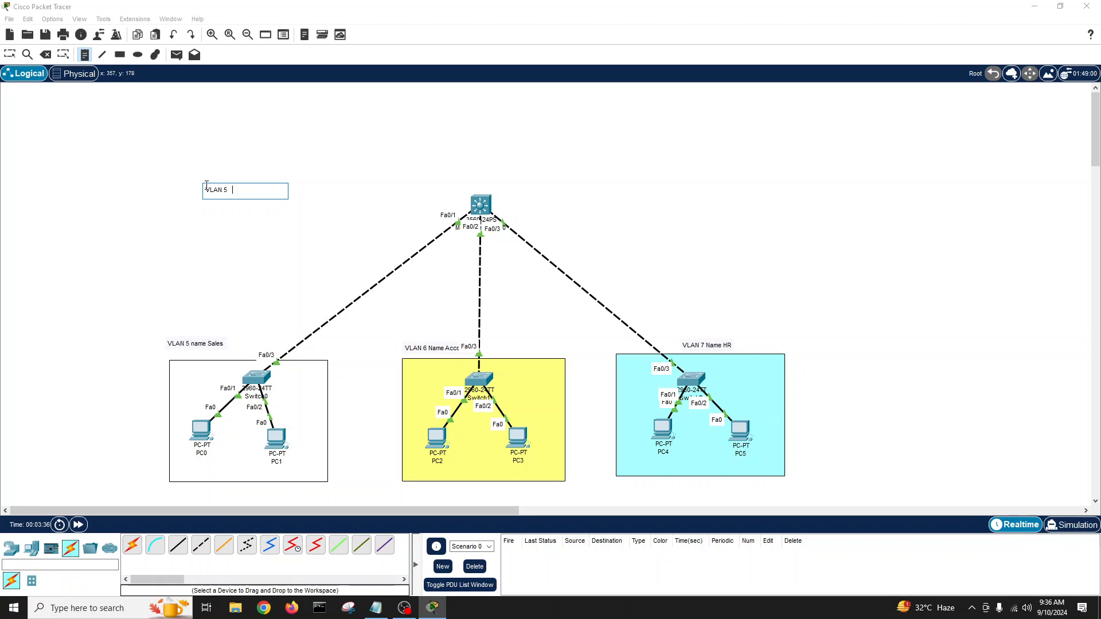
{"action": "type", "text": "192.168.5.1"}
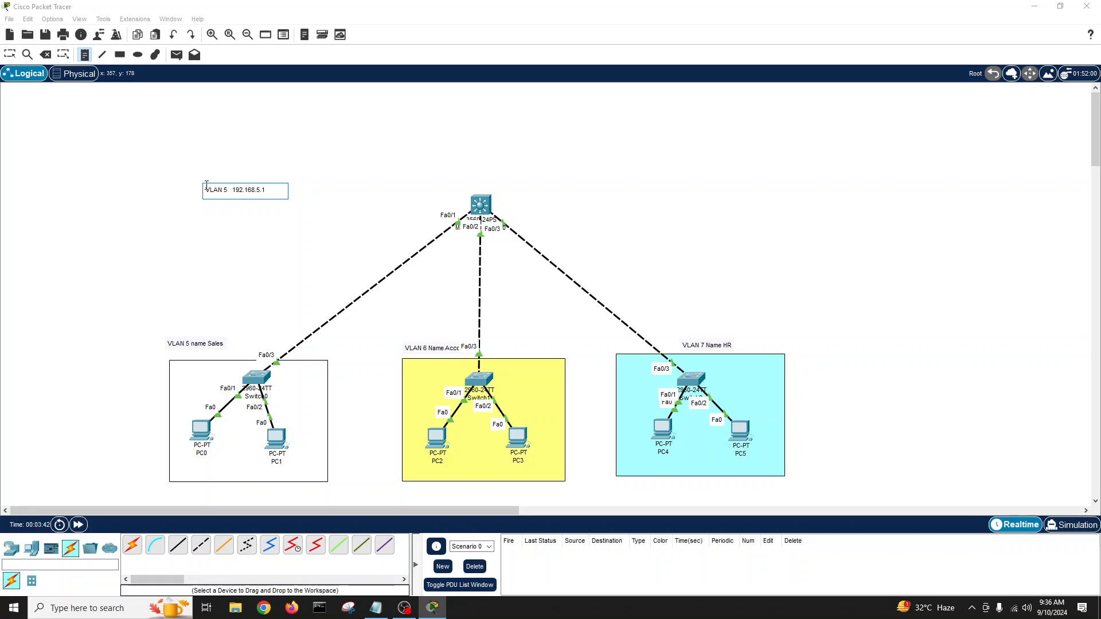
{"action": "type", "text": "/24"}
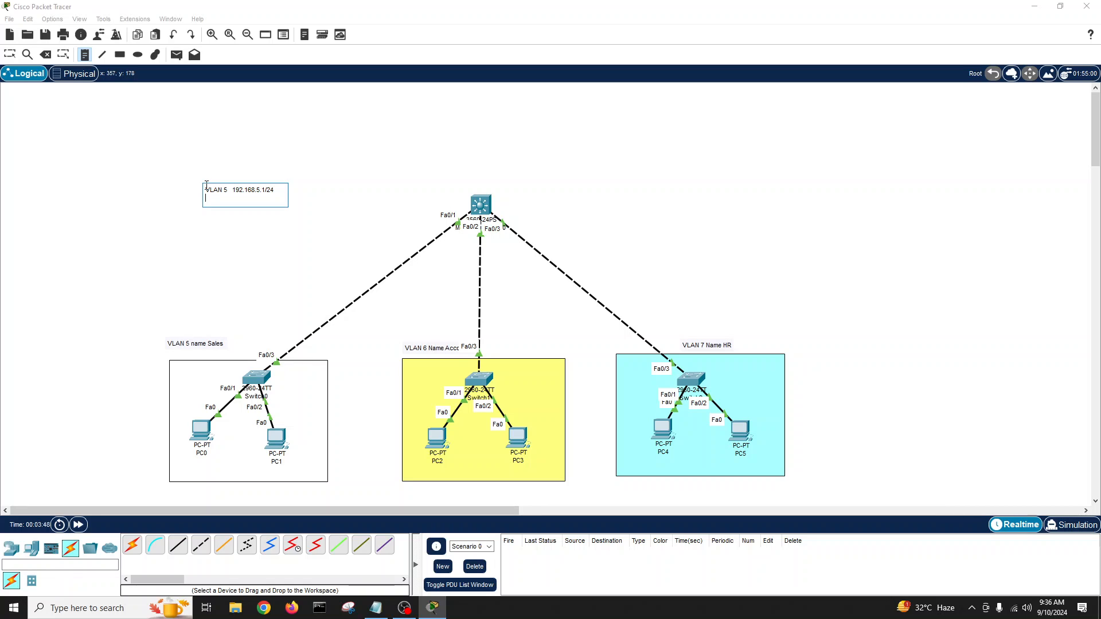
{"action": "type", "text": "VLAN 6"}
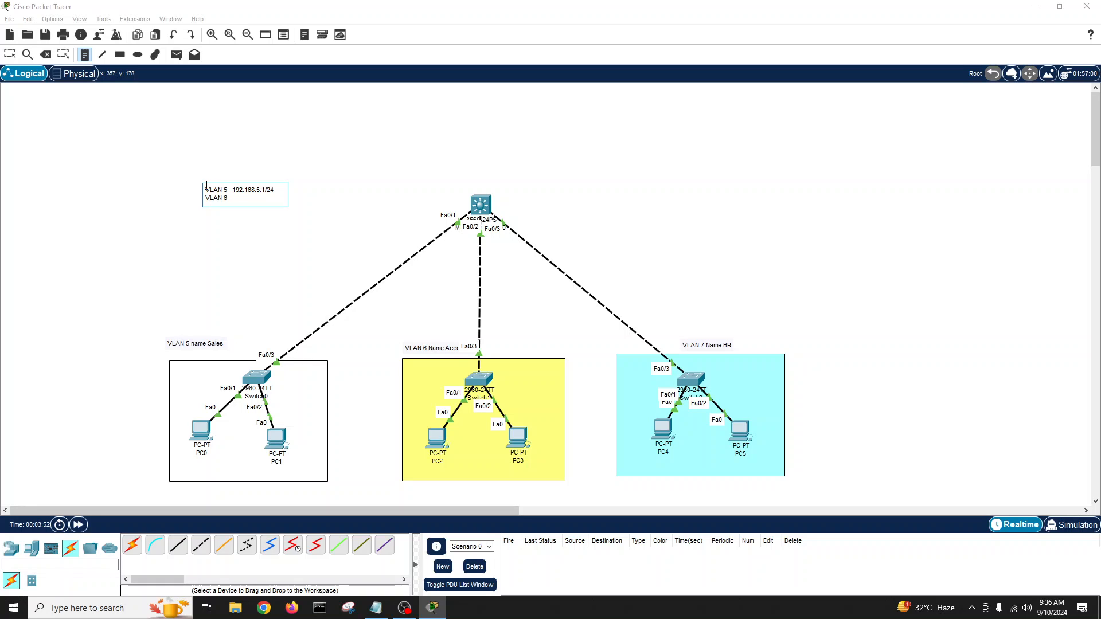
{"action": "type", "text": "192.168.6"}
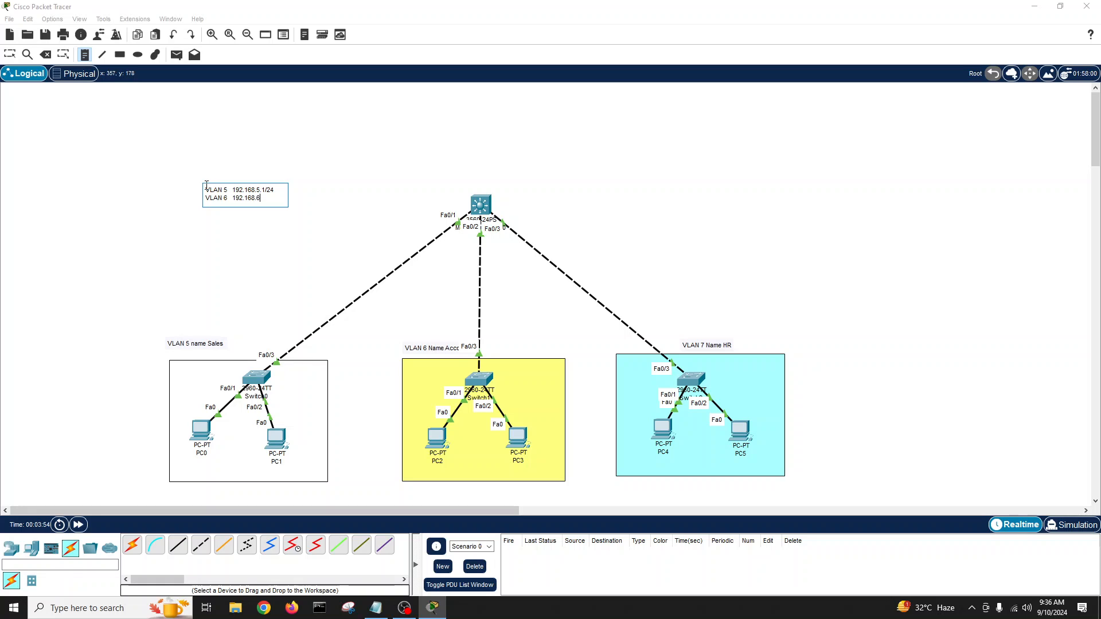
{"action": "type", "text": ".1/24"}
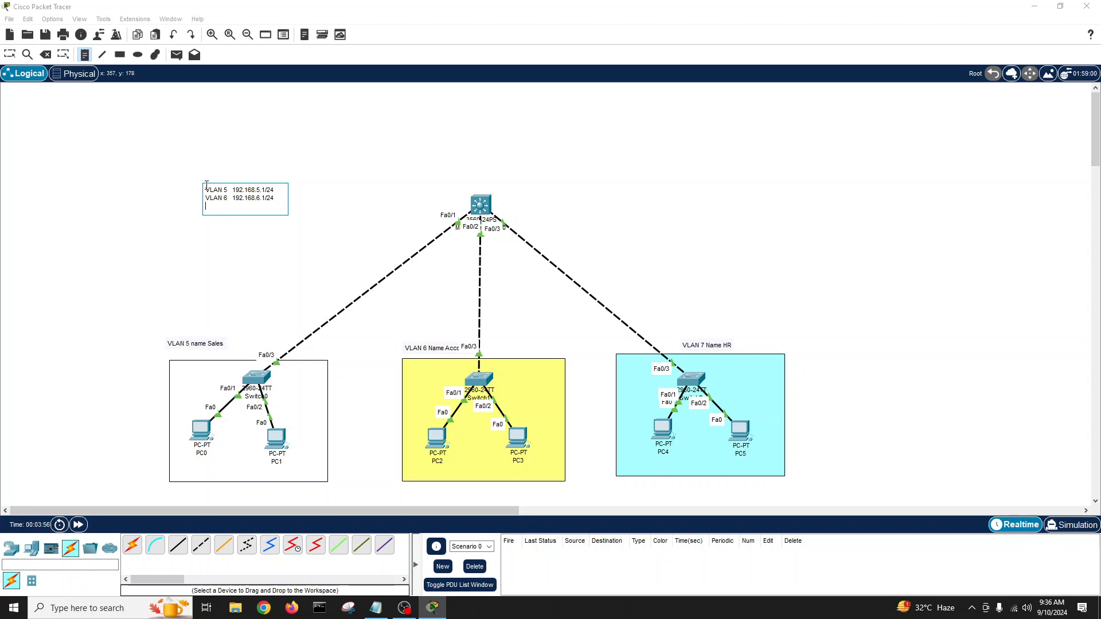
Add VLAN 7 and VLAN 1 gateway lines, then move the note beside the core switch.
{"action": "type", "text": "VLAN"}
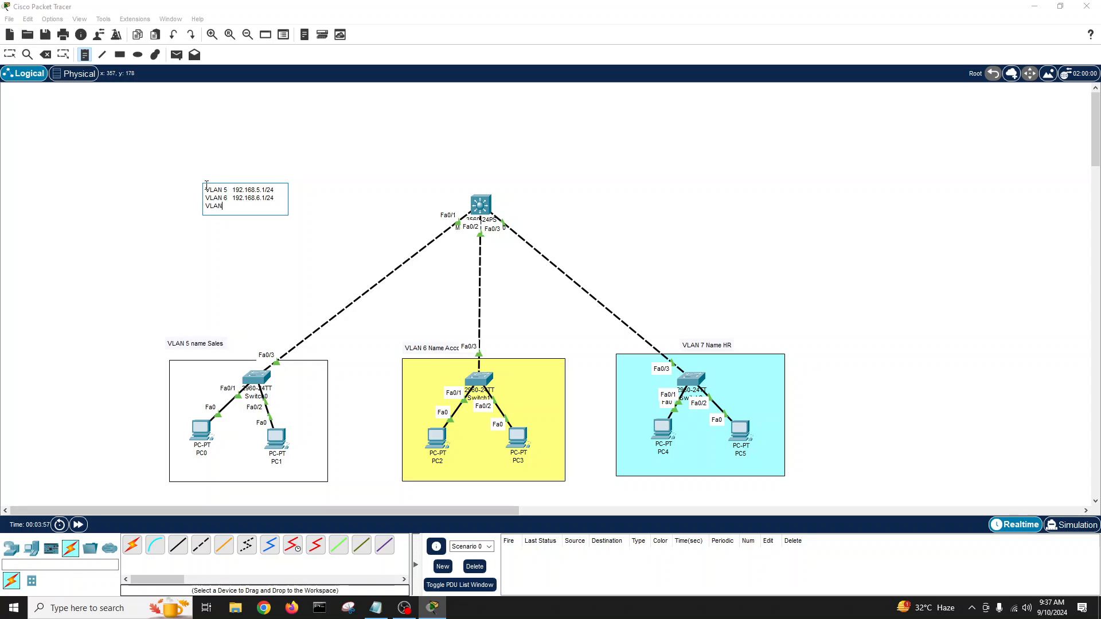
{"action": "type", "text": "7   192.168.7.1/24"}
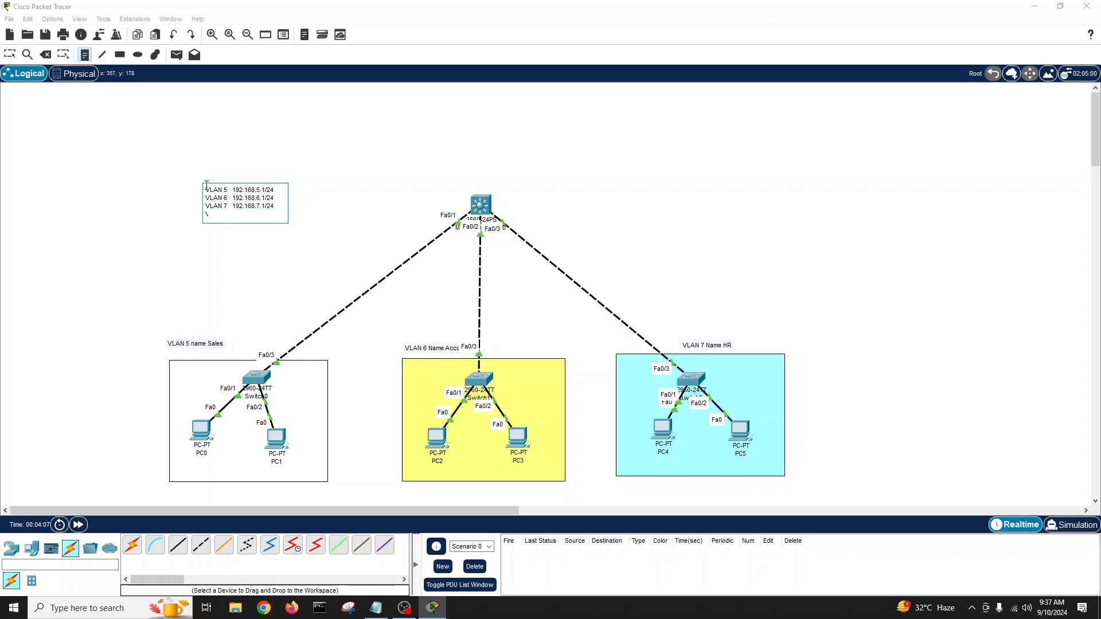
{"action": "type", "text": "VLAN1"}
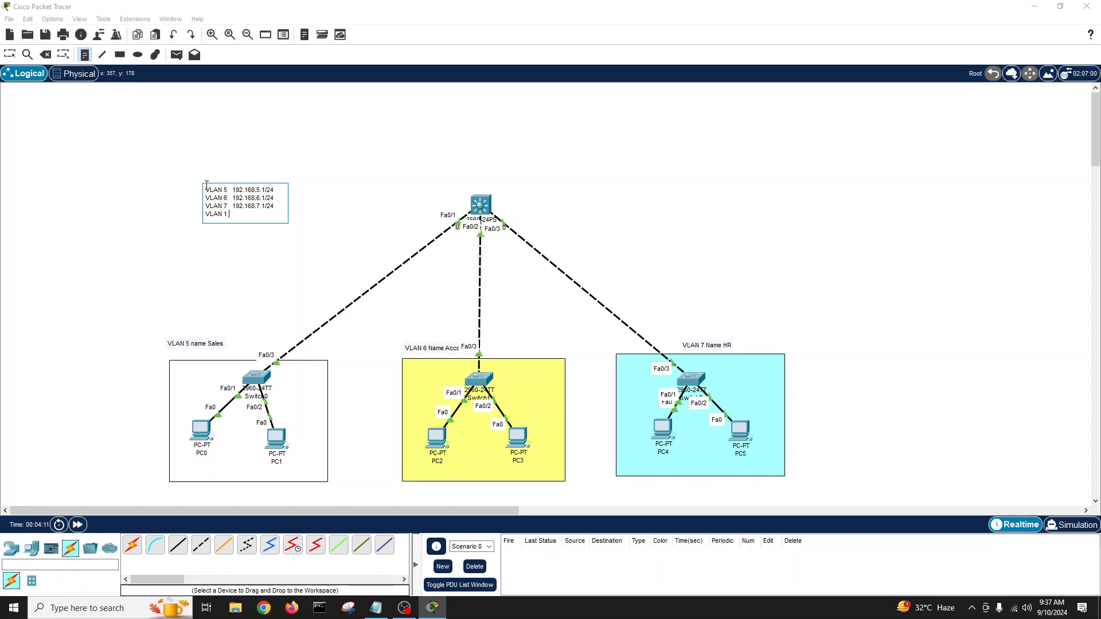
{"action": "type", "text": "192.168.1.1/24"}
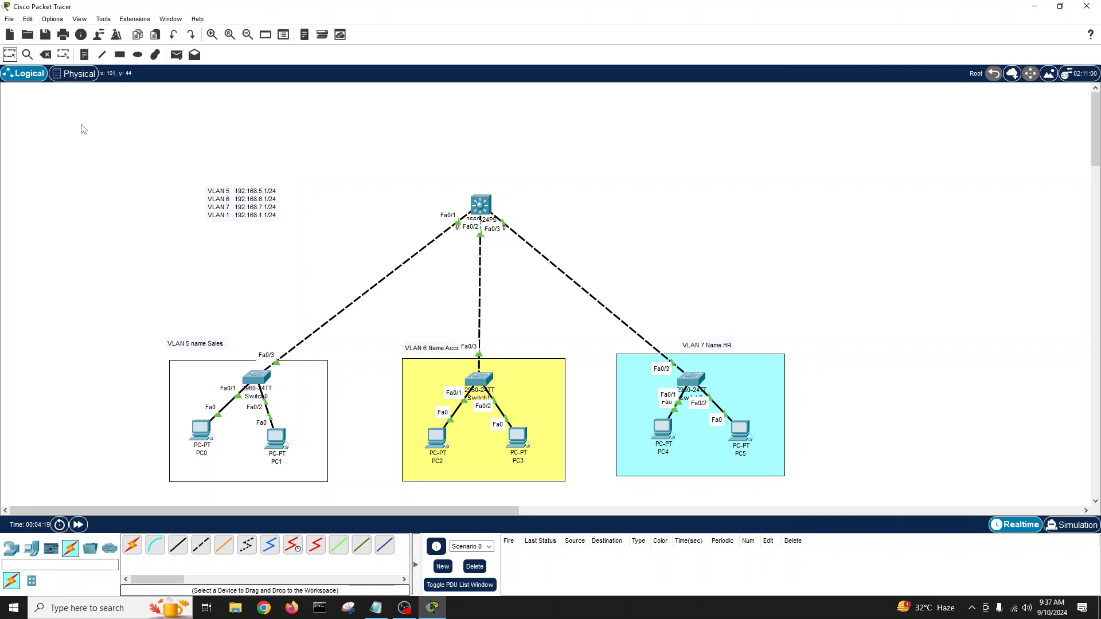
{"action": "left_click_drag", "start_coordinate": [241, 204], "coordinate": [392, 205]}
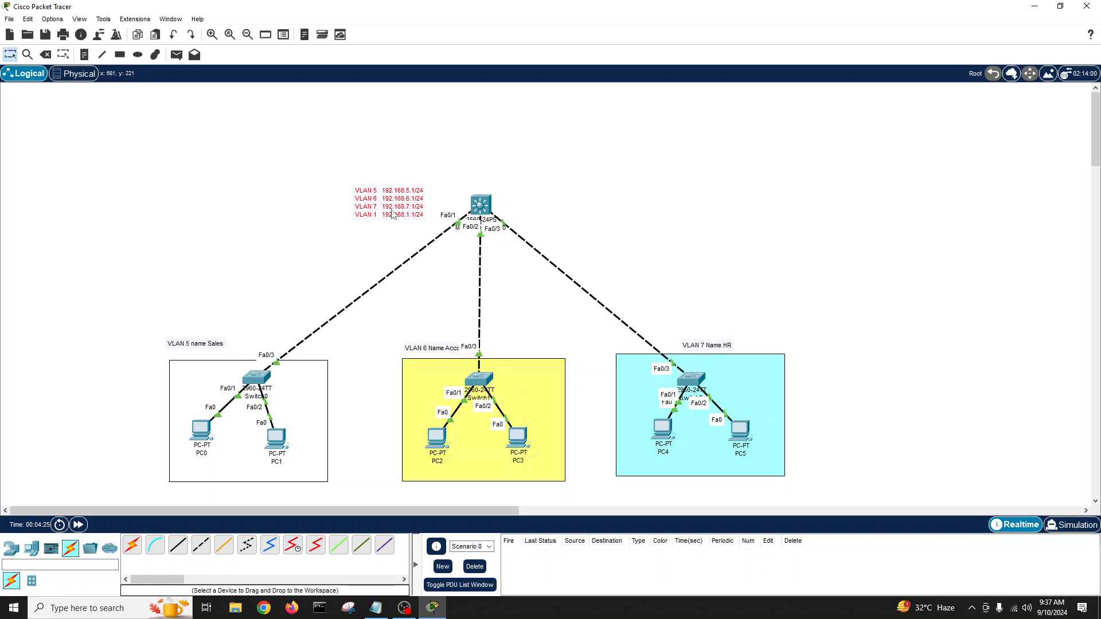
{"action": "mouse_move", "coordinate": [276, 380]}
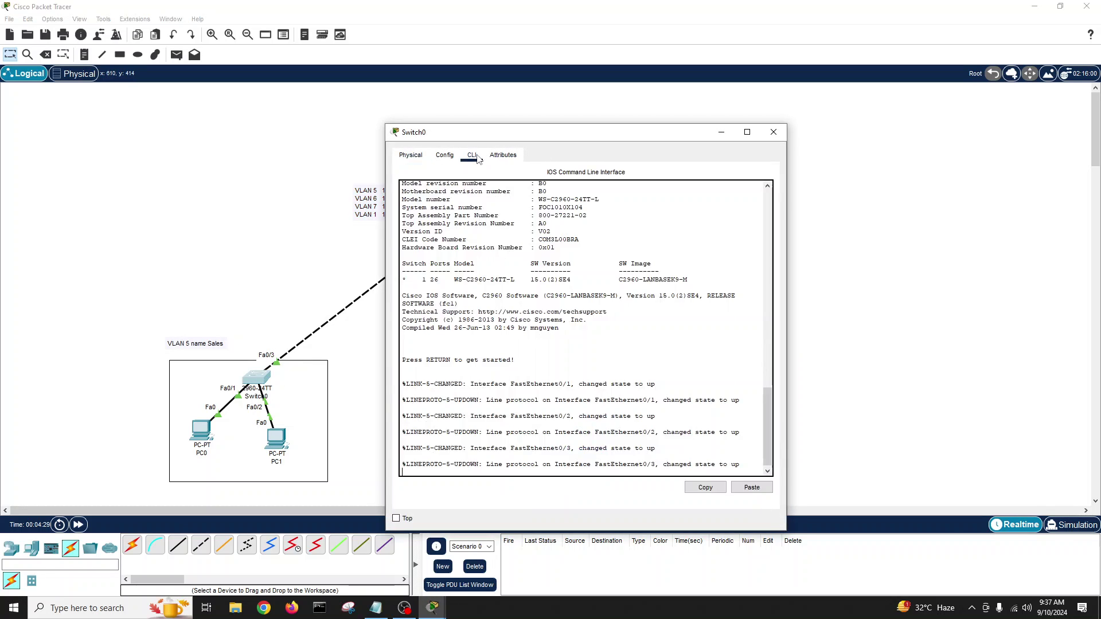
Name Switch0 'SAles' and set Fa0/3 to switchport mode trunk.
{"action": "type", "text": "en"}
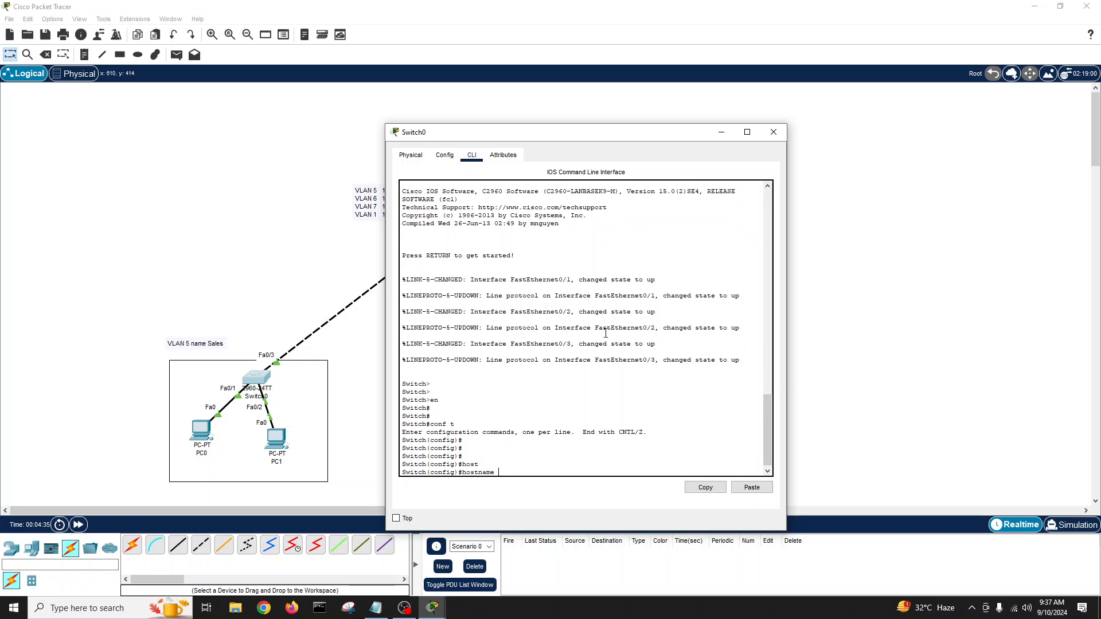
{"action": "type", "text": "SAles"}
{"action": "type", "text": "int fastEthernet 0/3"}
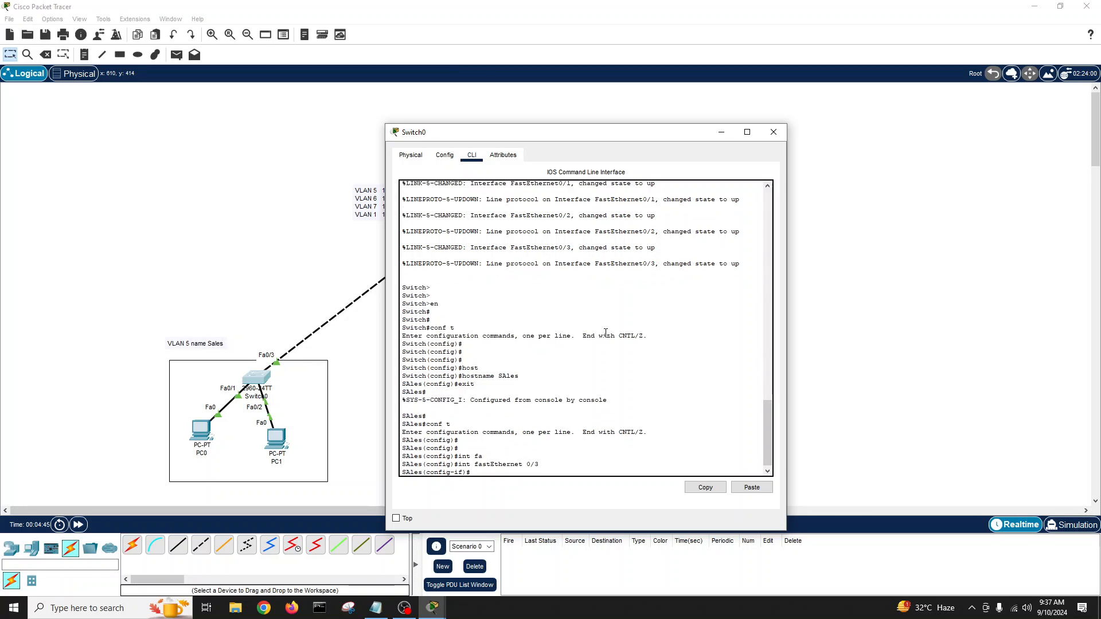
{"action": "mouse_move", "coordinate": [381, 326]}
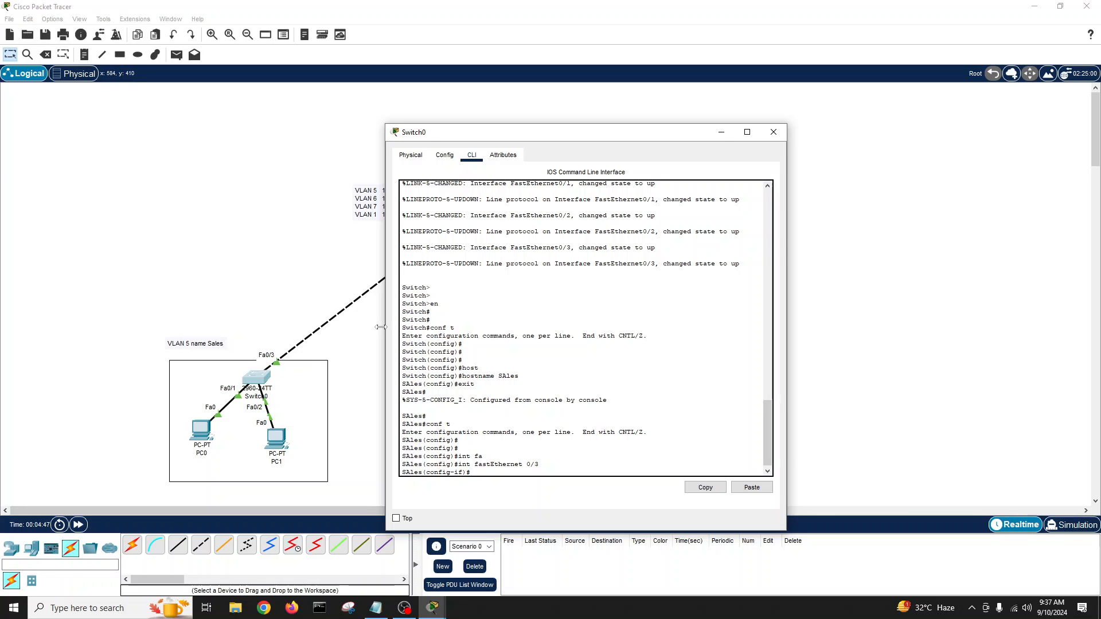
{"action": "type", "text": "switchport mod trunk"}
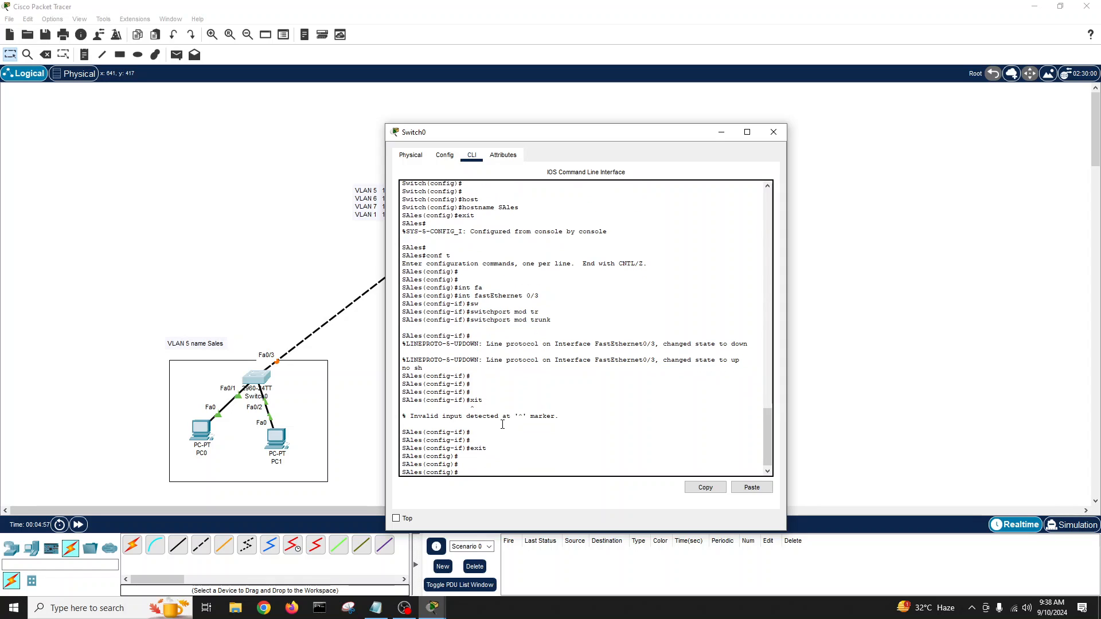
Create vlan 5 named Sales and assign Fa0/1-2 as access ports in it.
{"action": "type", "text": "vlan 5"}
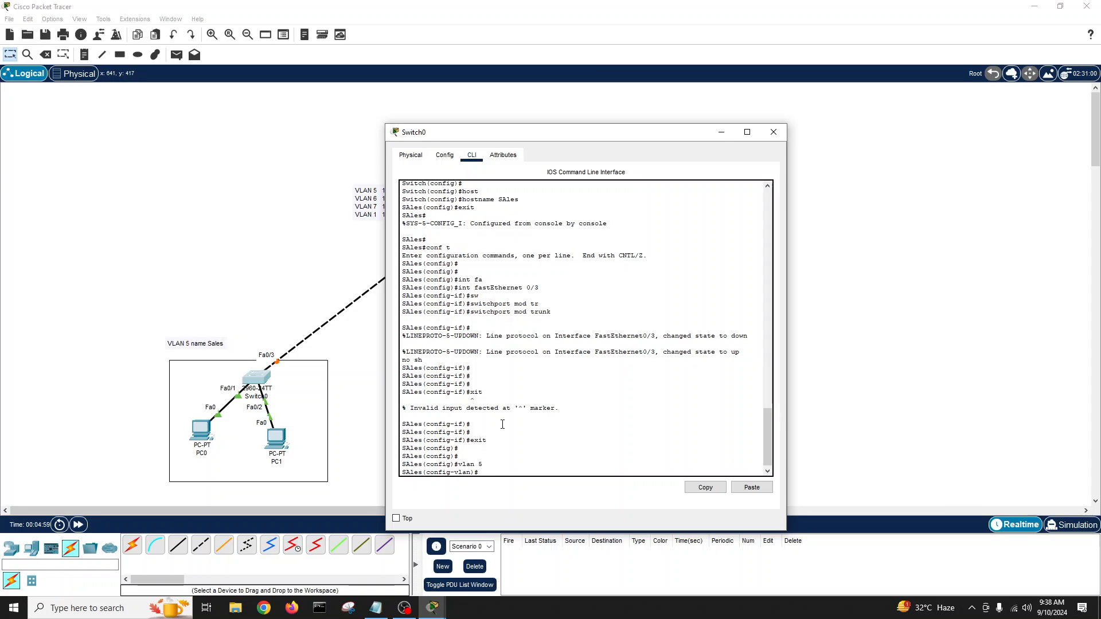
{"action": "type", "text": "name Sales"}
{"action": "type", "text": "exit"}
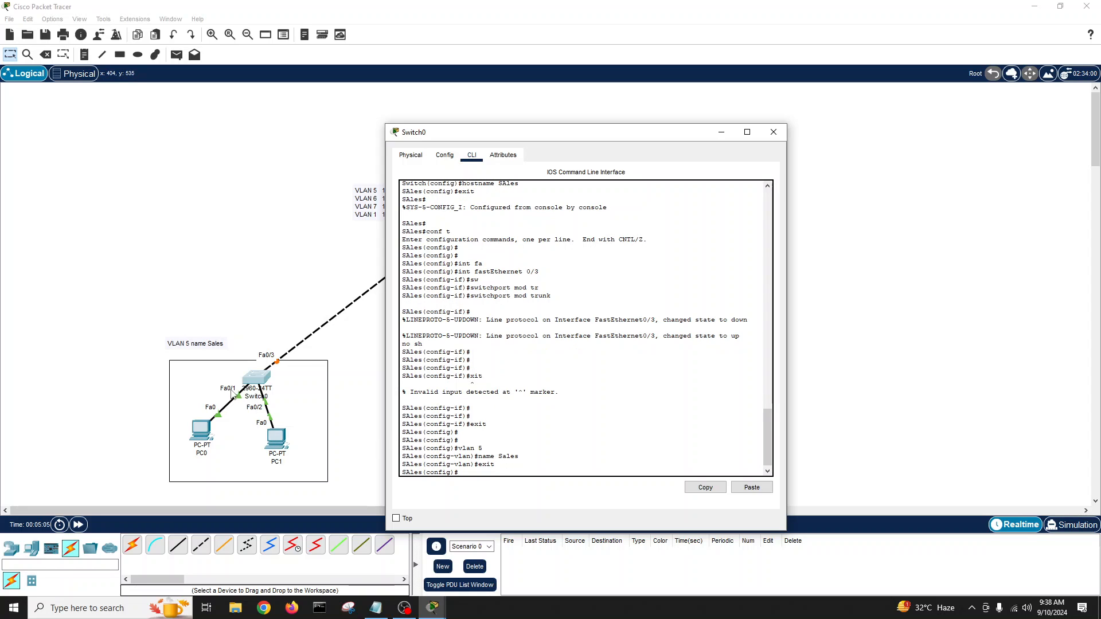
{"action": "type", "text": "int range fastEthernet"}
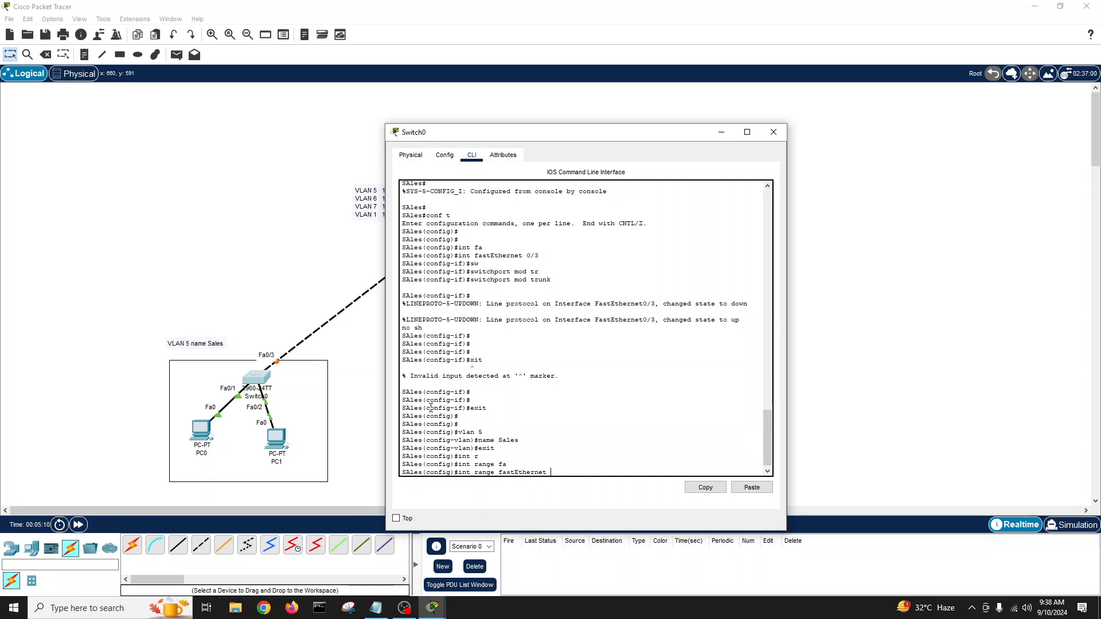
{"action": "type", "text": "0/1-2"}
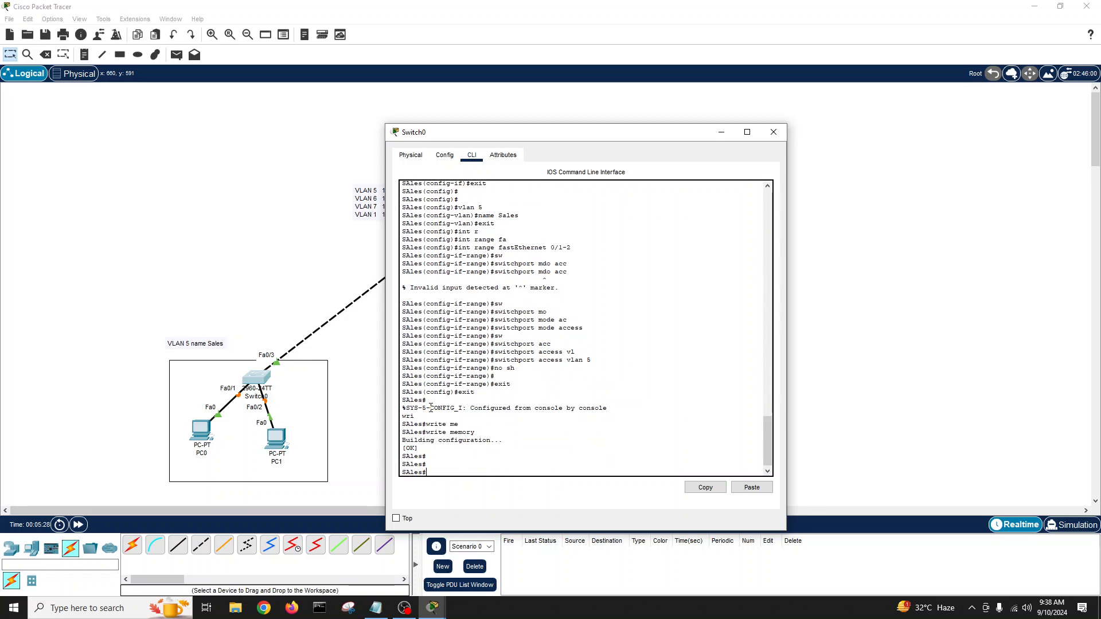
{"action": "mouse_move", "coordinate": [279, 371]}
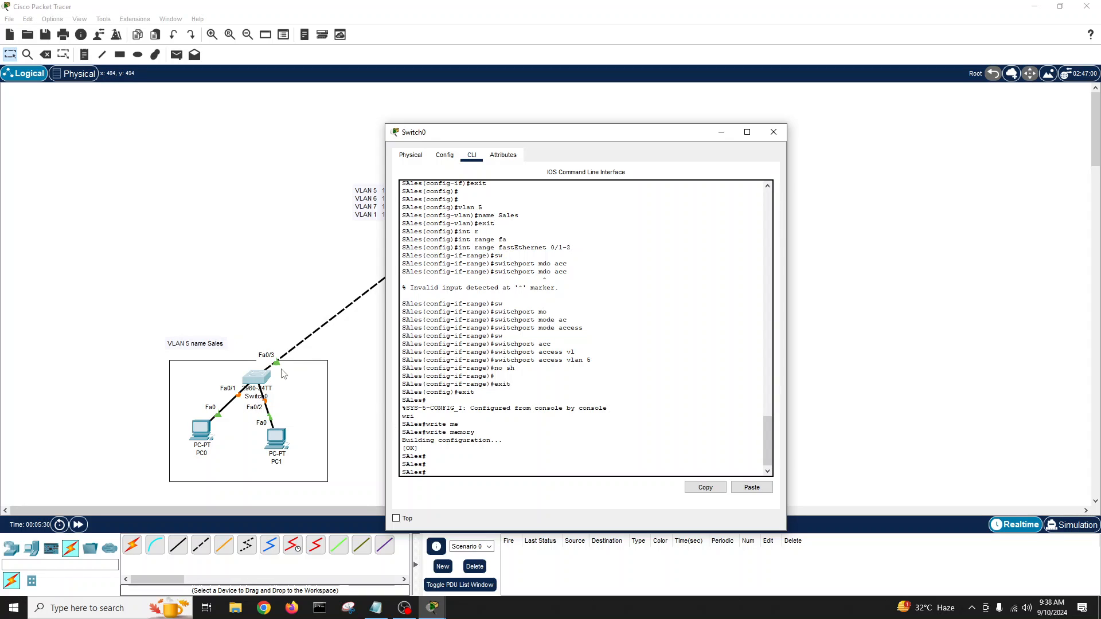
Run show vlan and show int status to confirm VLAN 5 ports and Fa0/3 trunk.
{"action": "type", "text": "show vlan"}
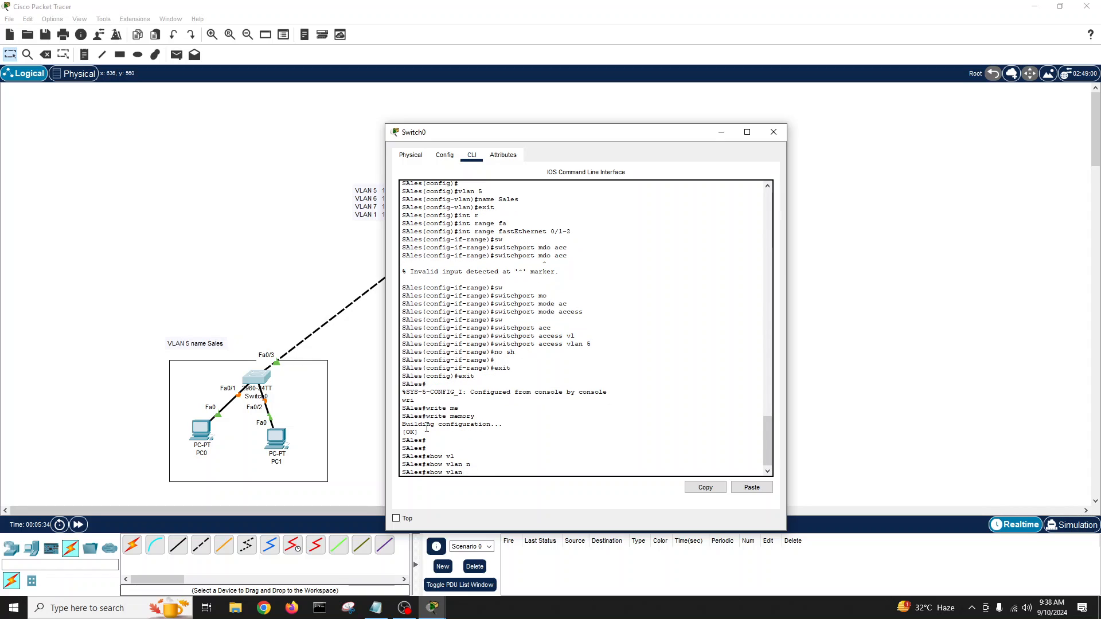
{"action": "key", "text": "Return"}
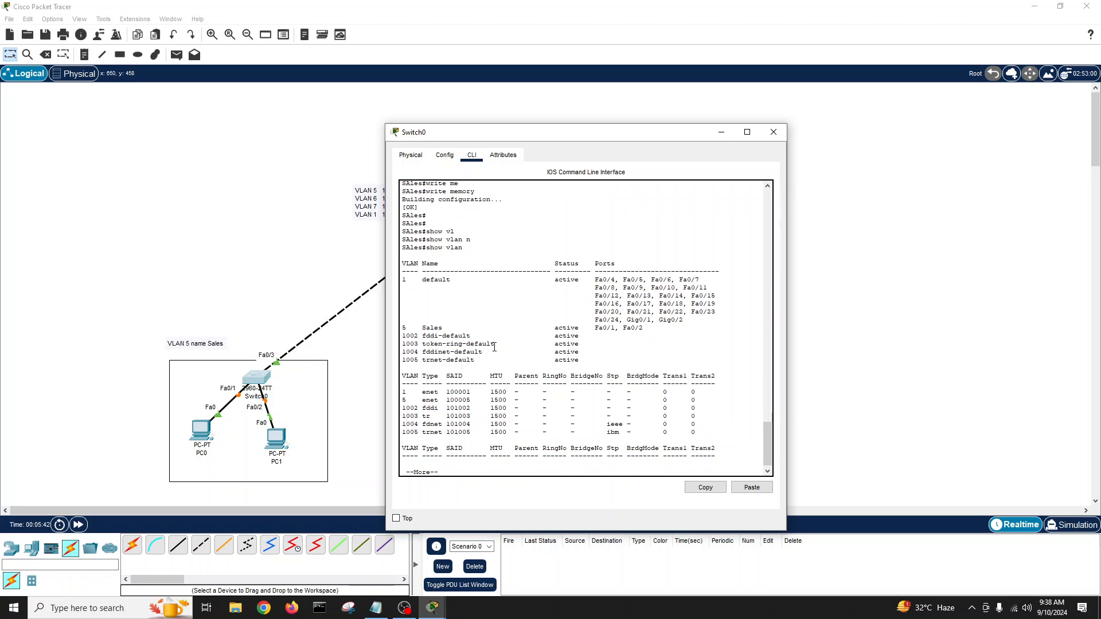
{"action": "type", "text": "show int status"}
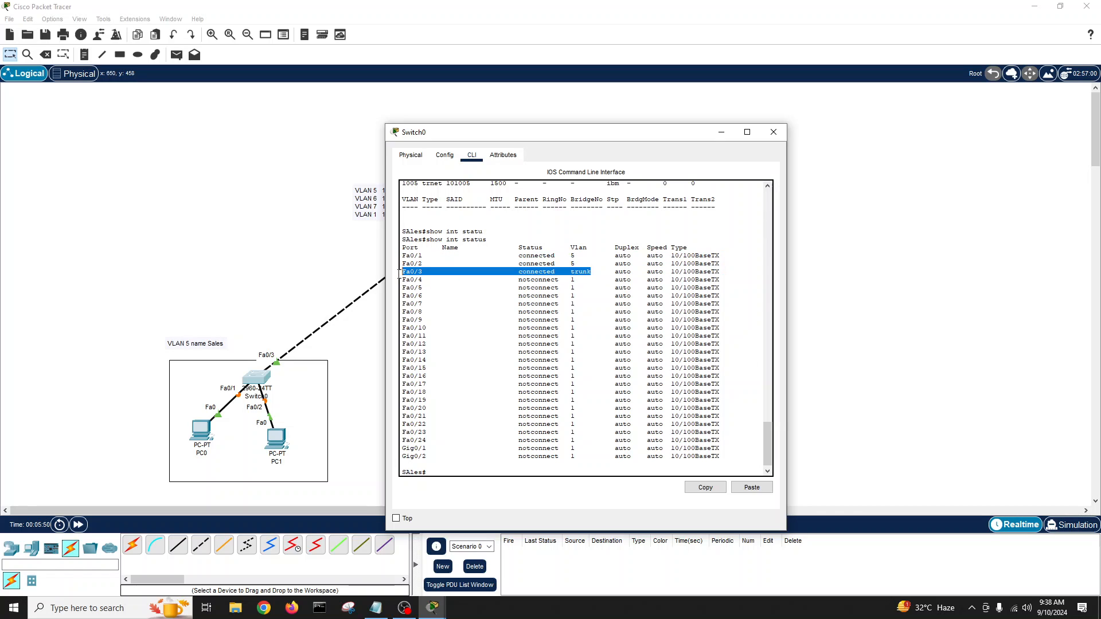
Move to Switch1's CLI and set Fa0/3 to switchport mode trunk.
{"action": "left_click", "coordinate": [772, 131]}
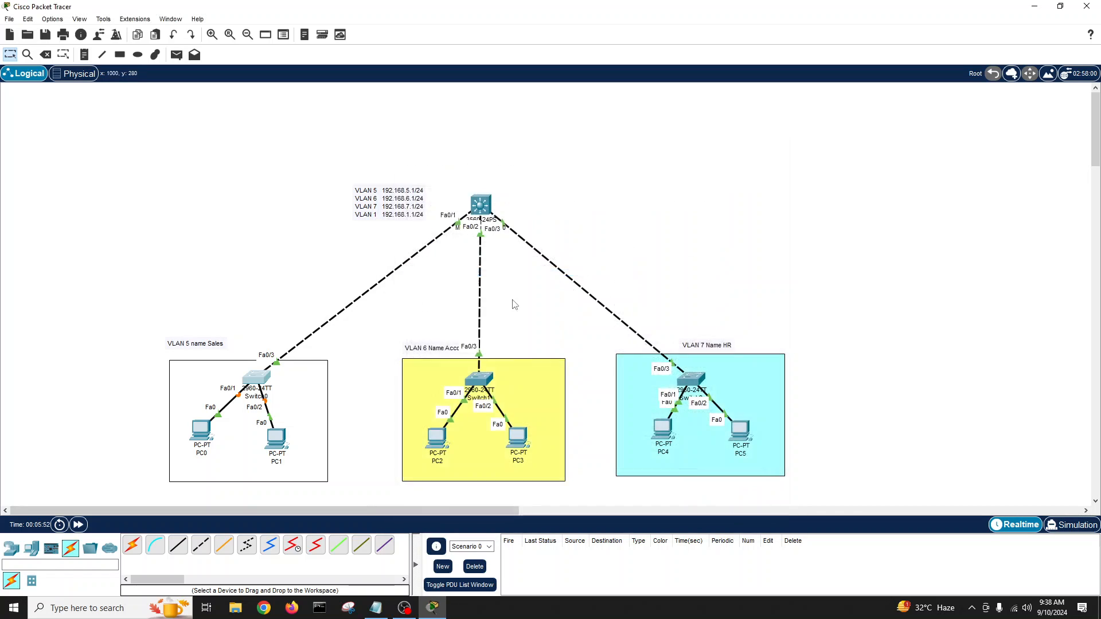
{"action": "double_click", "coordinate": [479, 390]}
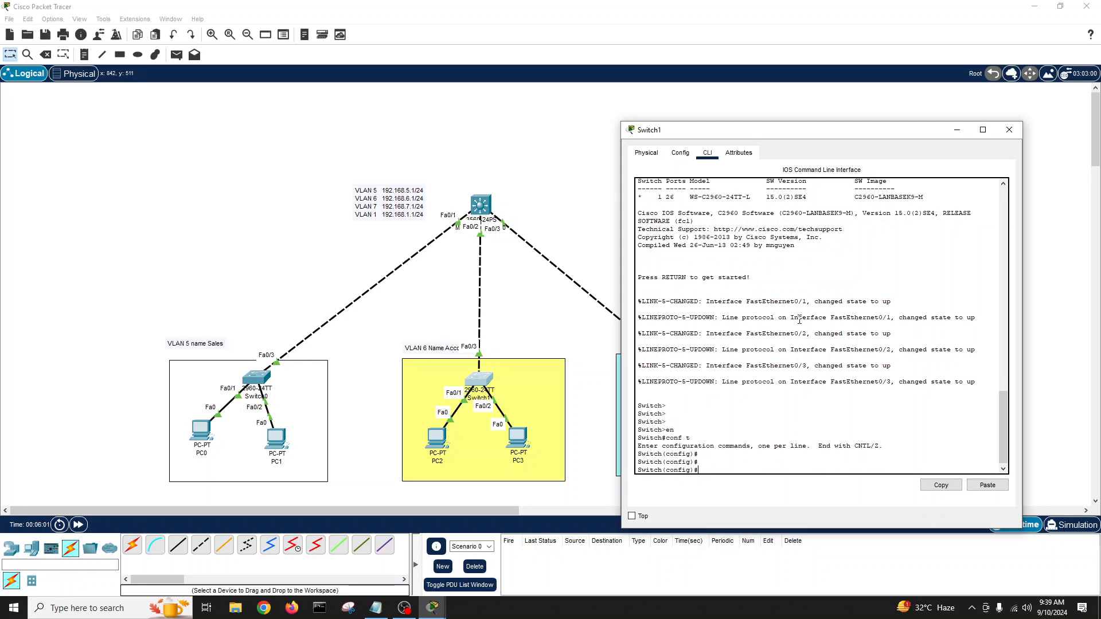
{"action": "type", "text": "int fastEthernet 0/3"}
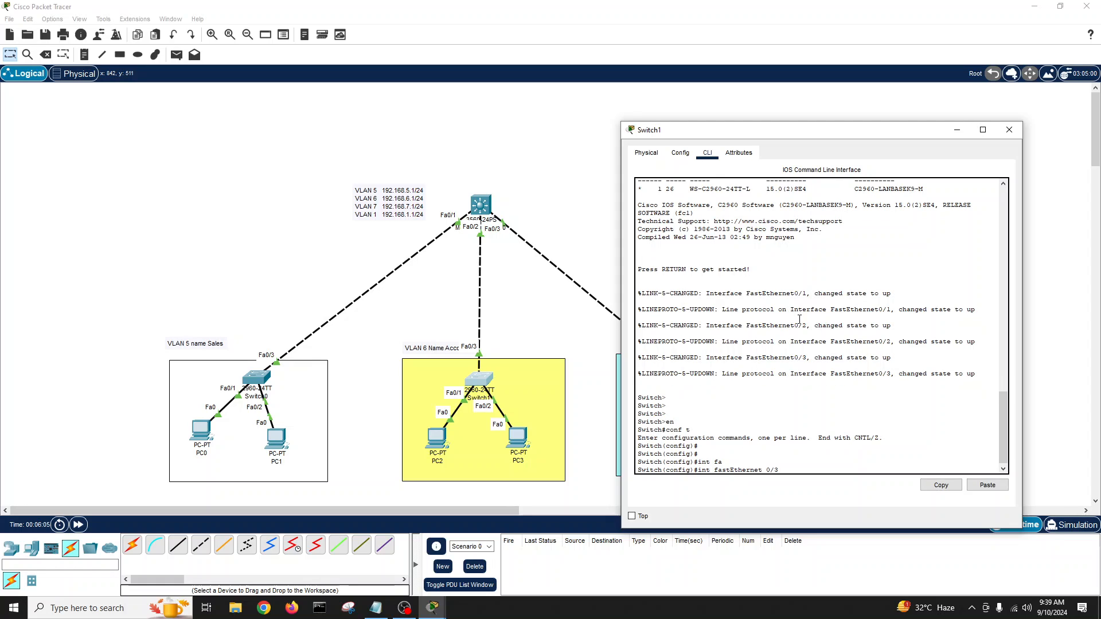
{"action": "type", "text": "switchport mod trunk"}
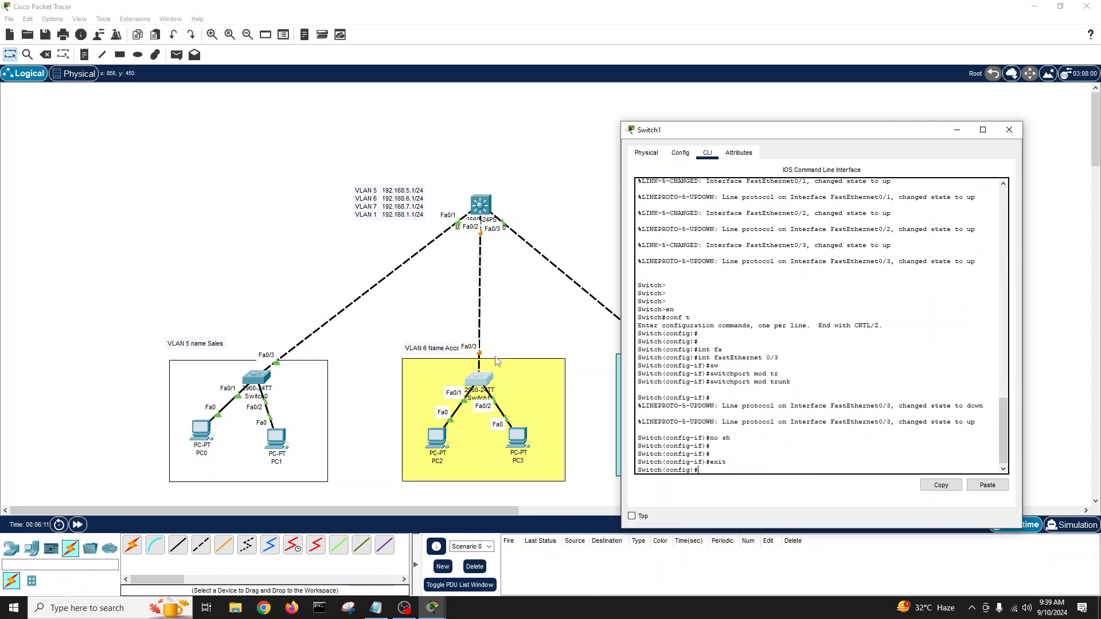
{"action": "mouse_move", "coordinate": [476, 202]}
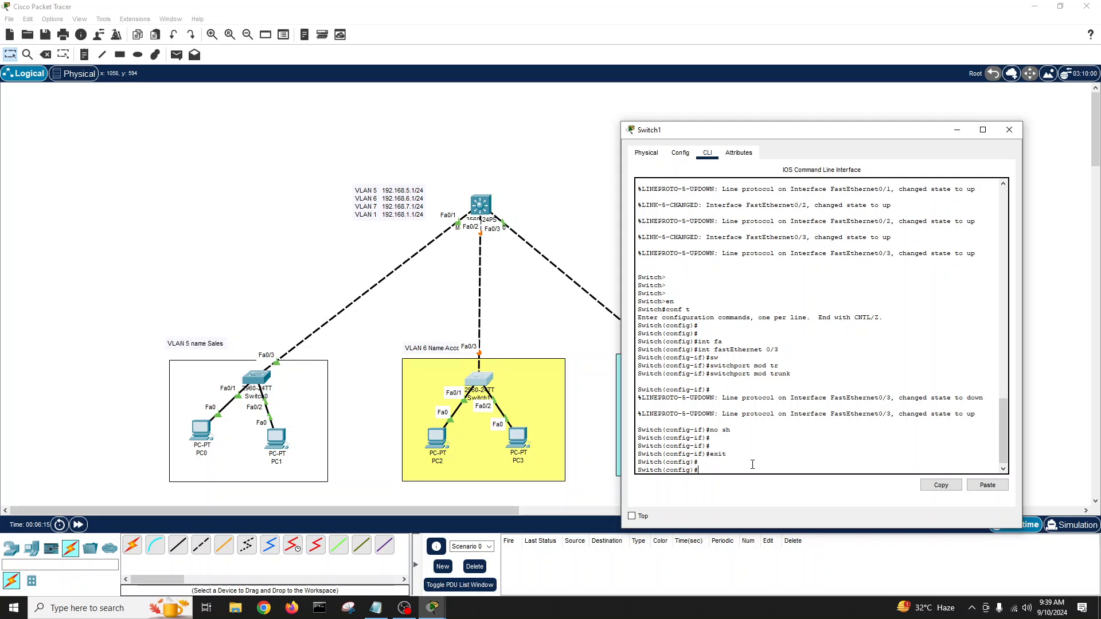
Create vlan 6 named Accounts on Switch1.
{"action": "type", "text": "vlan"}
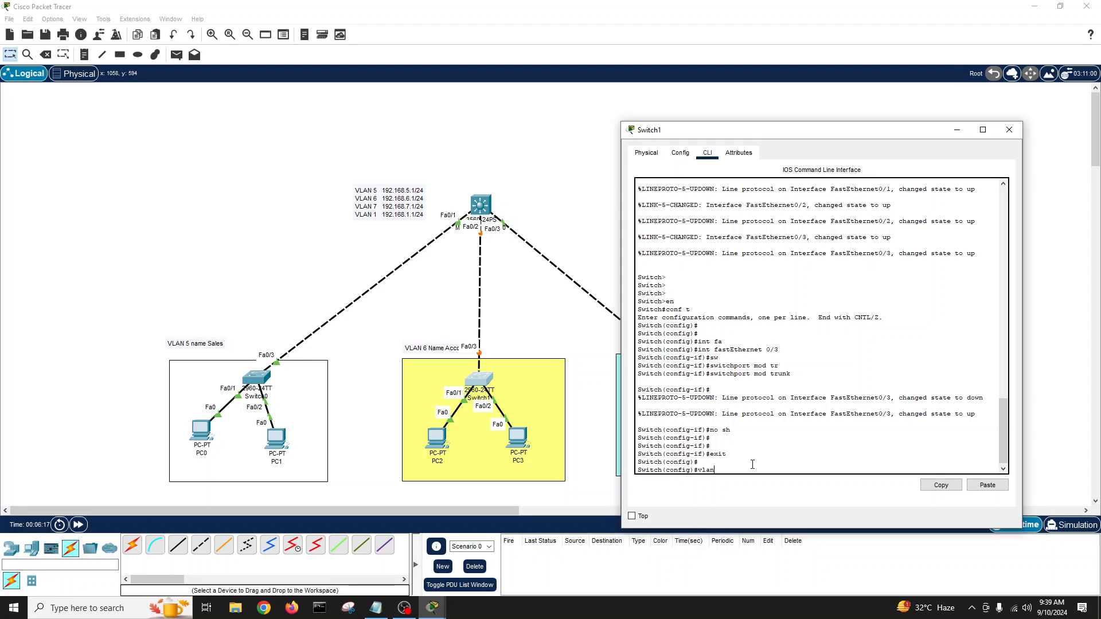
{"action": "type", "text": "6"}
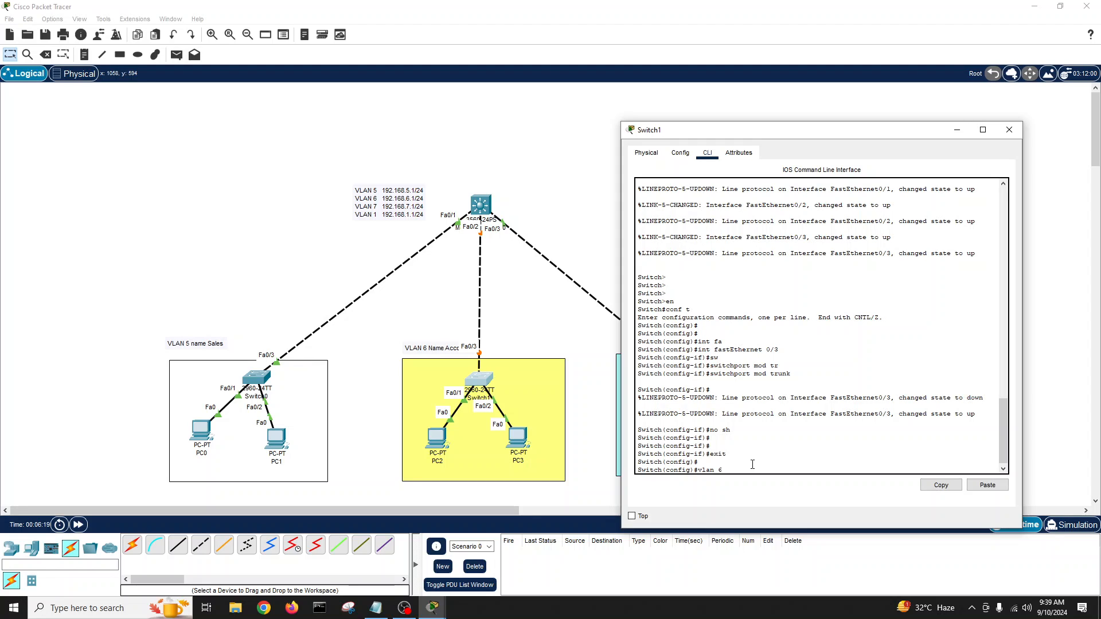
{"action": "type", "text": "name"}
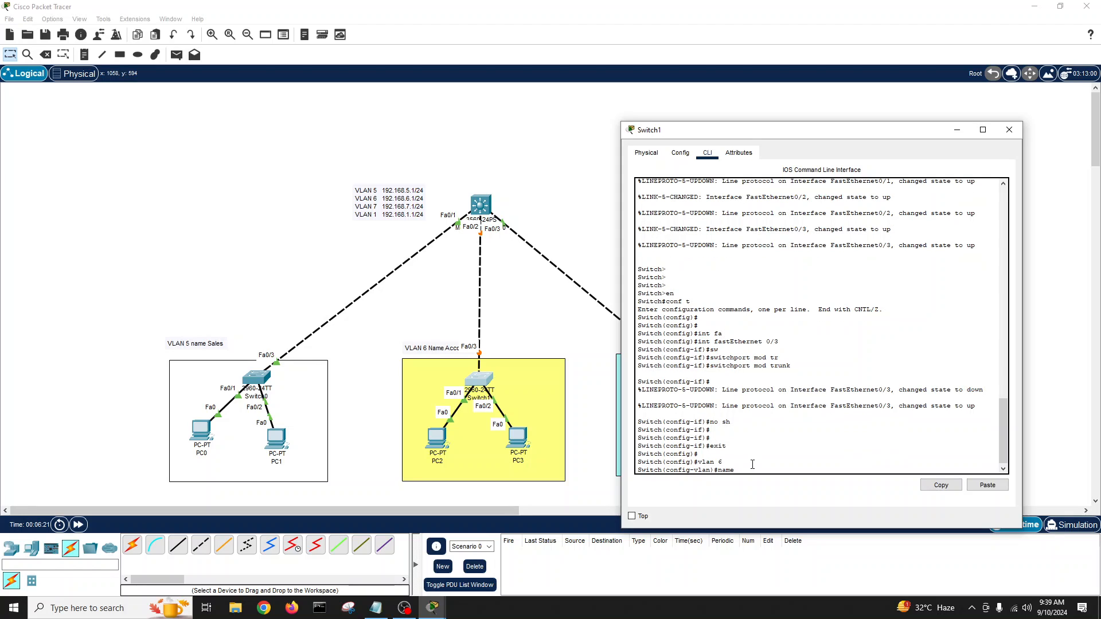
{"action": "type", "text": "Accounts"}
{"action": "type", "text": "exit"}
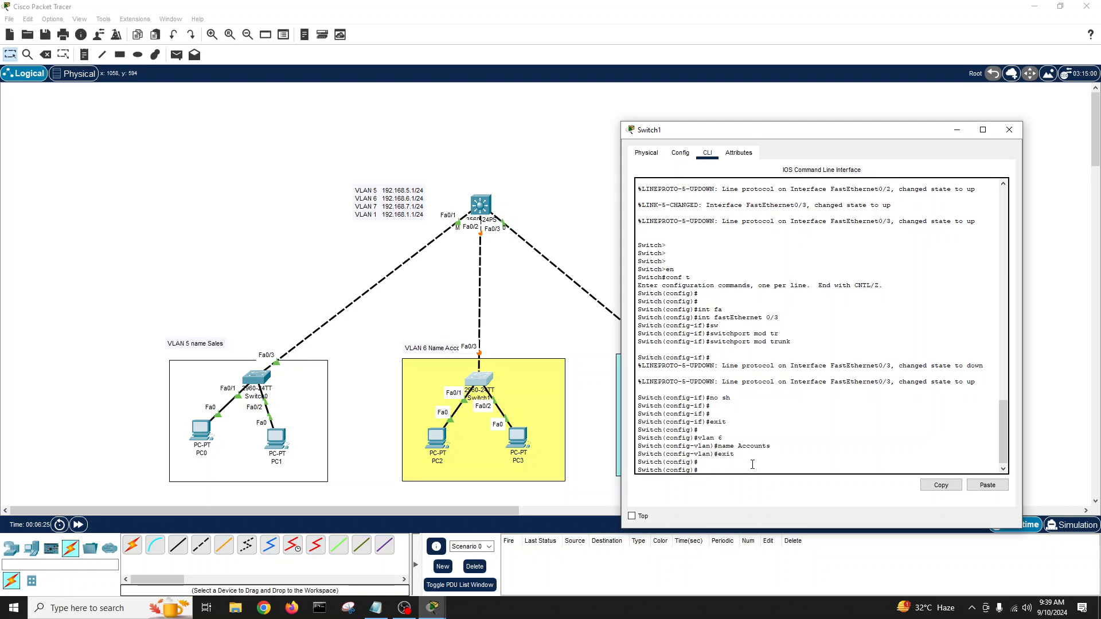
Make interface range Fa0/1-2 access ports in VLAN 6 and list the VLANs.
{"action": "type", "text": "int"}
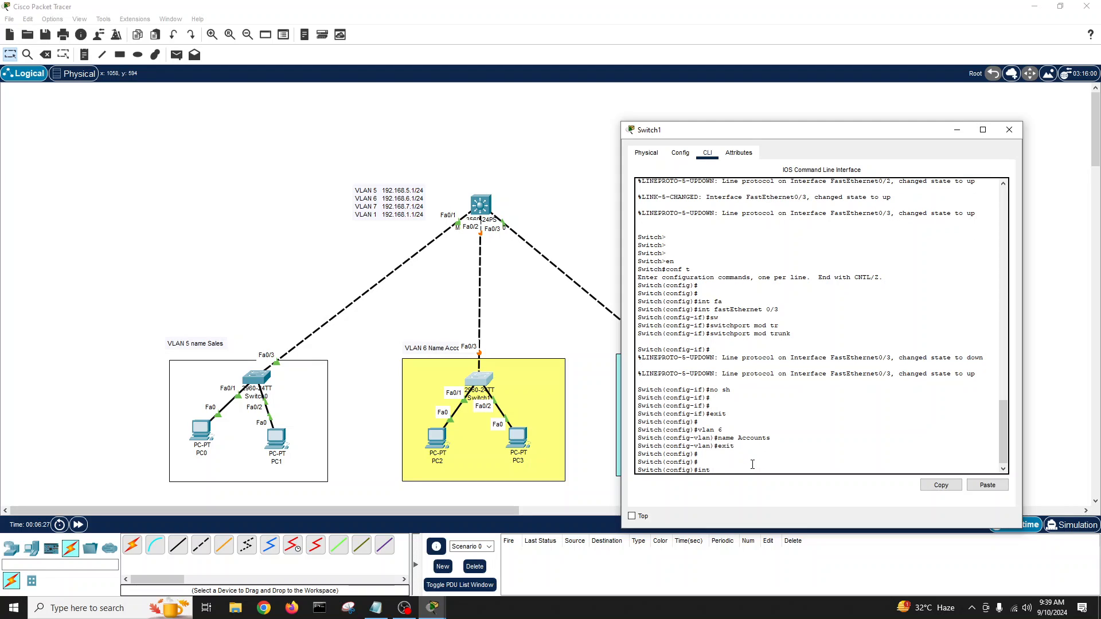
{"action": "type", "text": "int range fastEthernet 0/1-2"}
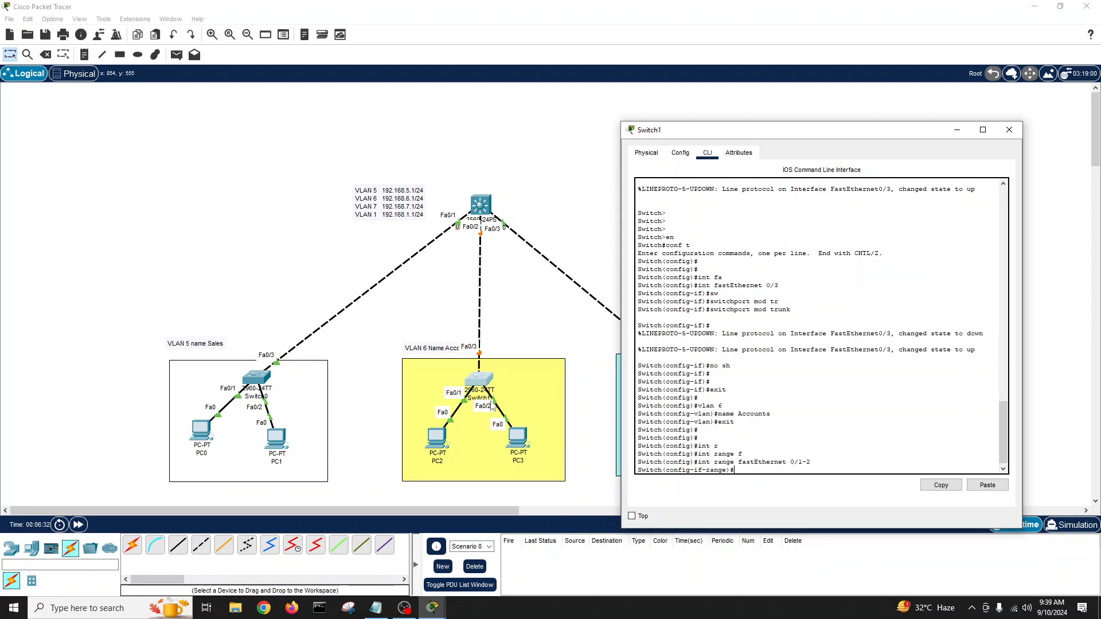
{"action": "type", "text": "switchport mod acces"}
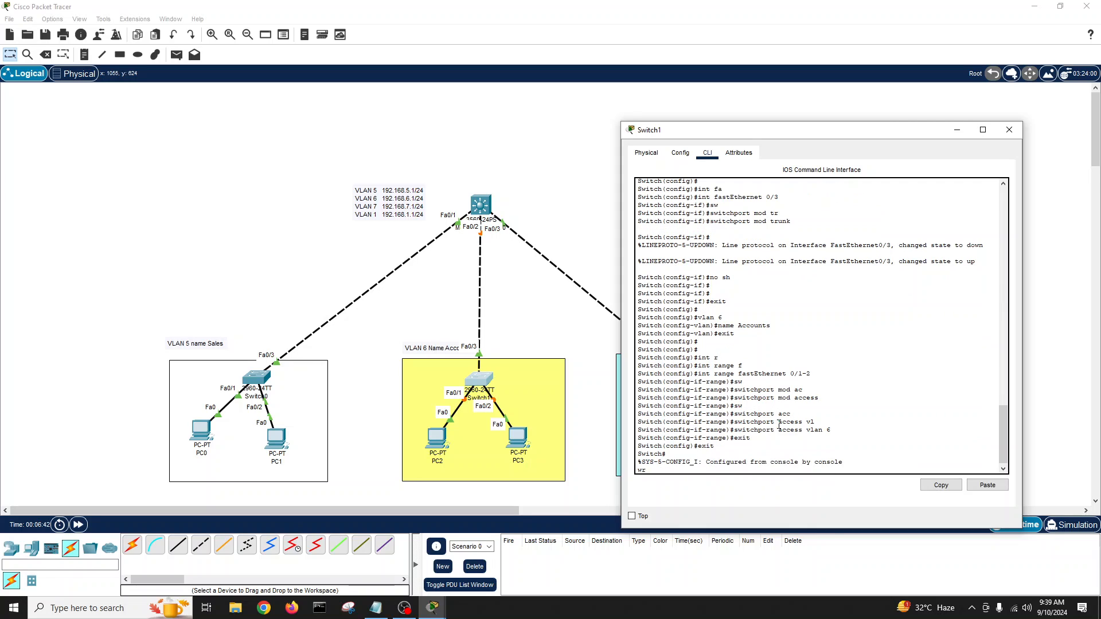
{"action": "type", "text": "show vlan"}
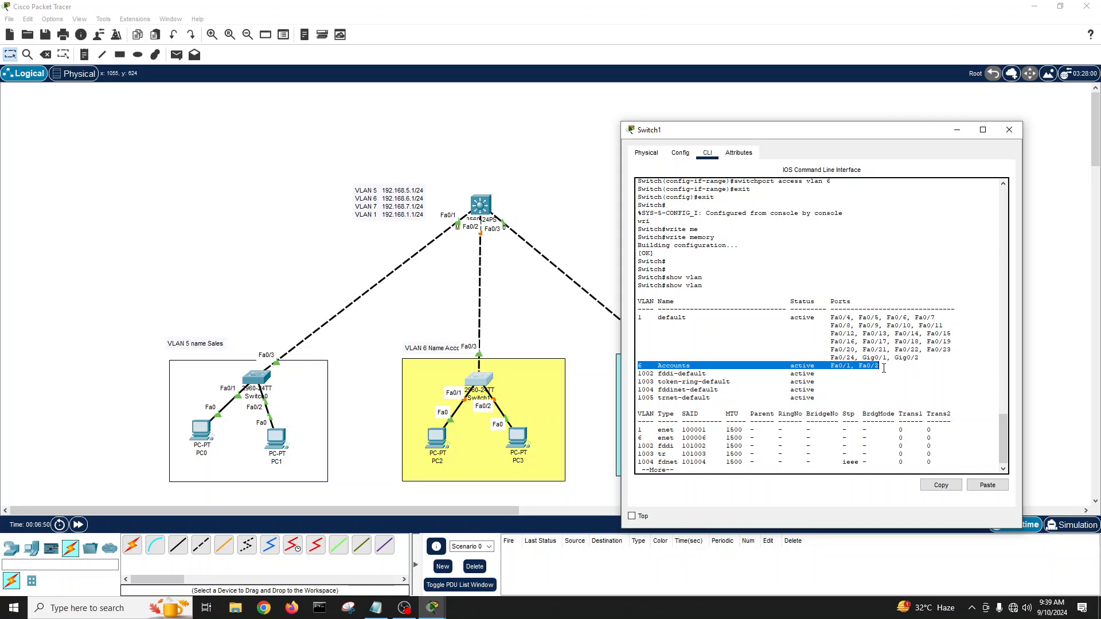
{"action": "mouse_move", "coordinate": [751, 379]}
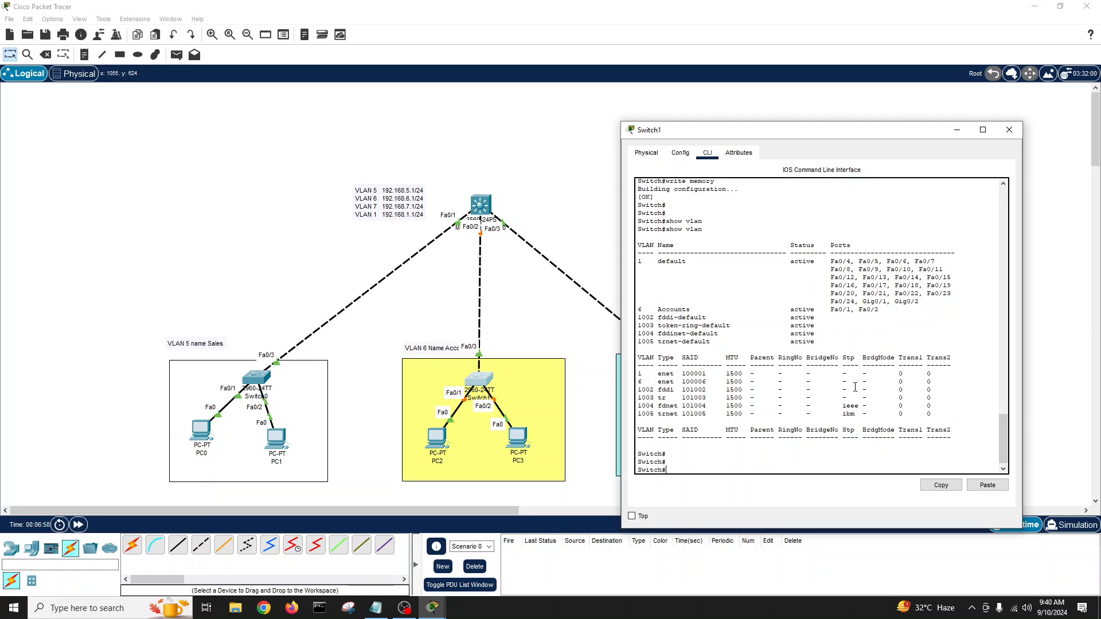
Run show int status confirming Fa0/1-2 in VLAN 6 and Fa0/3 trunking, then move to Switch2.
{"action": "type", "text": "sc"}
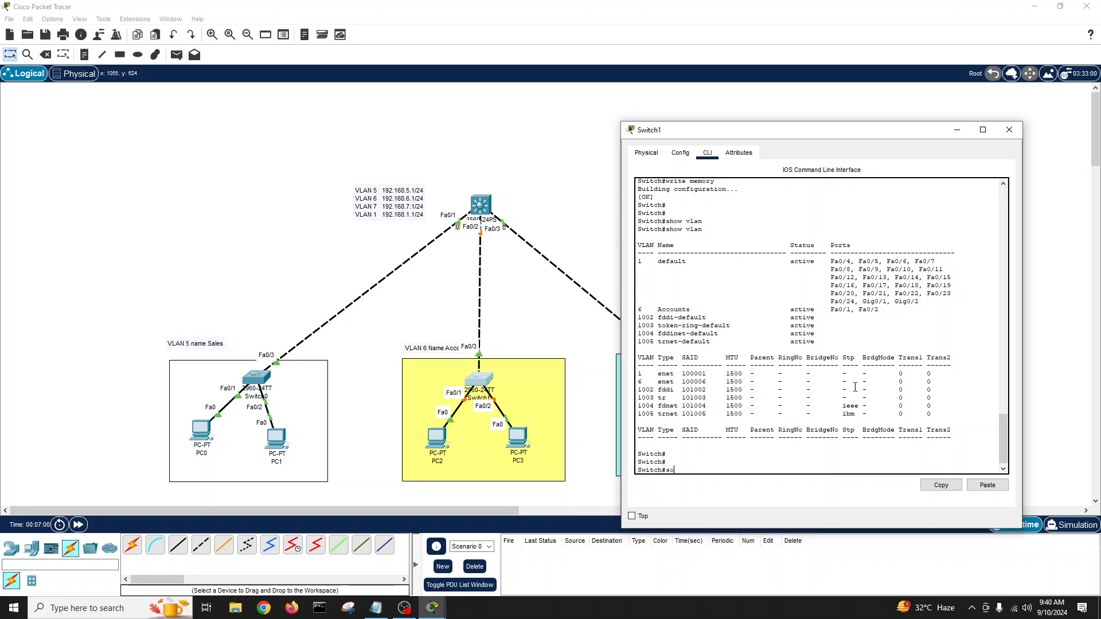
{"action": "type", "text": "how int statu"}
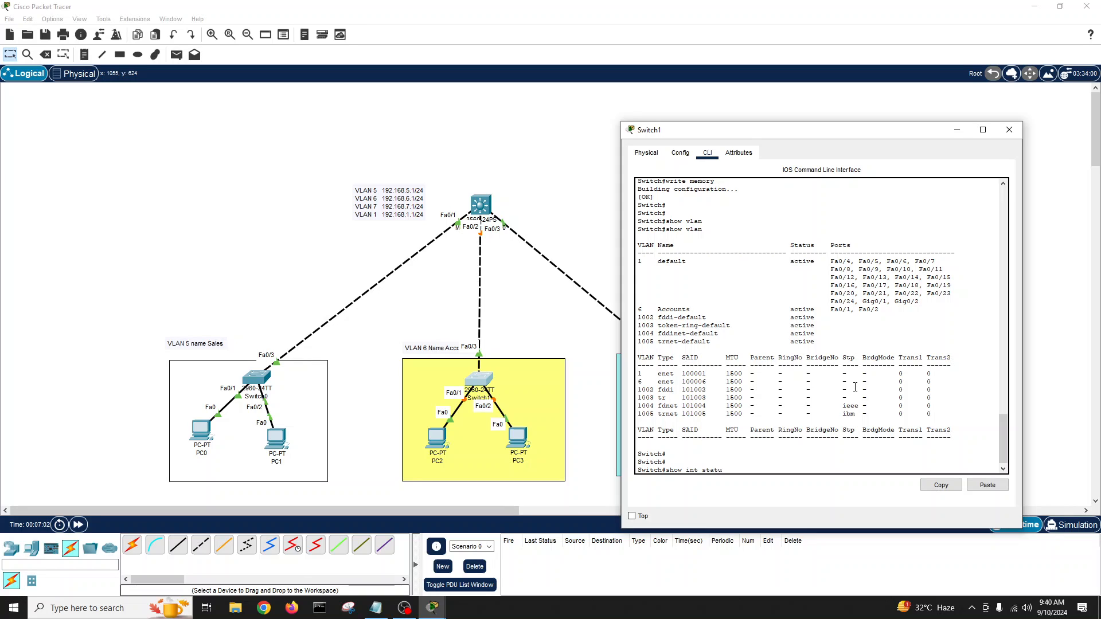
{"action": "key", "text": "Return"}
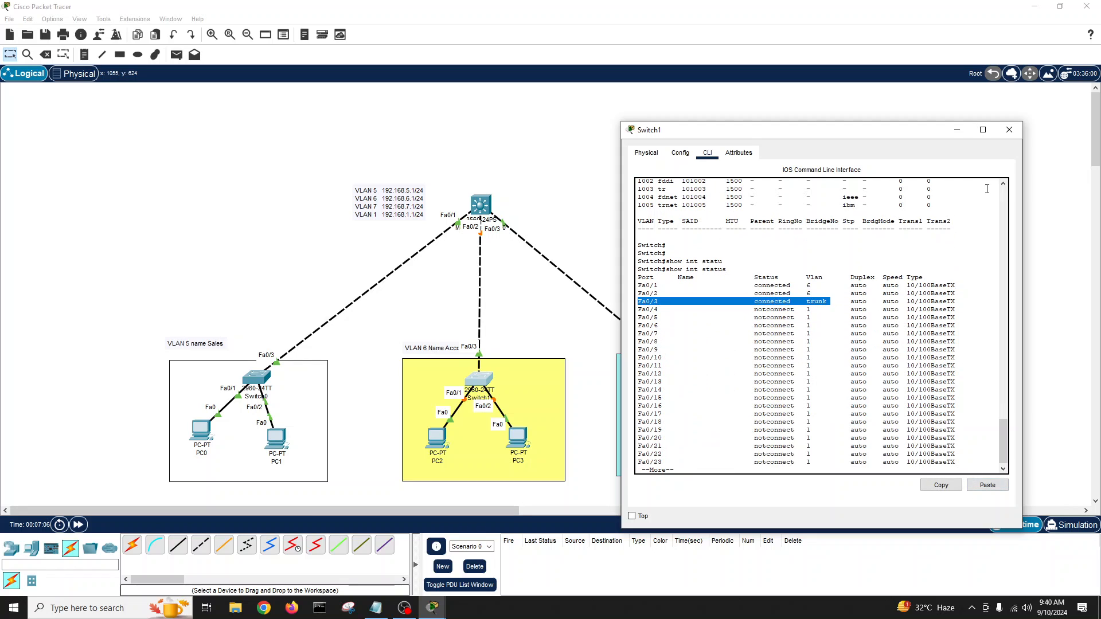
{"action": "left_click", "coordinate": [1009, 130]}
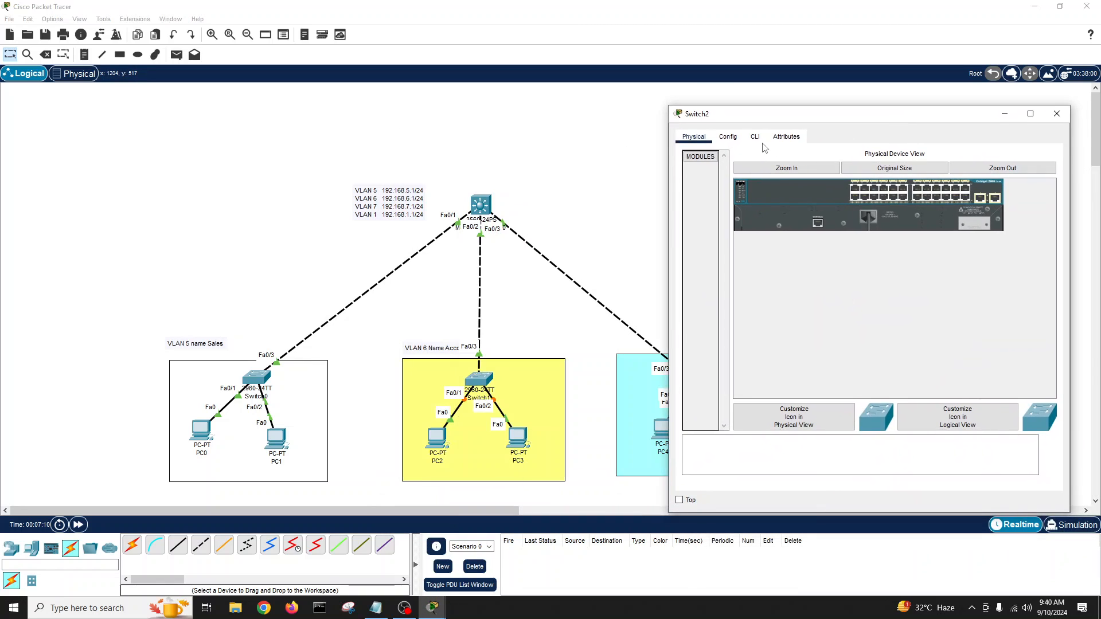
Rename Switch2 to HR from its CLI in global configuration.
{"action": "left_click", "coordinate": [755, 136]}
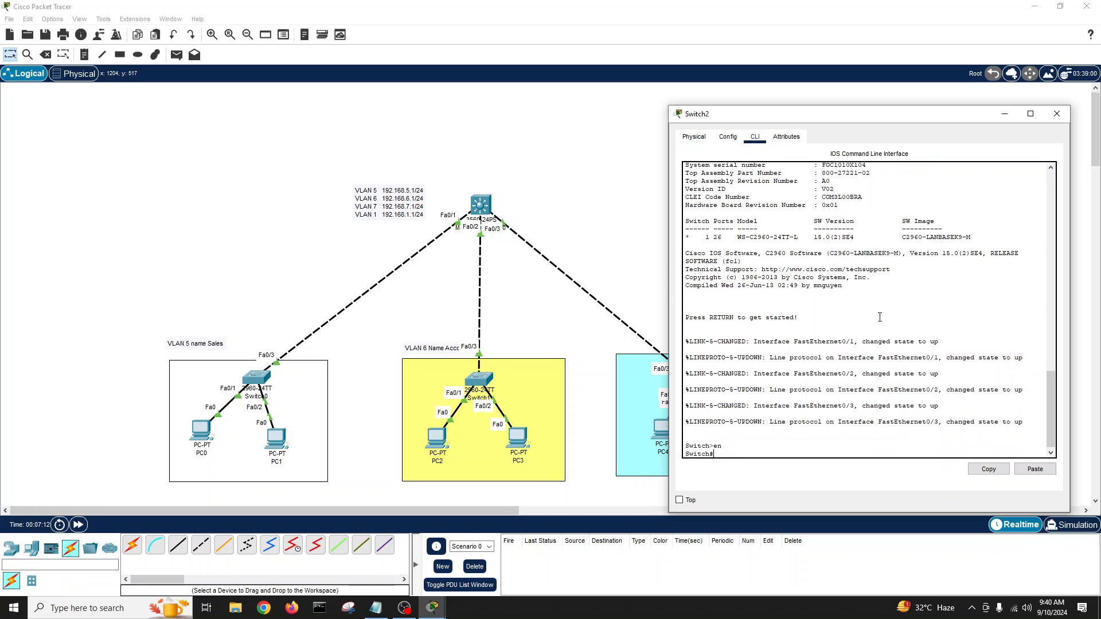
{"action": "type", "text": "conf t"}
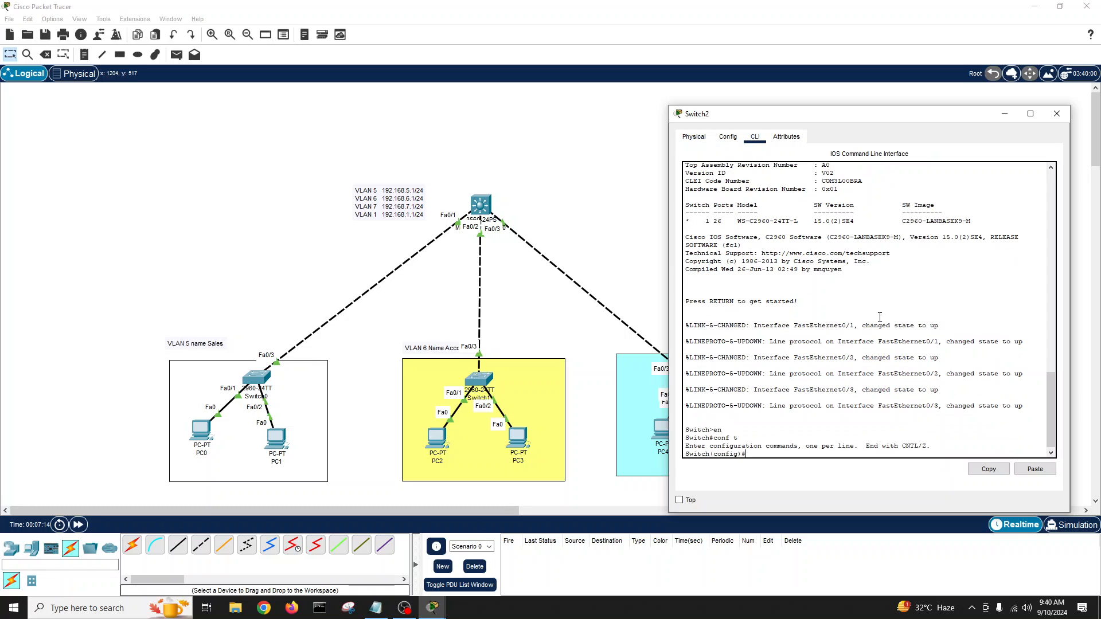
{"action": "type", "text": "hostname HR"}
{"action": "type", "text": "v"}
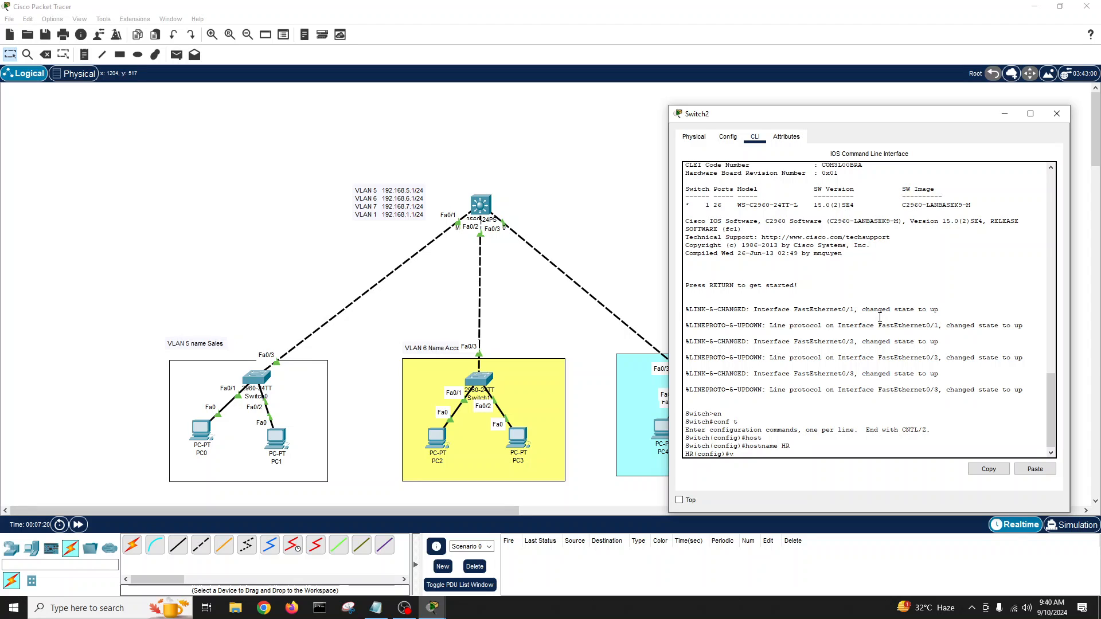
Make Fa0/3 a trunk and create VLAN 7 named HR with Fa0/1-2 as access ports.
{"action": "type", "text": "int fa0"}
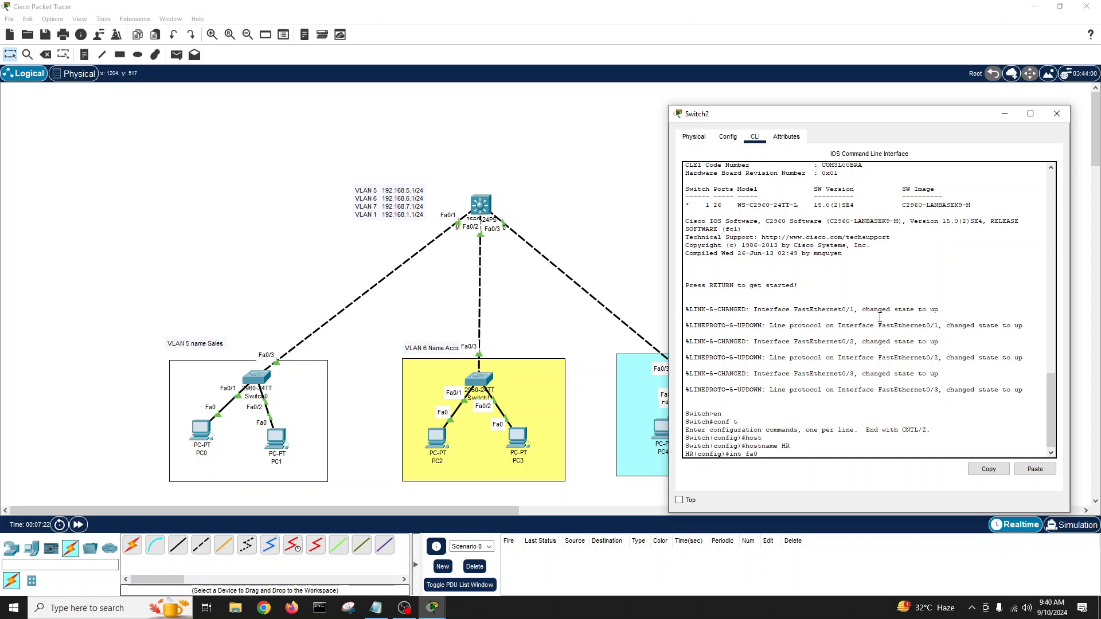
{"action": "type", "text": "switchport"}
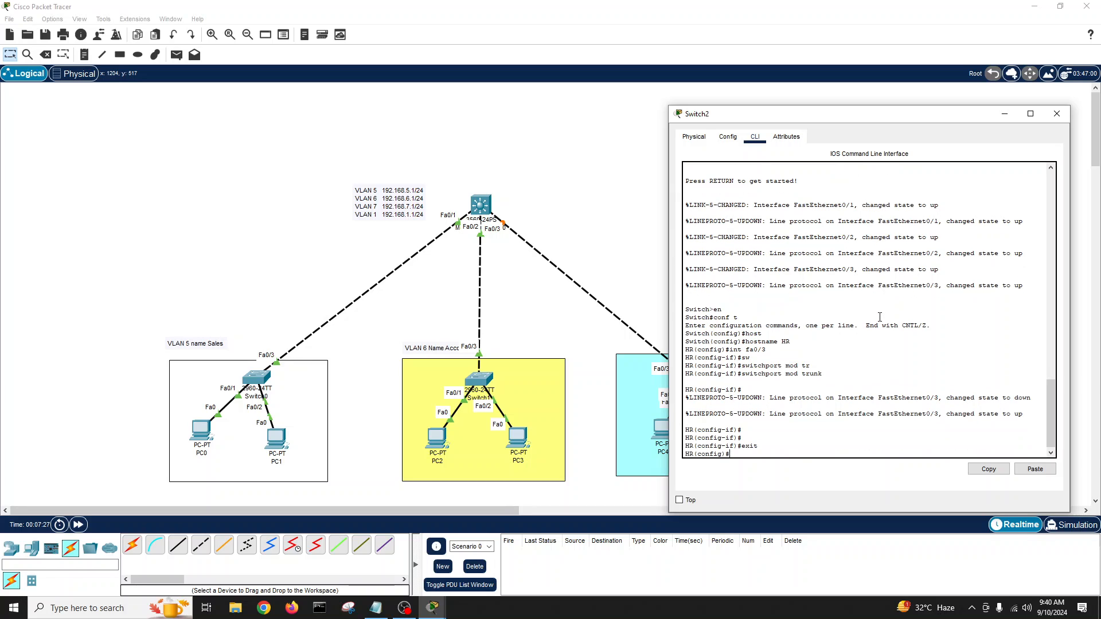
{"action": "type", "text": "vlan ?"}
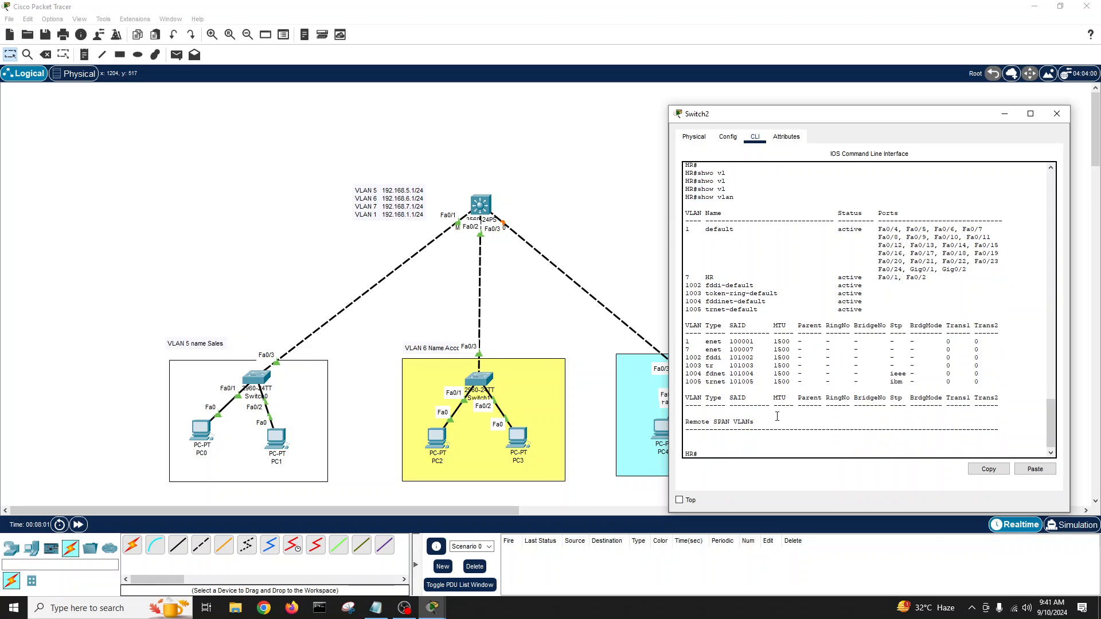
Check interface status shows Fa0/1-2 in VLAN 7 and Fa0/3 trunking, then close the HR window.
{"action": "type", "text": "show int status"}
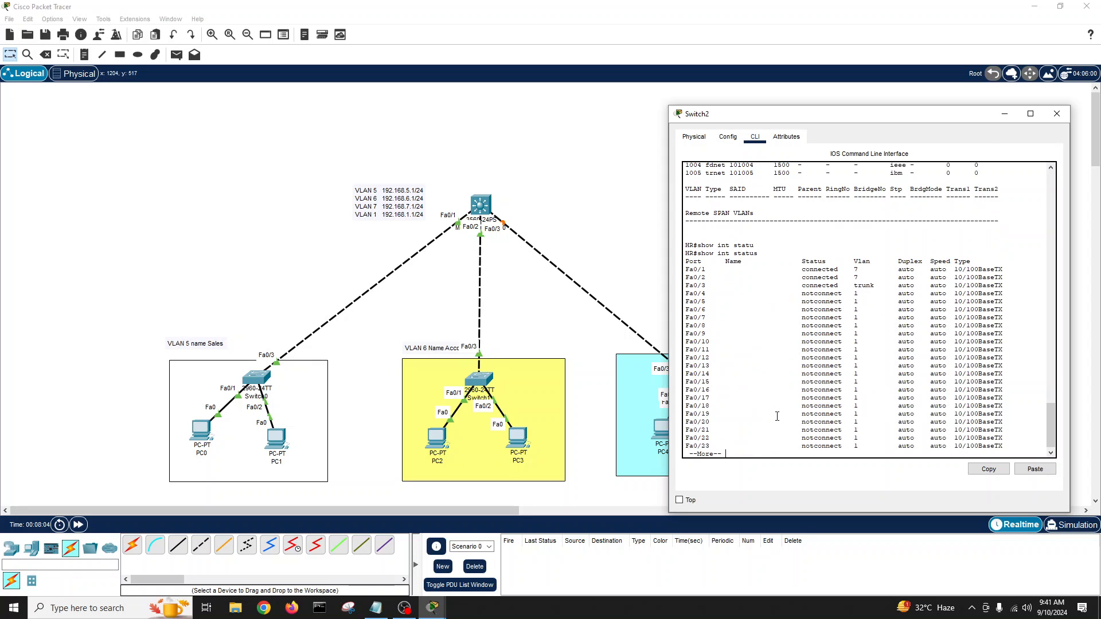
{"action": "mouse_move", "coordinate": [1056, 113]}
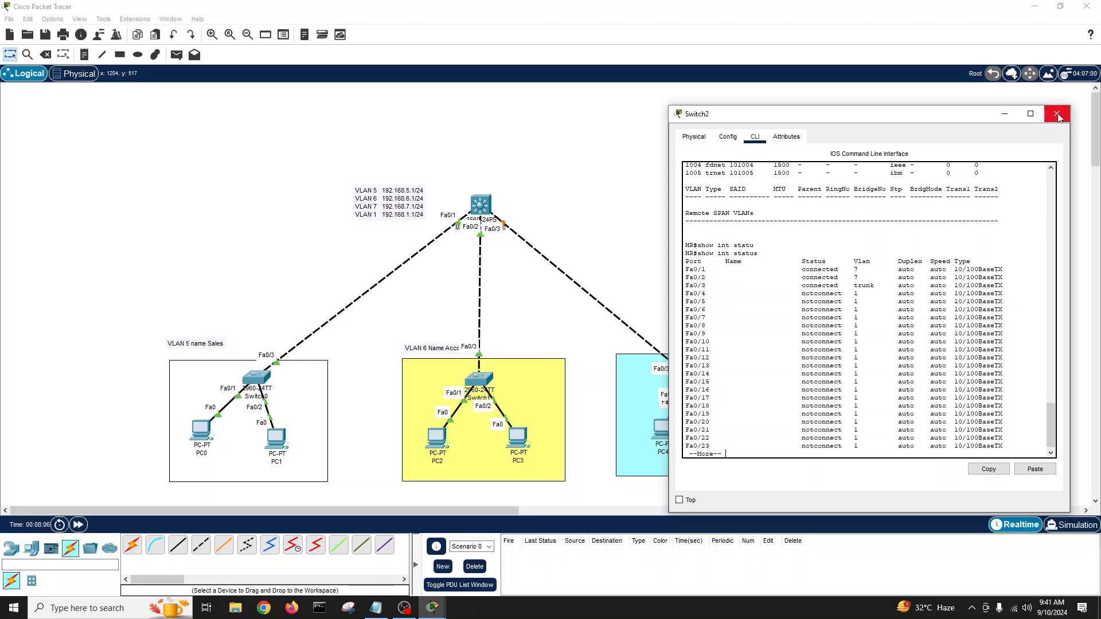
{"action": "left_click", "coordinate": [1057, 114]}
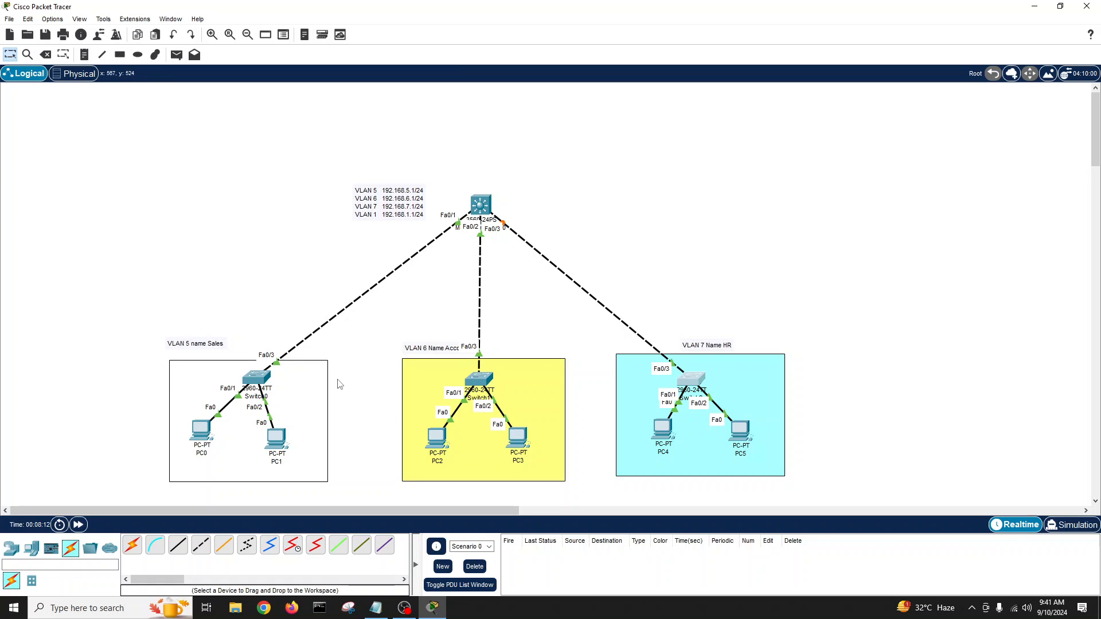
{"action": "mouse_move", "coordinate": [502, 203]}
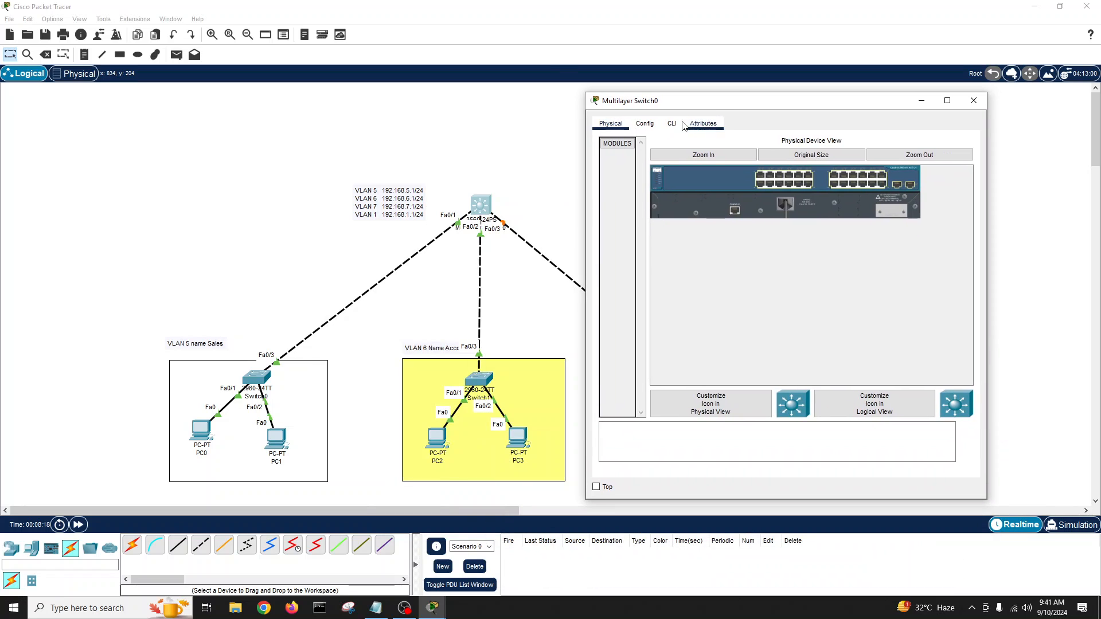
Skip the core switch's initial setup dialog, enter global configuration and rename it CoreSw.
{"action": "left_click", "coordinate": [671, 124]}
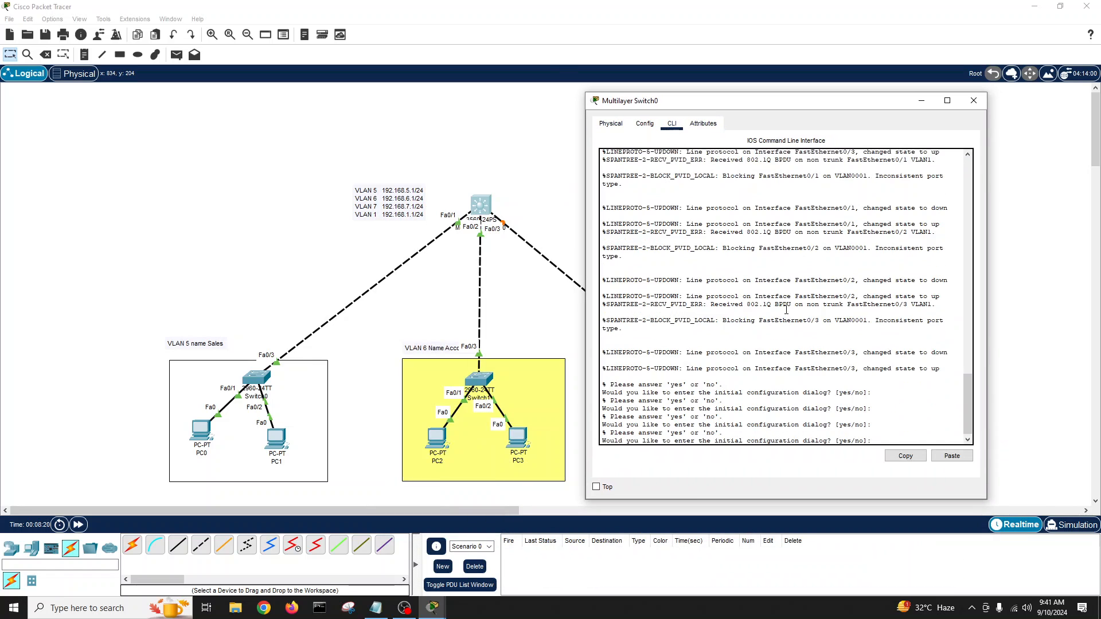
{"action": "type", "text": "no"}
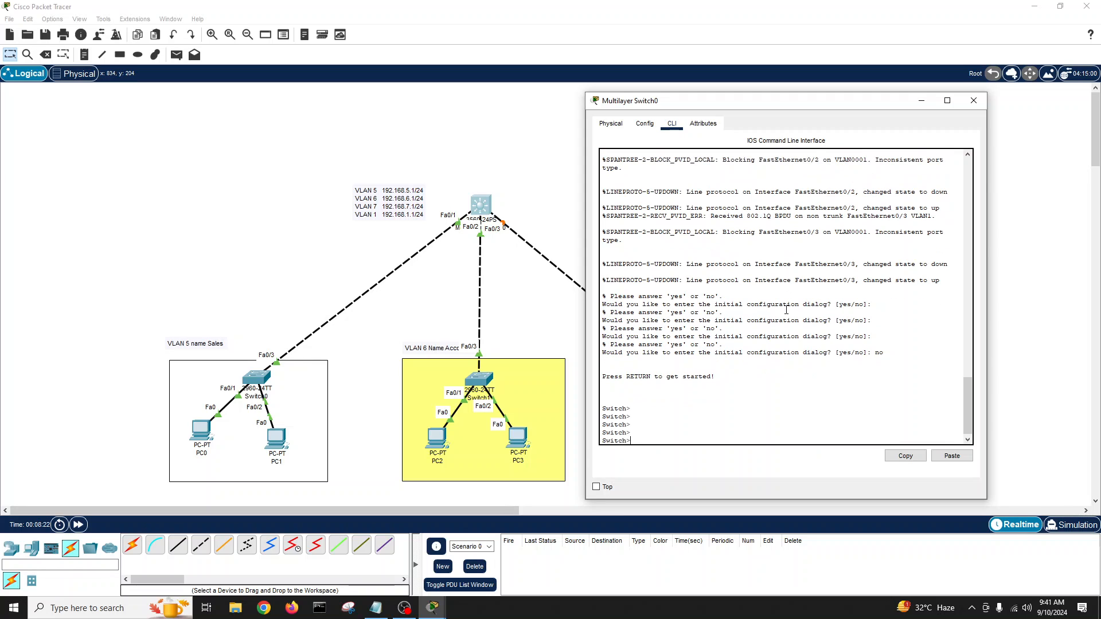
{"action": "type", "text": "en"}
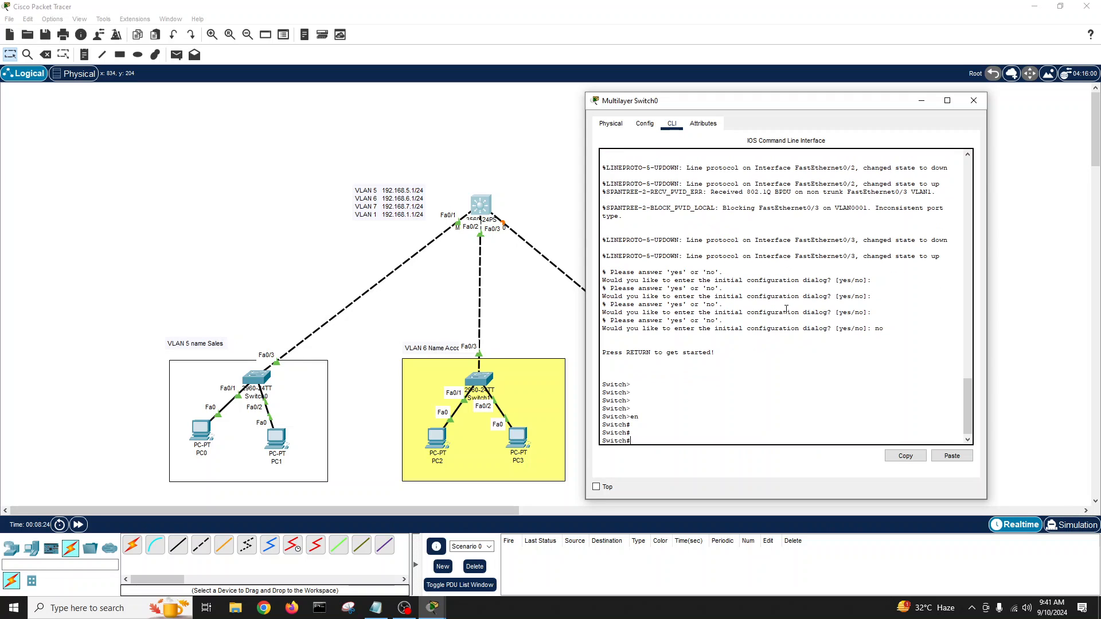
{"action": "type", "text": "conf t"}
{"action": "type", "text": "hostname CoreSw"}
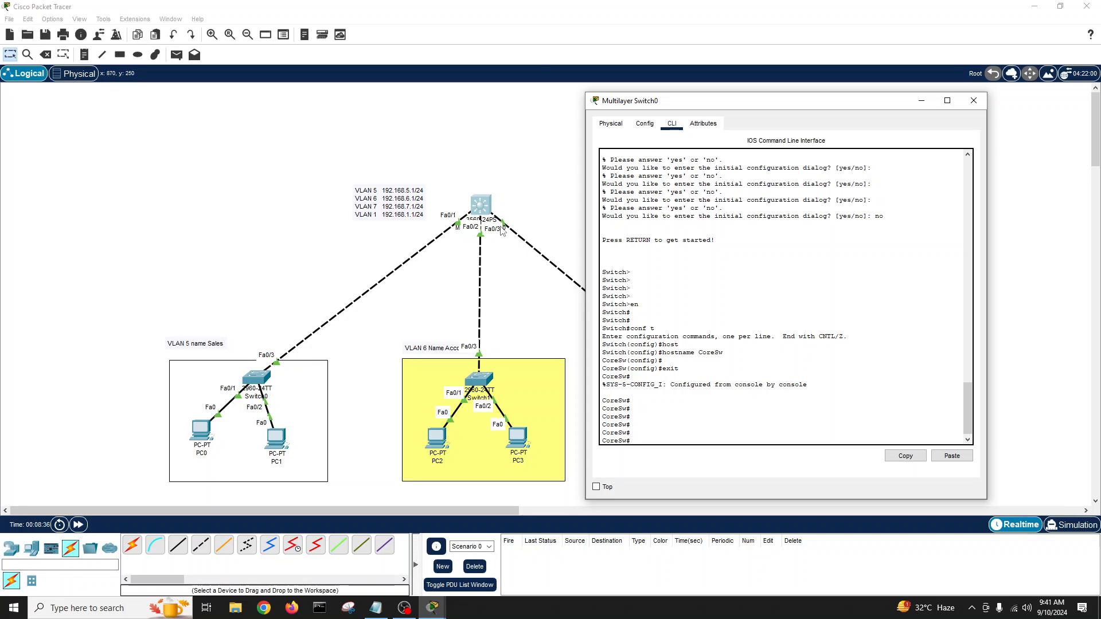
{"action": "type", "text": "conf t"}
{"action": "type", "text": "int range fastEthernet 0/1-3"}
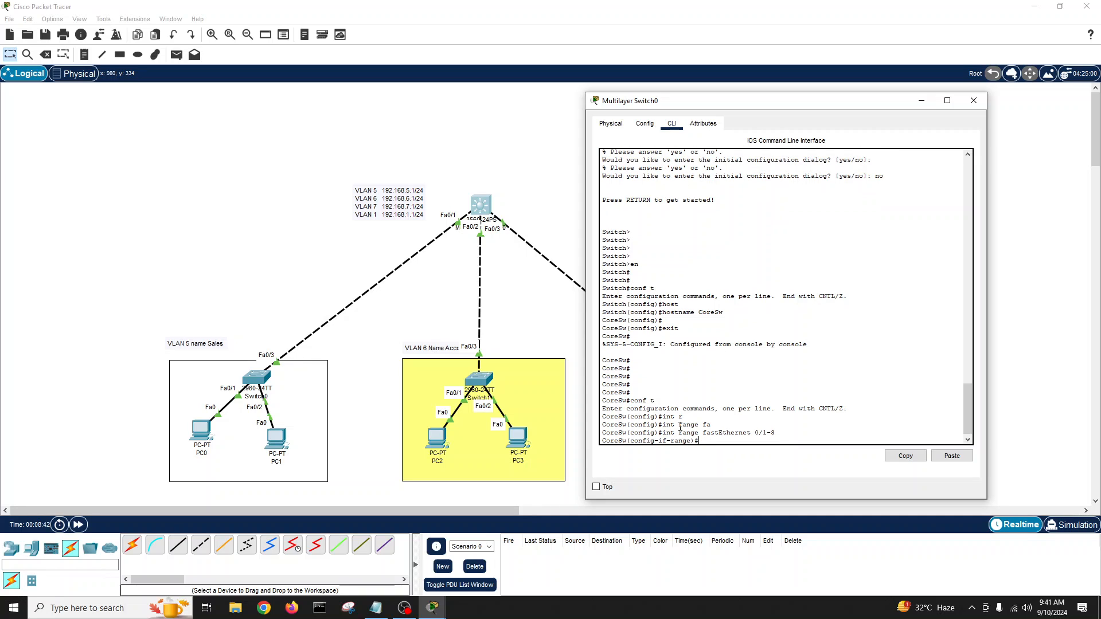
Set Fa0/1-3 on CoreSw to dot1q trunk encapsulation in trunk mode.
{"action": "type", "text": "switchport tr"}
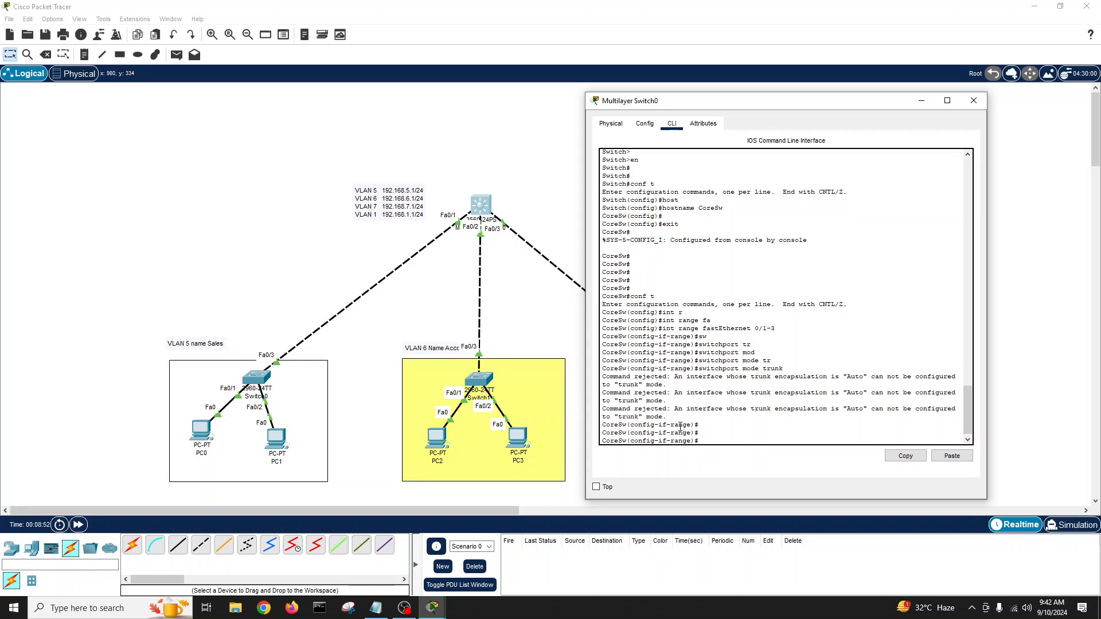
{"action": "type", "text": "switchport trunk encapsulation dot1q"}
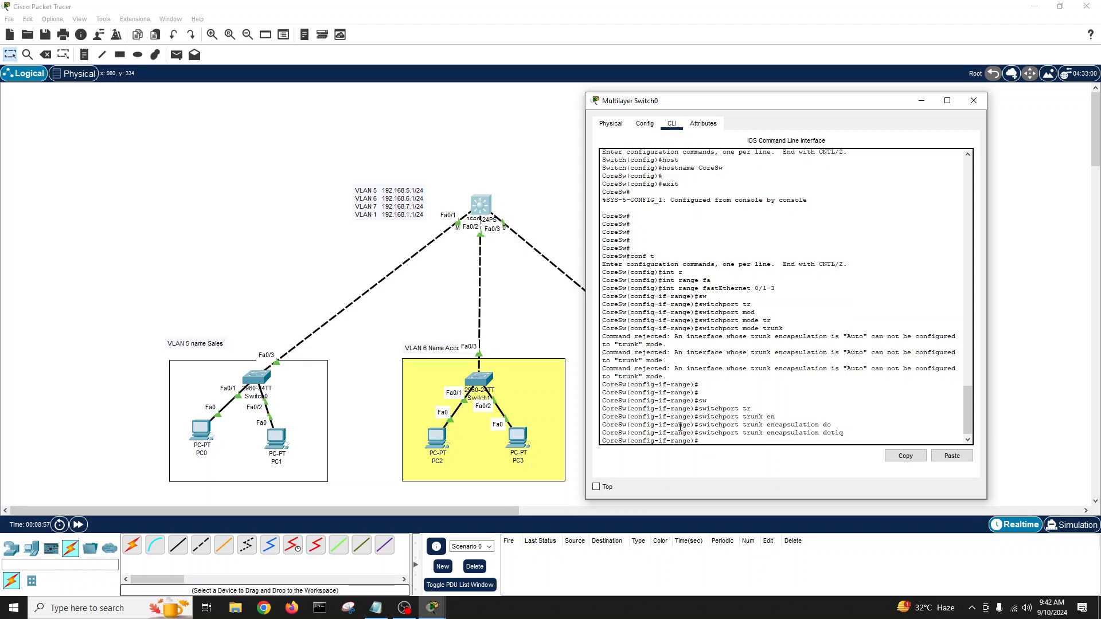
{"action": "type", "text": "switchport mod"}
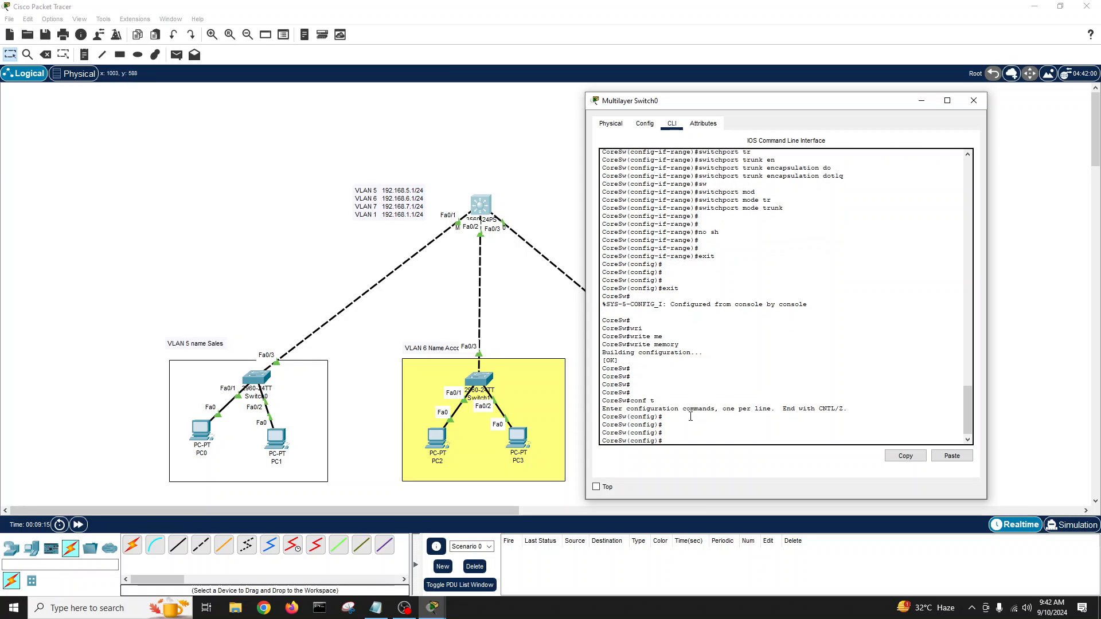
Create VLAN 5 named Sales, VLAN 6 named Accounts and VLAN 7 named HR on CoreSw.
{"action": "type", "text": "vlan 5"}
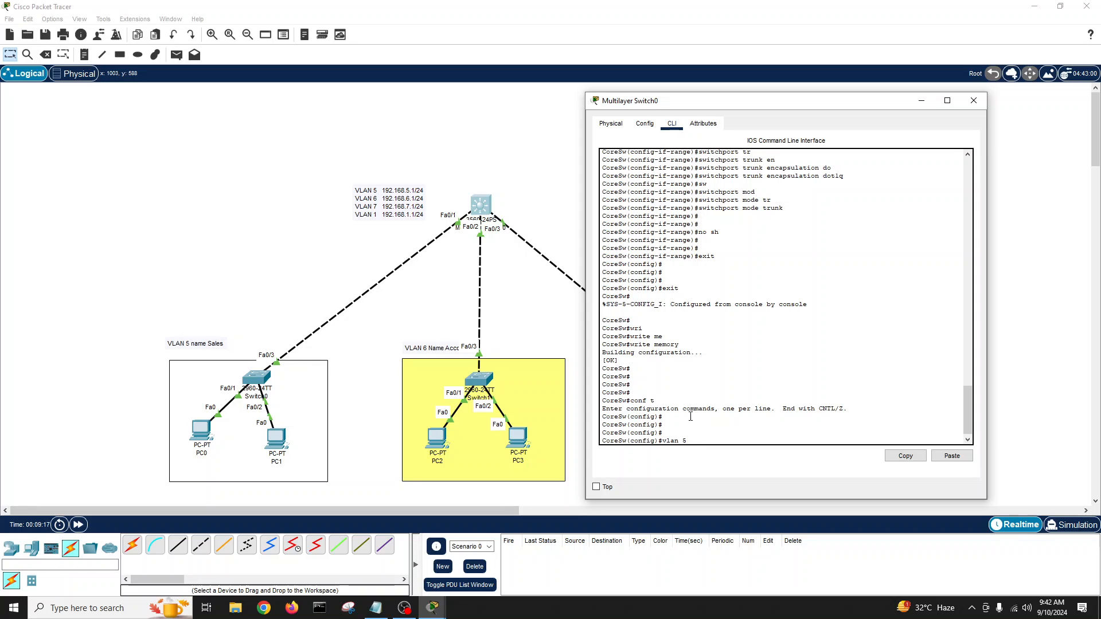
{"action": "type", "text": "name"}
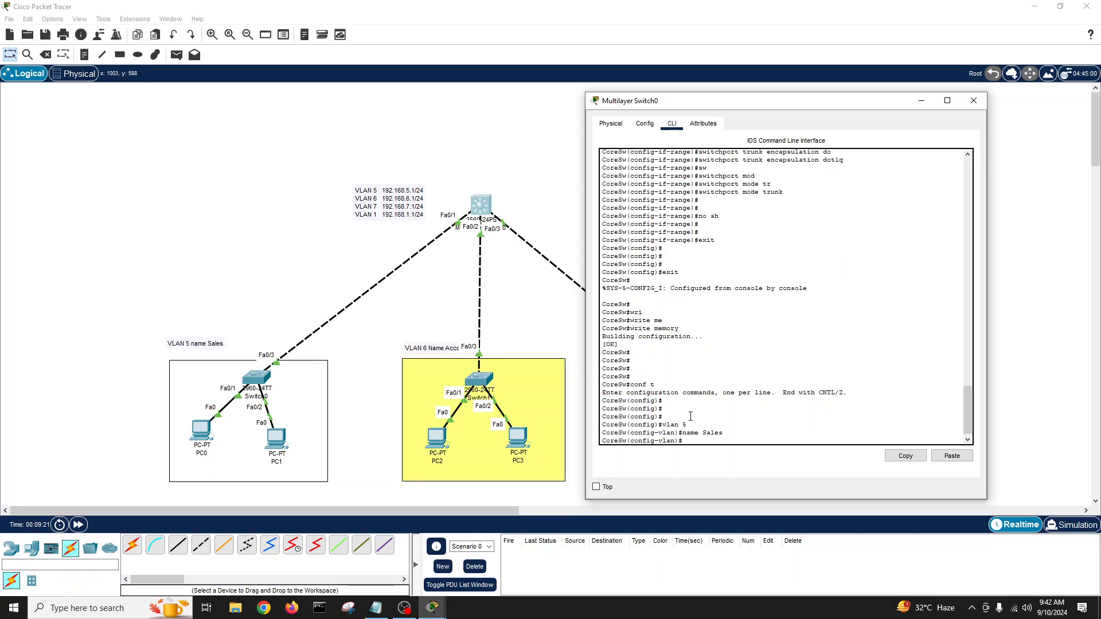
{"action": "type", "text": "vlan 6"}
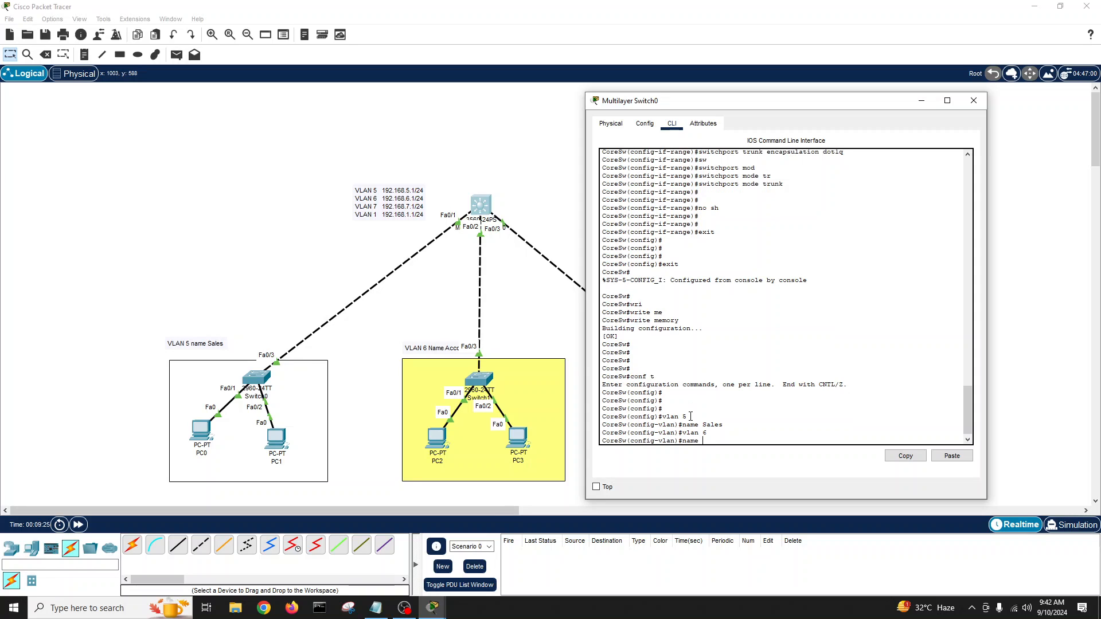
{"action": "type", "text": "Accounts"}
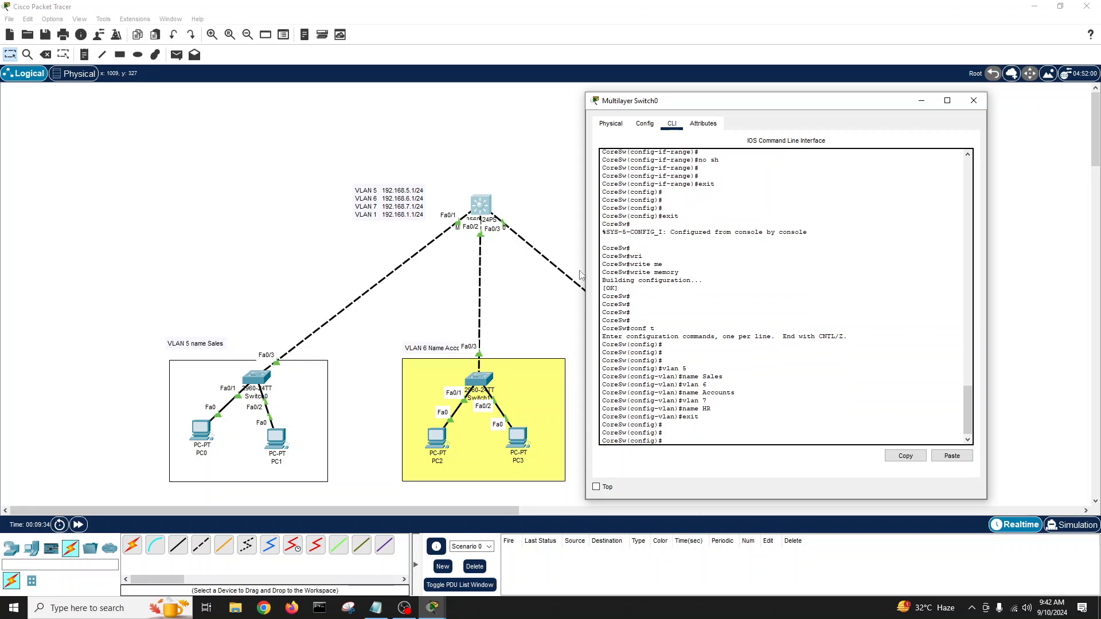
{"action": "mouse_move", "coordinate": [364, 224]}
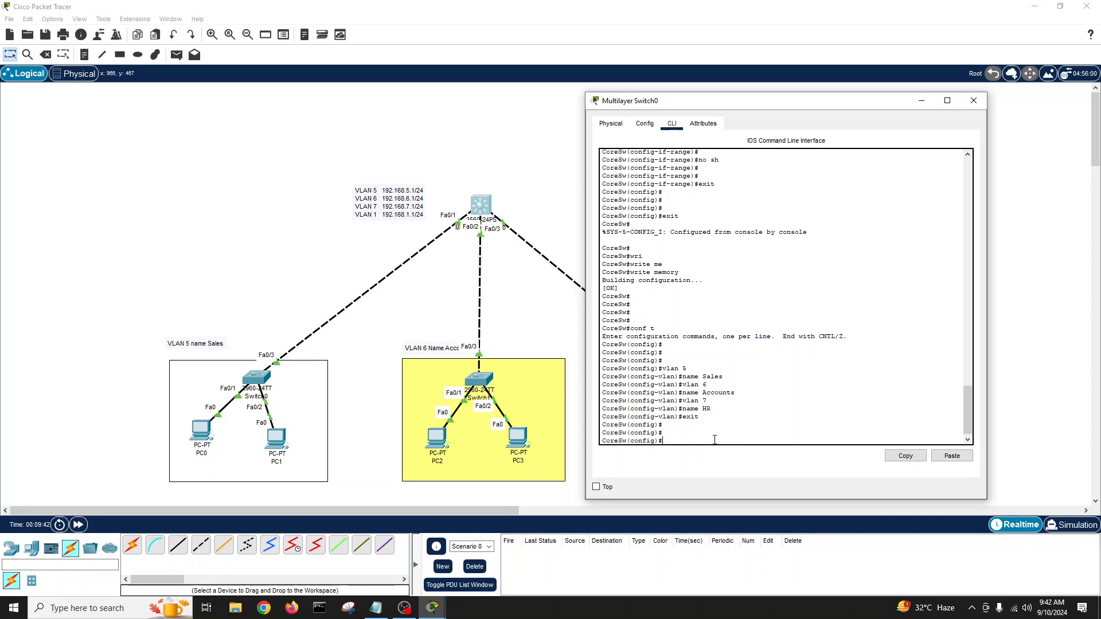
Give interface VLAN 5 address 192.168.5.1 255.255.255.0 and enable it.
{"action": "type", "text": "int vlan 5"}
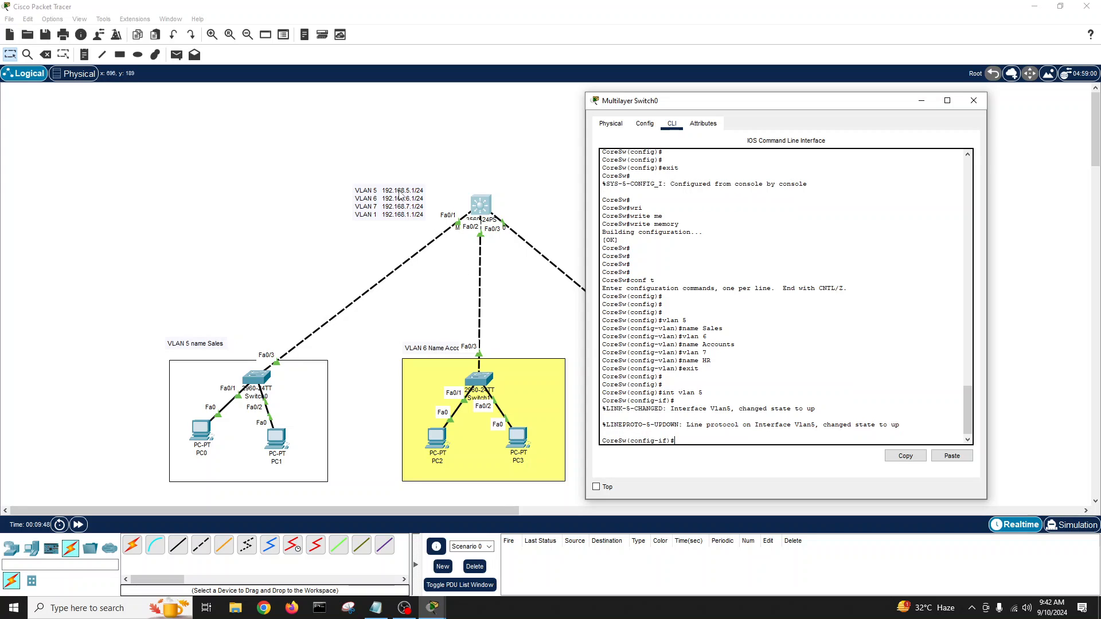
{"action": "type", "text": "ip"}
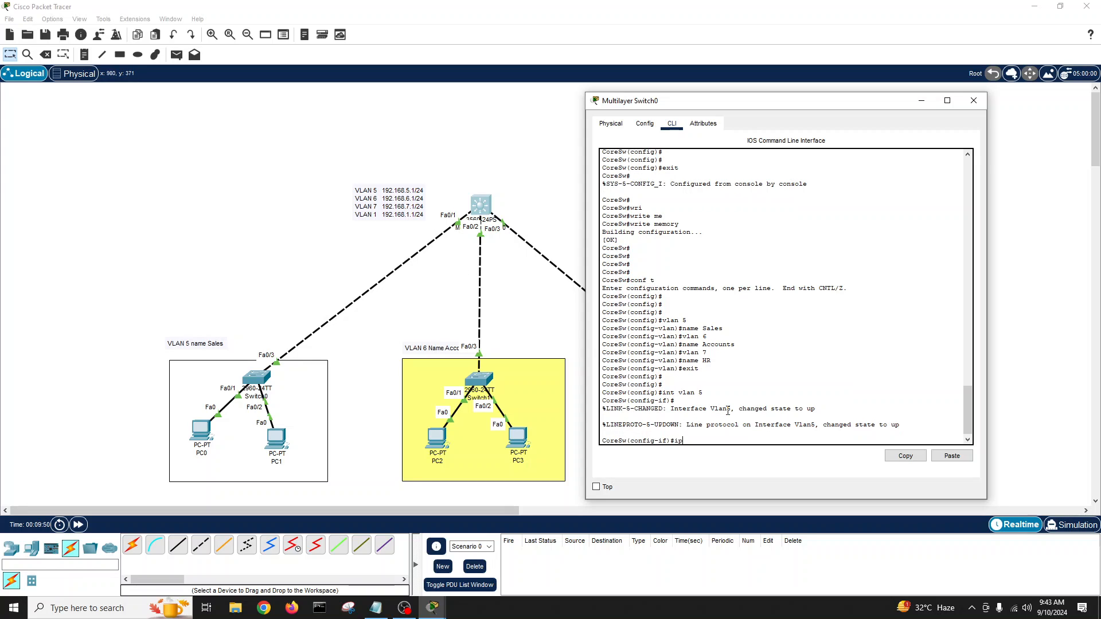
{"action": "type", "text": "add 192.168.5.1"}
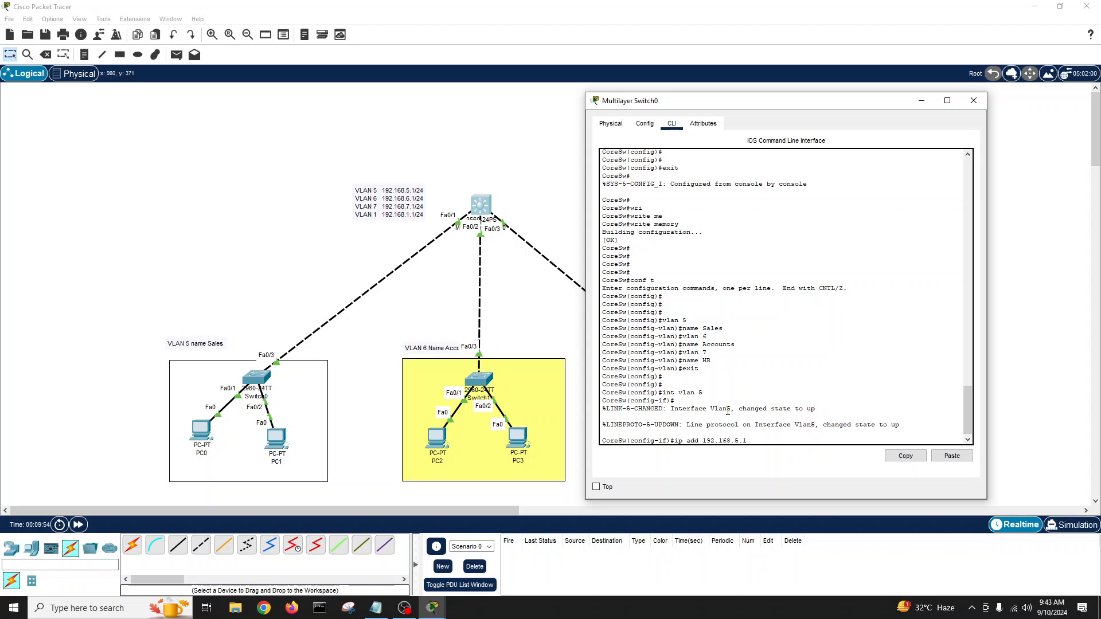
{"action": "type", "text": "255.255.2"}
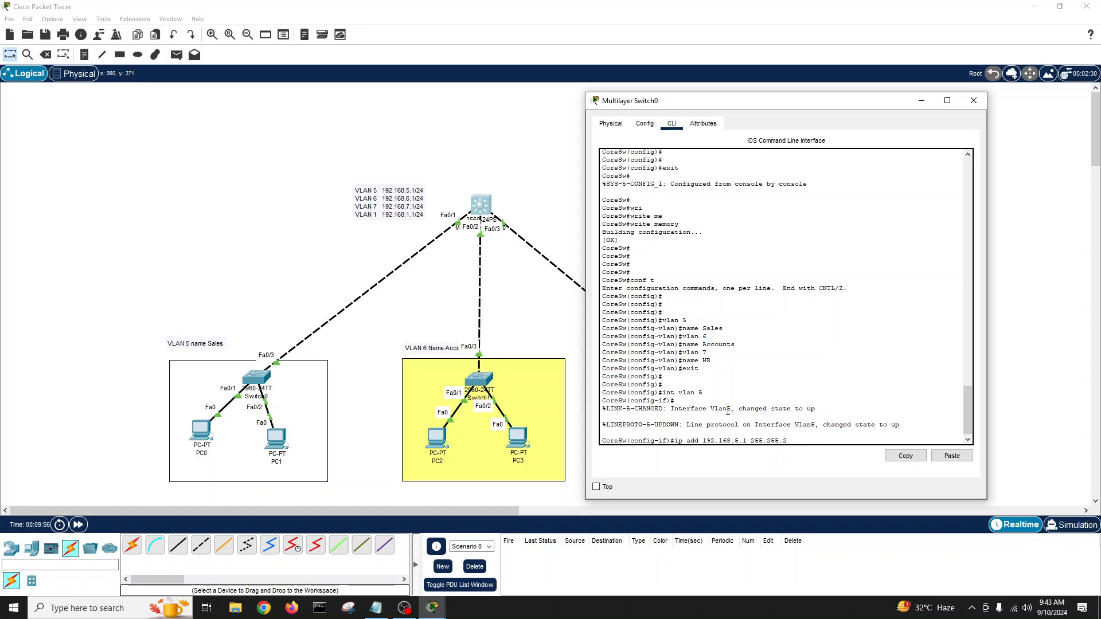
{"action": "type", "text": "55.0"}
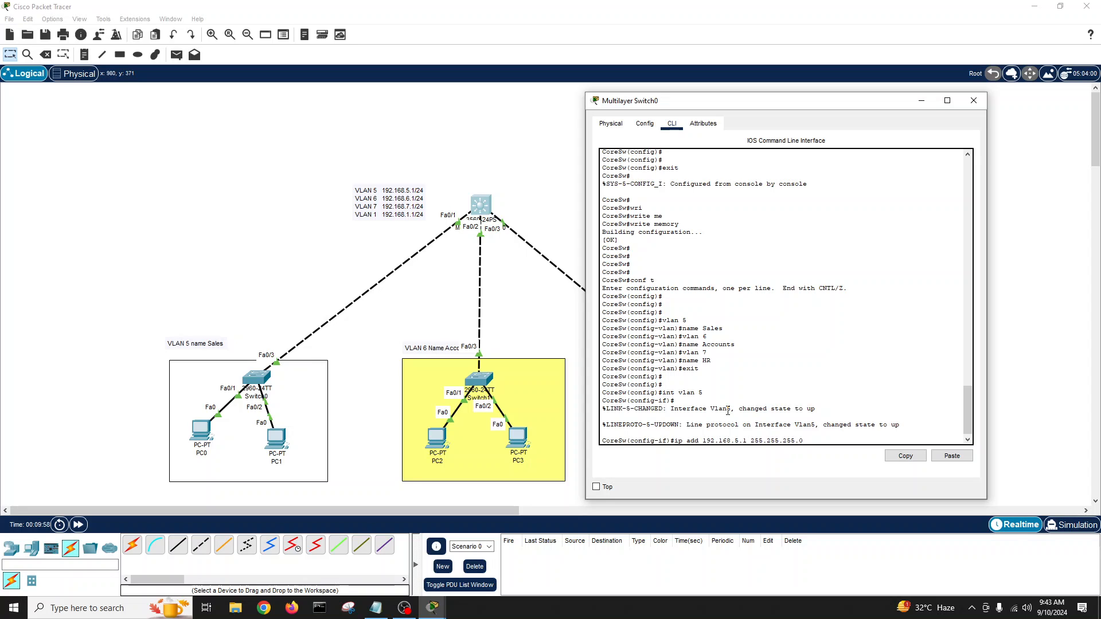
{"action": "type", "text": "no sh"}
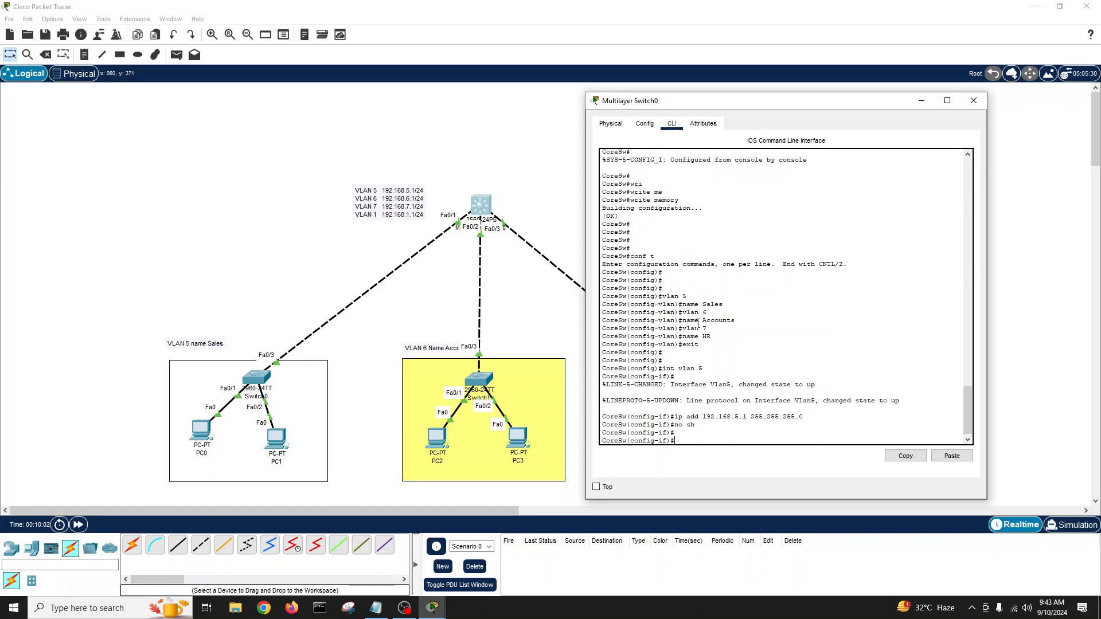
Give interface VLAN 6 address 192.168.6.1 255.255.255.0, then enter interface VLAN 7.
{"action": "type", "text": "int vlan 6"}
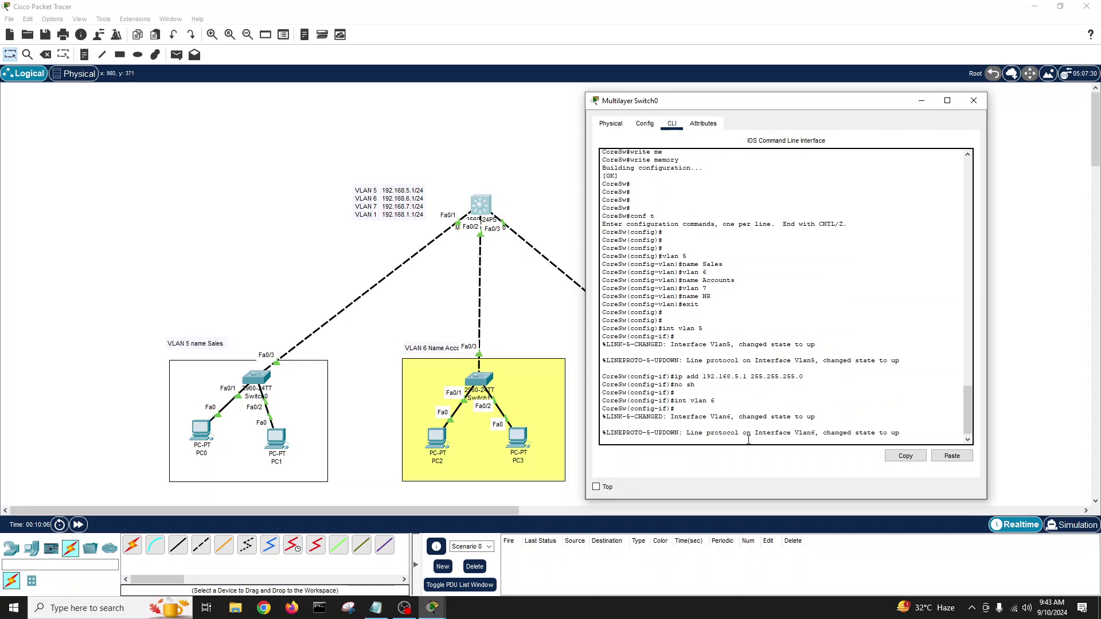
{"action": "type", "text": "ip add"}
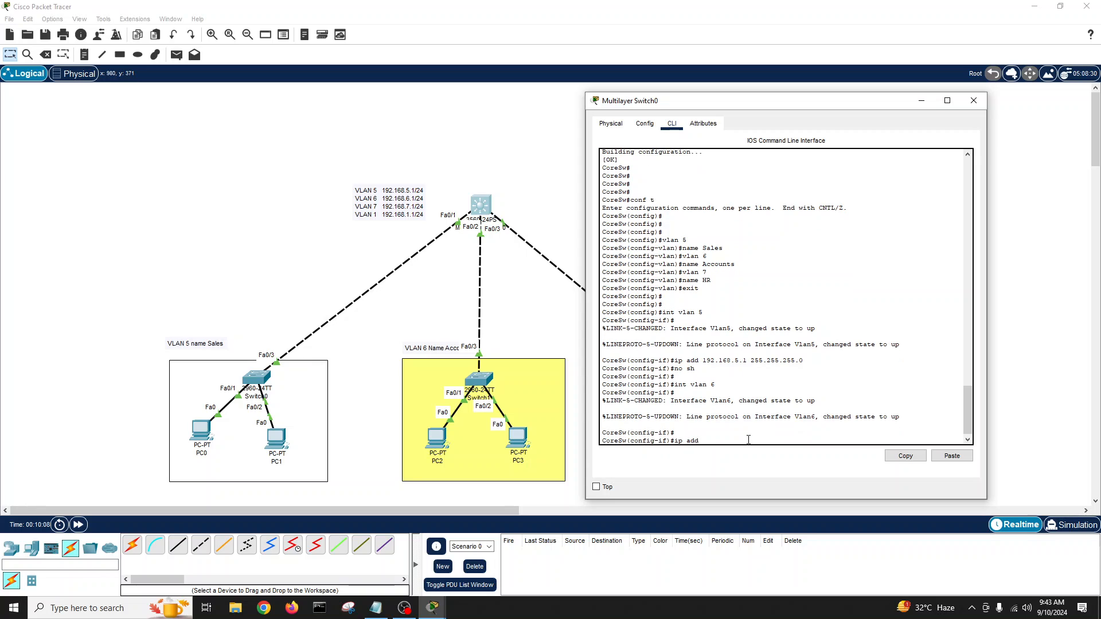
{"action": "type", "text": "192.168."}
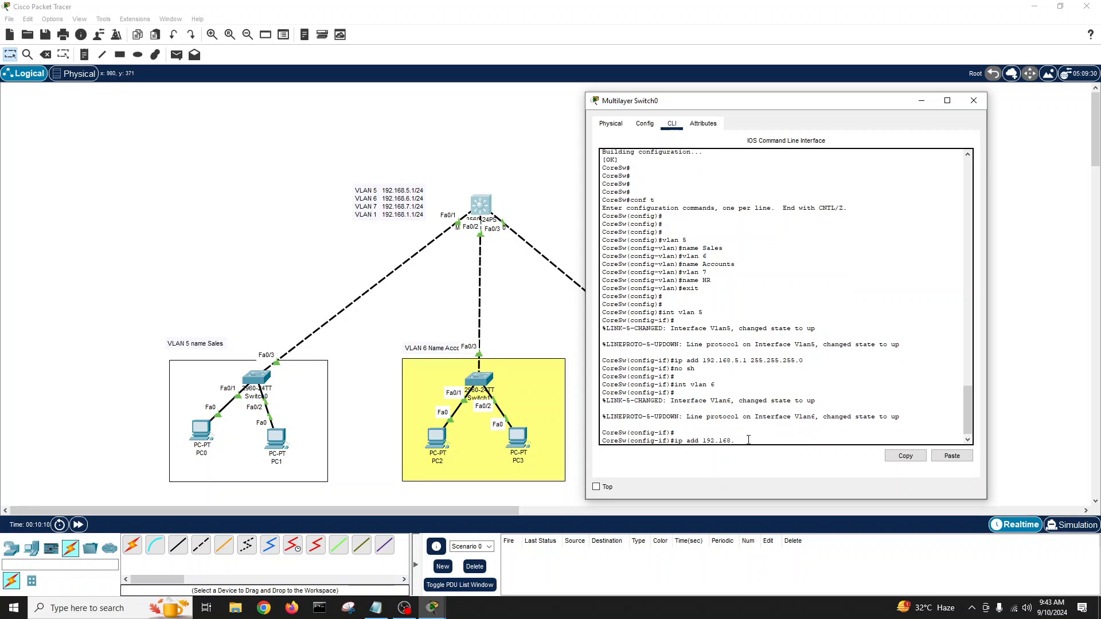
{"action": "type", "text": "6.1 255."}
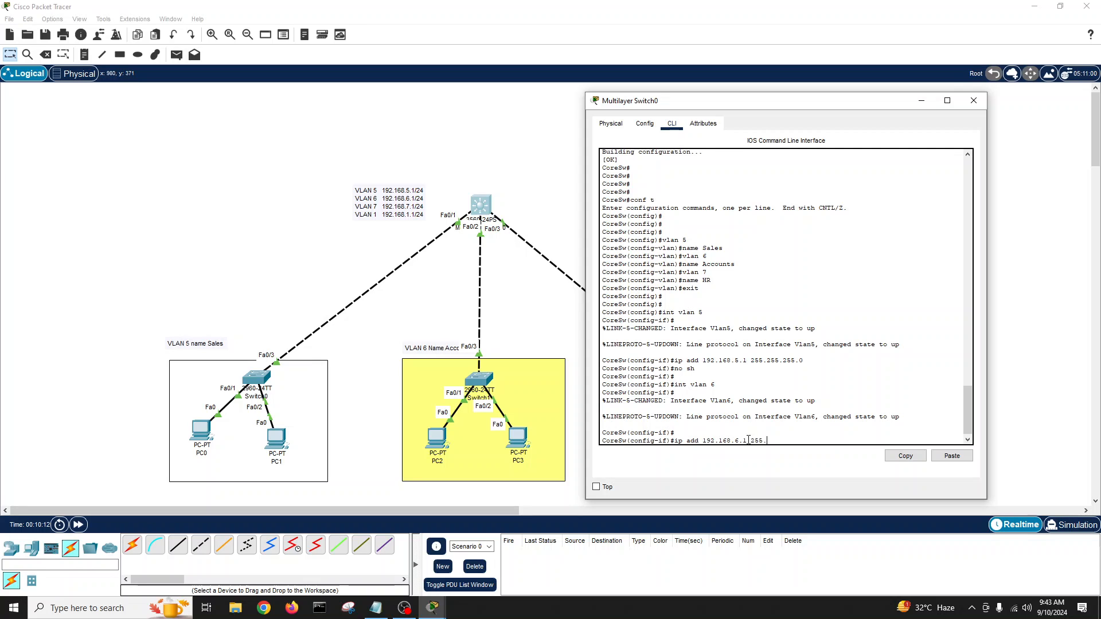
{"action": "key", "text": "Return"}
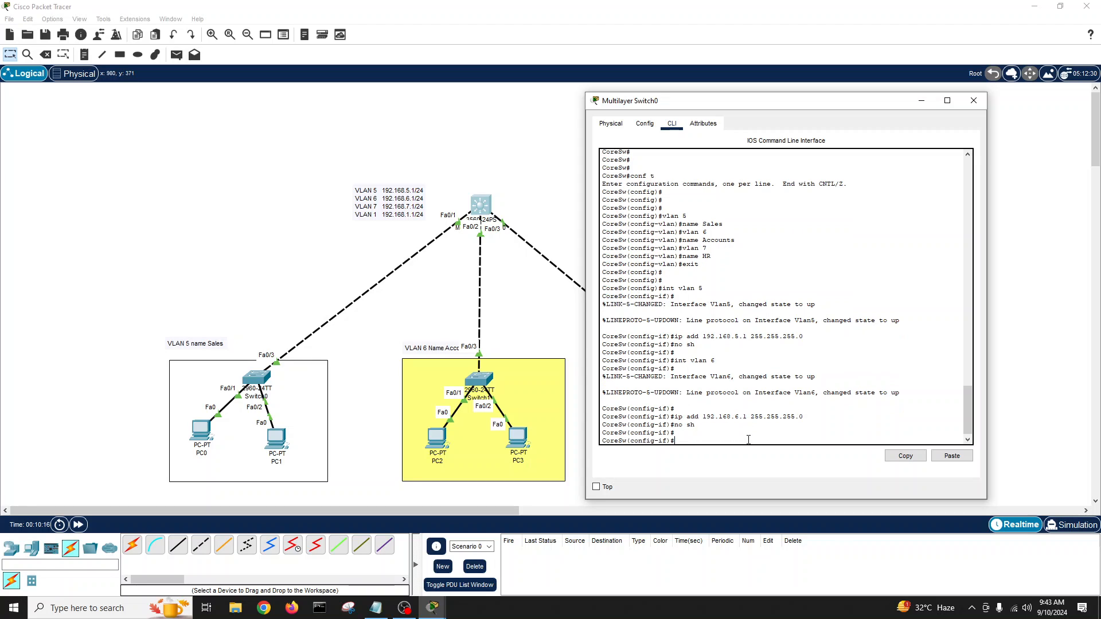
{"action": "type", "text": "int vlan 7"}
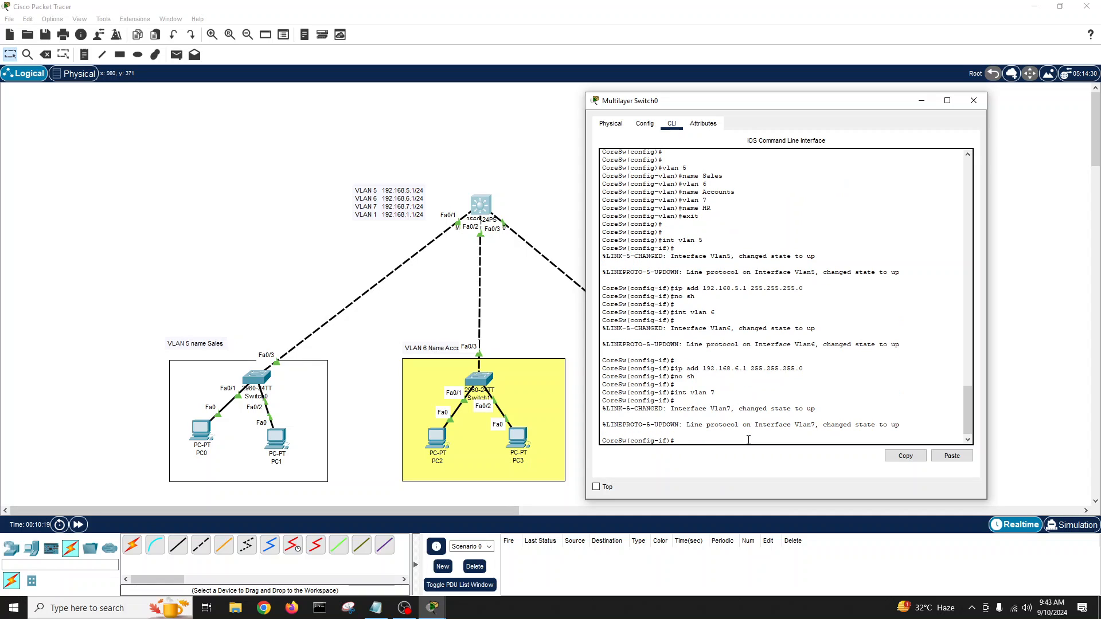
Assign 192.168.7.1 255.255.255.0 to interface VLAN 7 and enable it.
{"action": "type", "text": "ip add 1"}
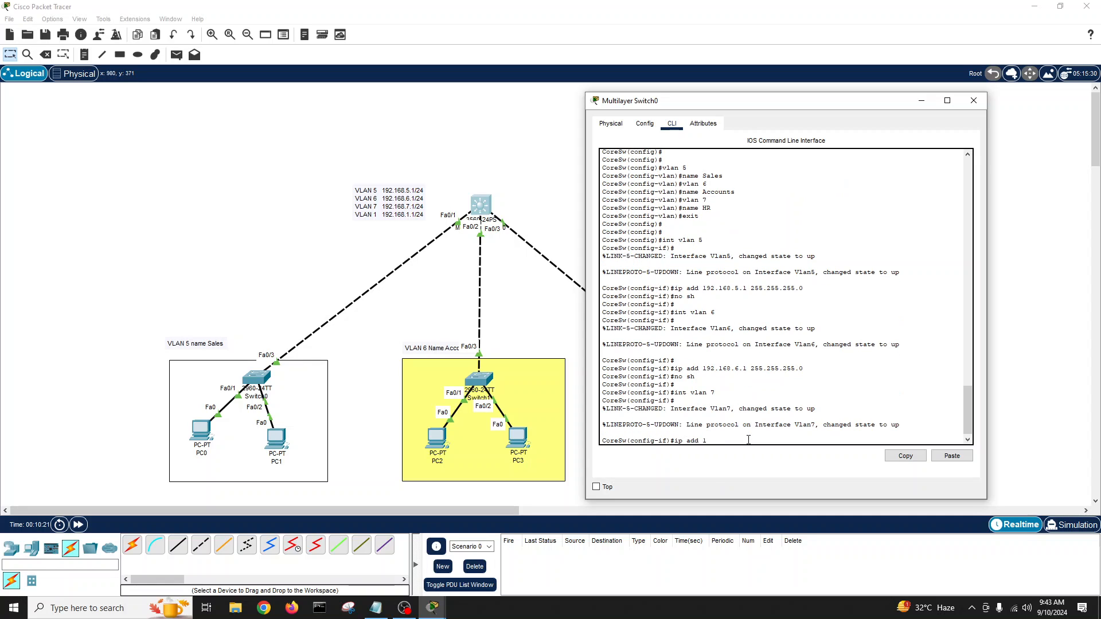
{"action": "type", "text": "92.168.7.1 255.255.255.0"}
{"action": "type", "text": "int vlan 1"}
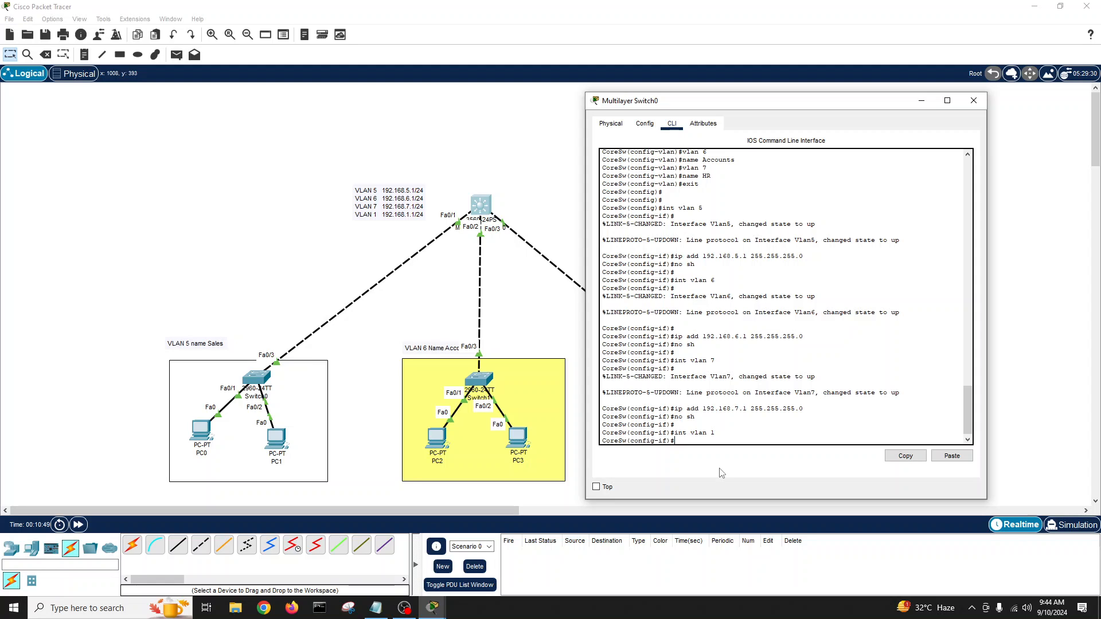
Assign 192.168.1.1 255.255.255.0 to interface VLAN 1, enable it and save the configuration.
{"action": "type", "text": "ip add 1"}
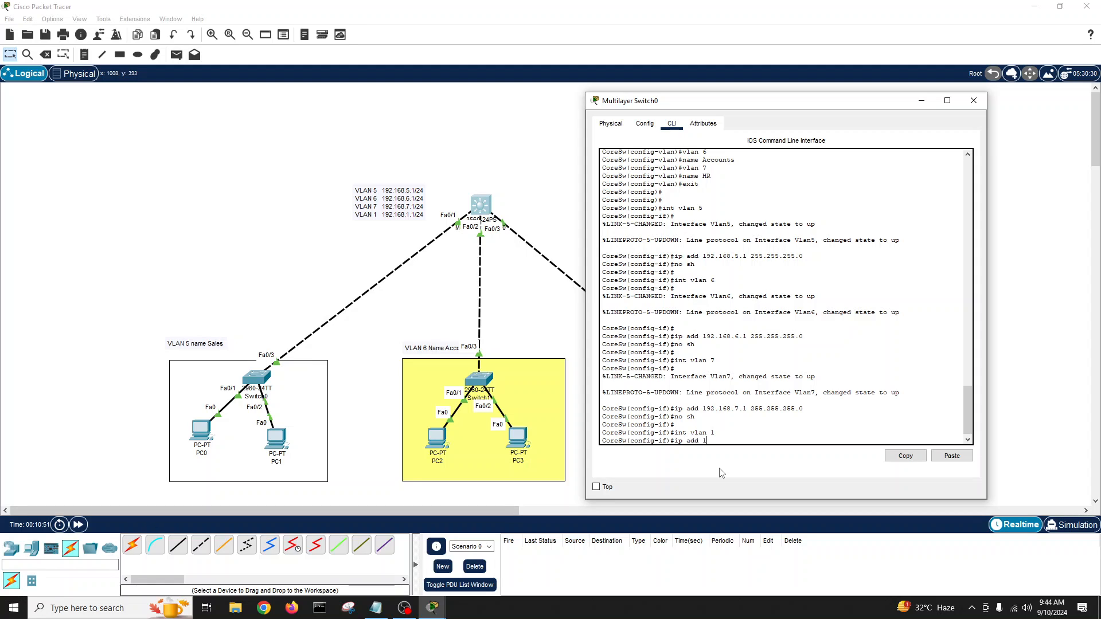
{"action": "type", "text": "92.168.1.1 2"}
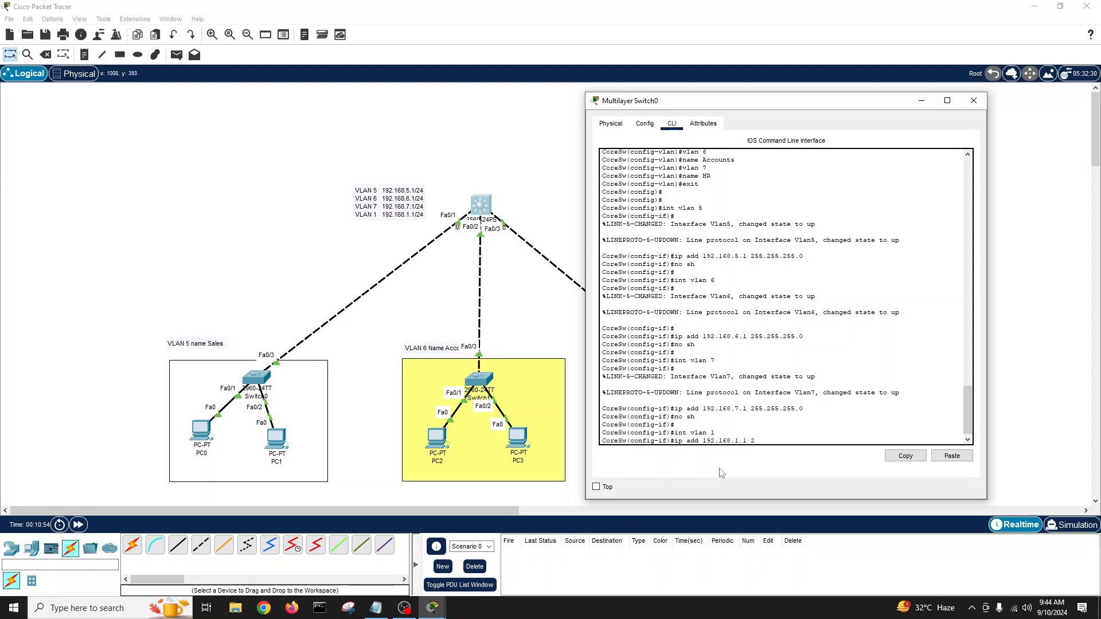
{"action": "type", "text": "55.255.255.0"}
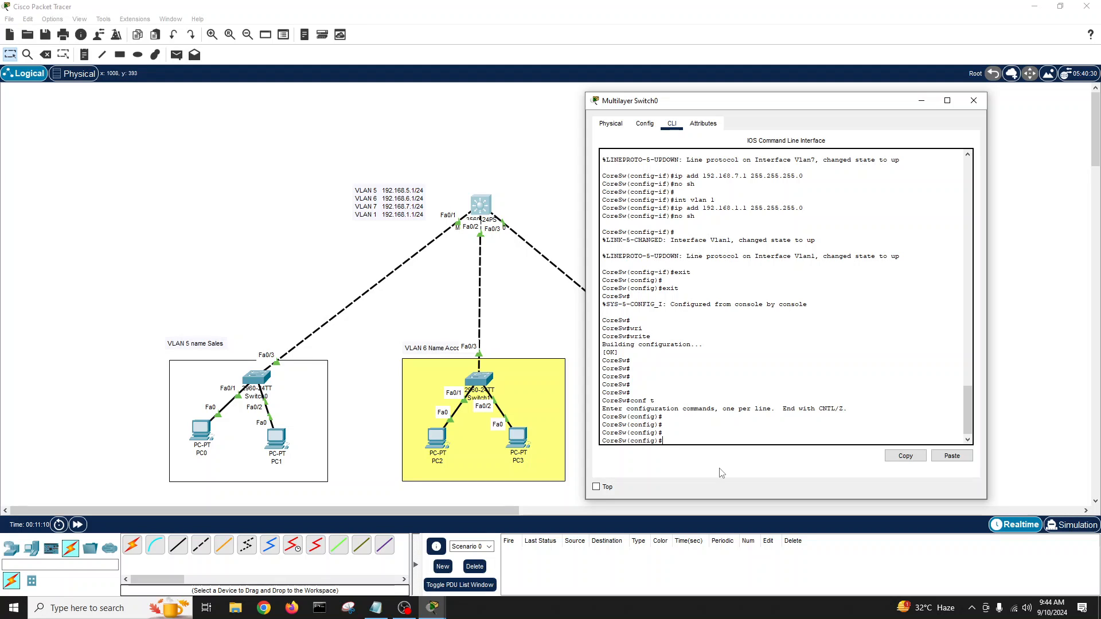
Enable ip routing on CoreSw, save with write memory, and turn on service dhcp.
{"action": "type", "text": "ip"}
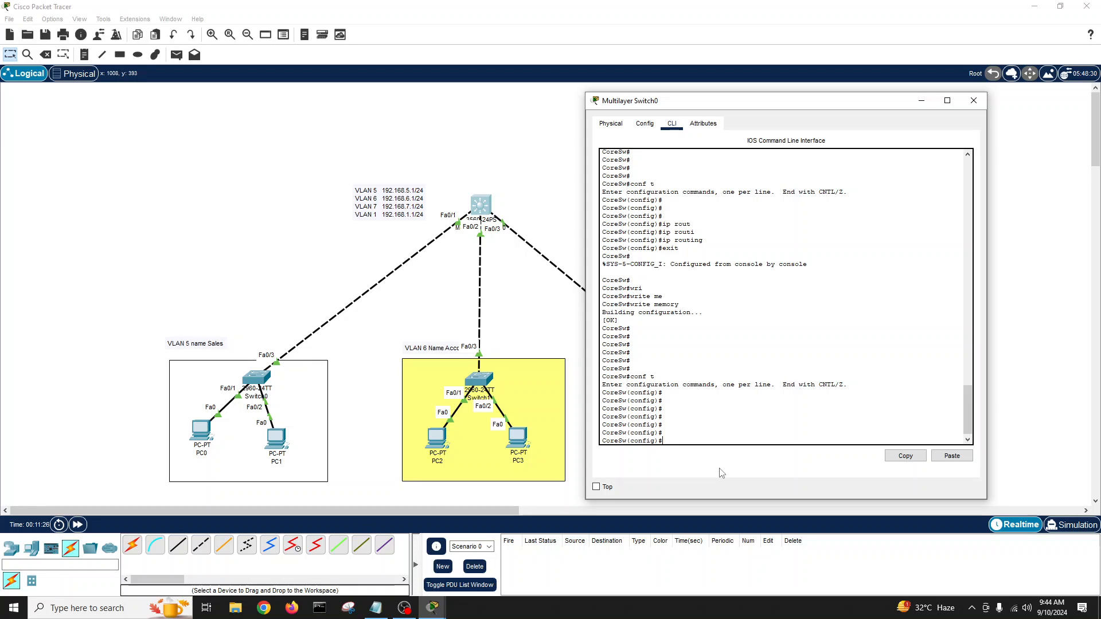
{"action": "type", "text": "service"}
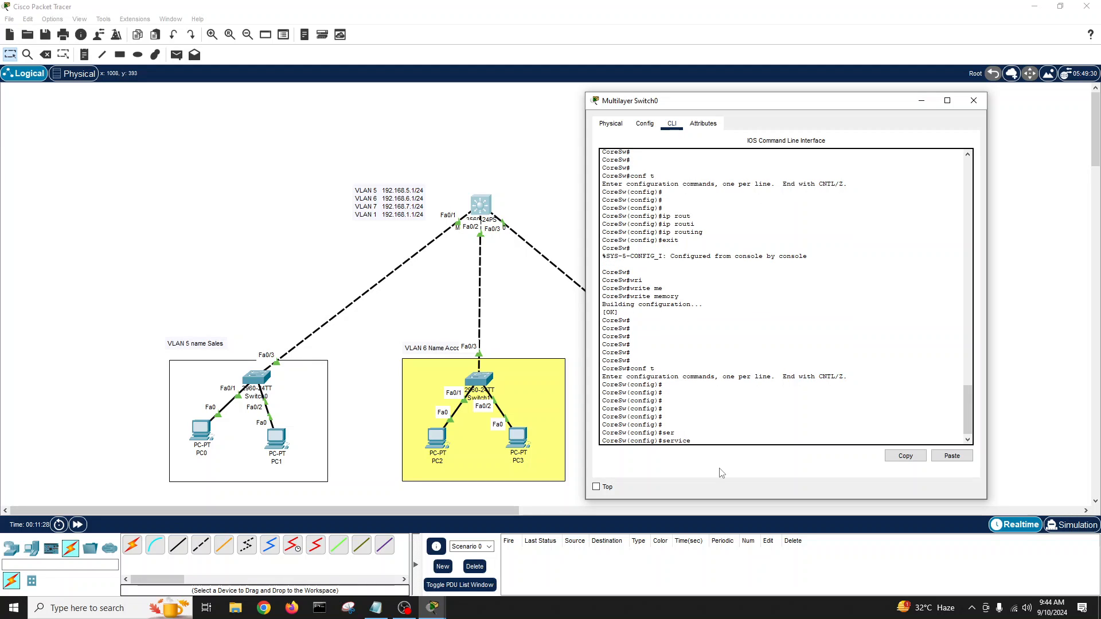
{"action": "type", "text": "dp"}
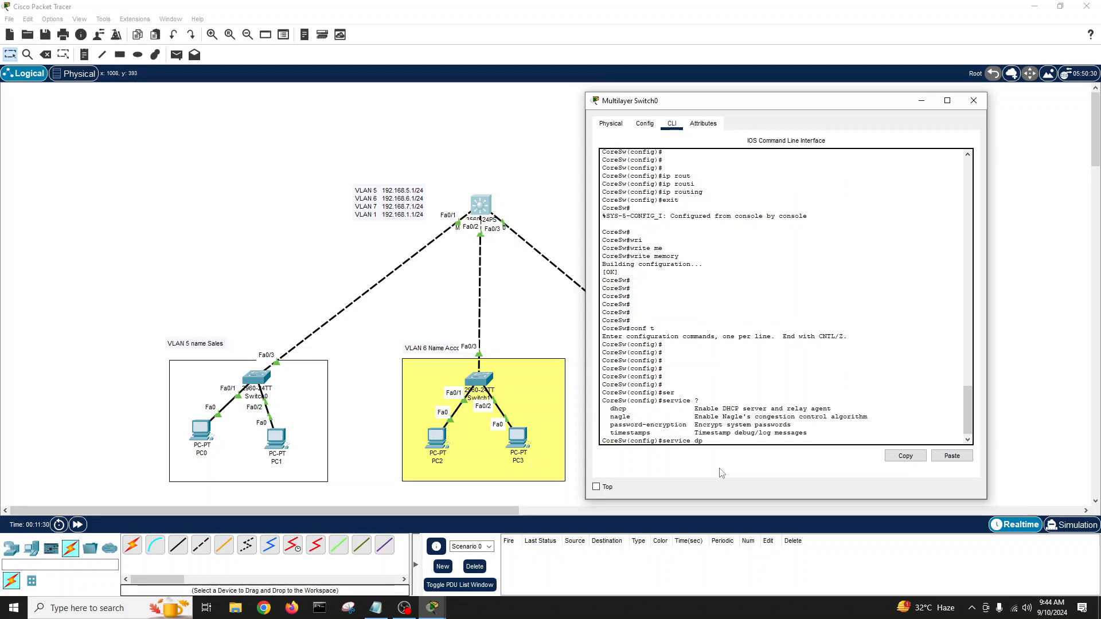
{"action": "type", "text": "hcp"}
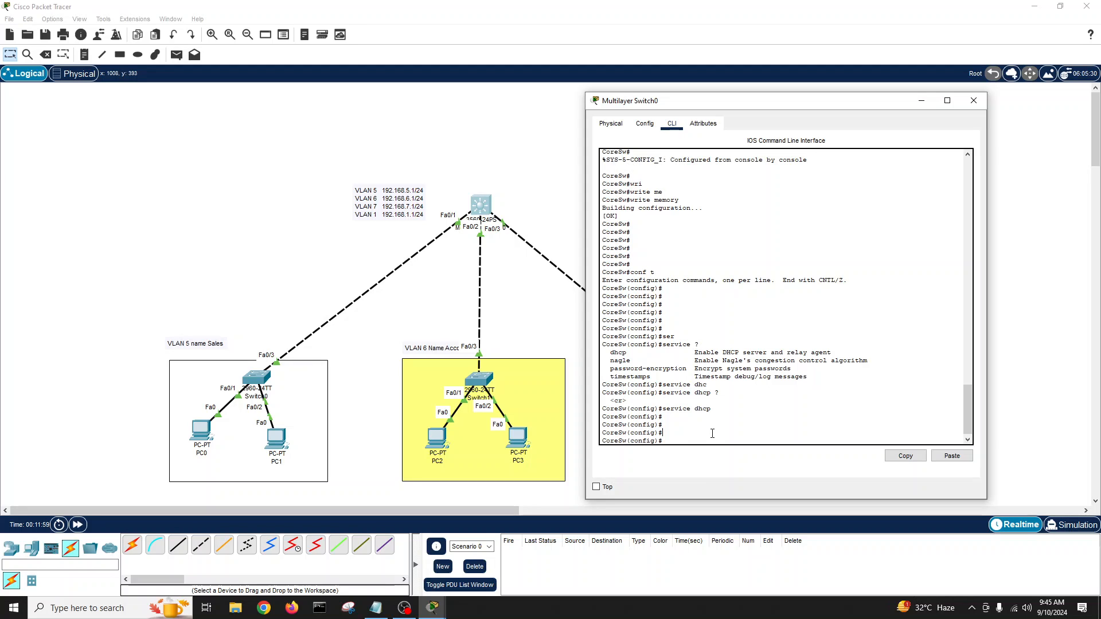
Create DHCP pool Sales with network 192.168.5.0 255.255.255.0.
{"action": "type", "text": "ip dhcp pool"}
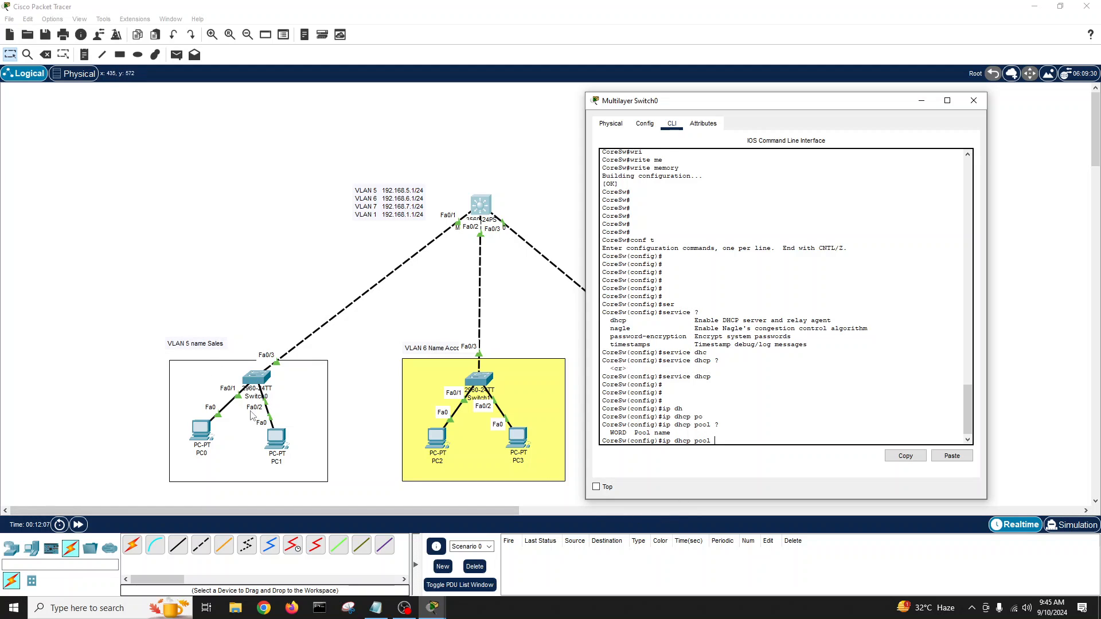
{"action": "mouse_move", "coordinate": [808, 399]}
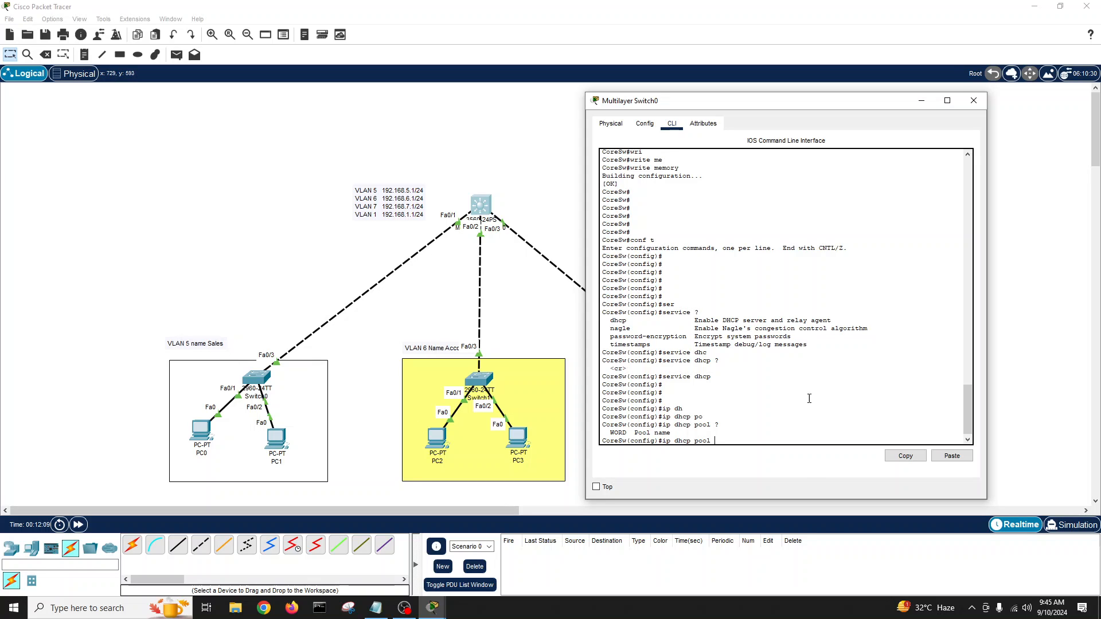
{"action": "type", "text": "Sales"}
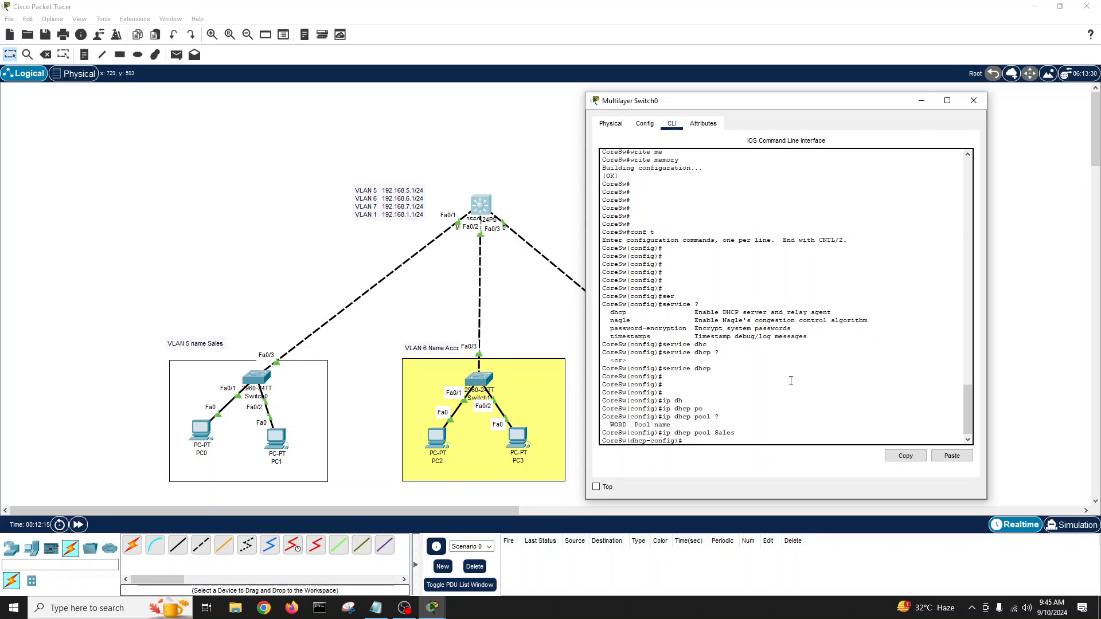
{"action": "mouse_move", "coordinate": [409, 287]}
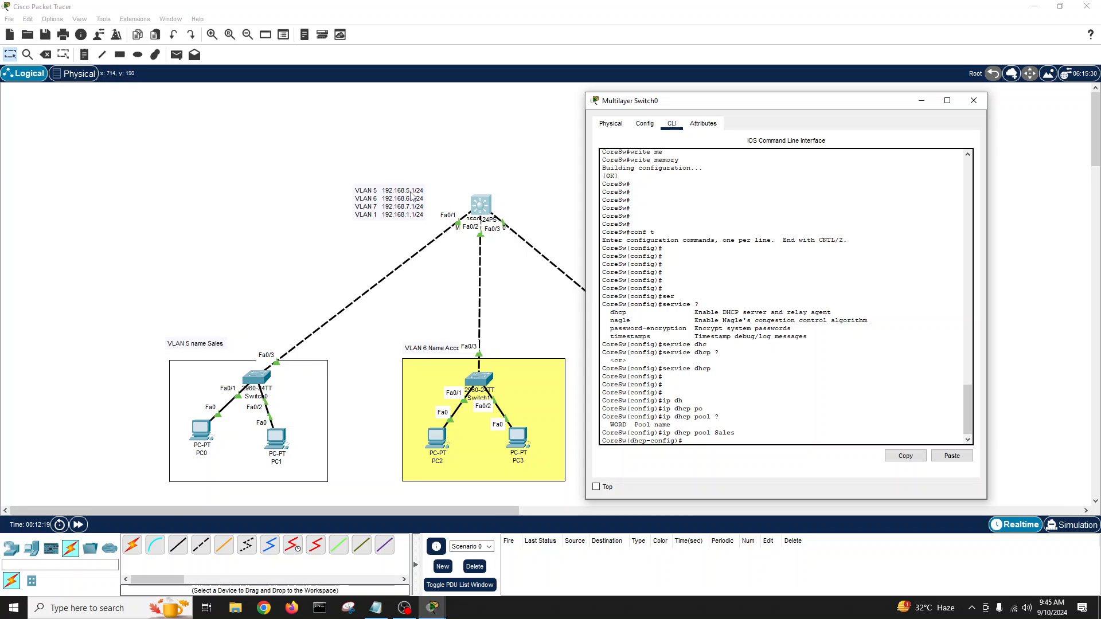
{"action": "mouse_move", "coordinate": [827, 492]}
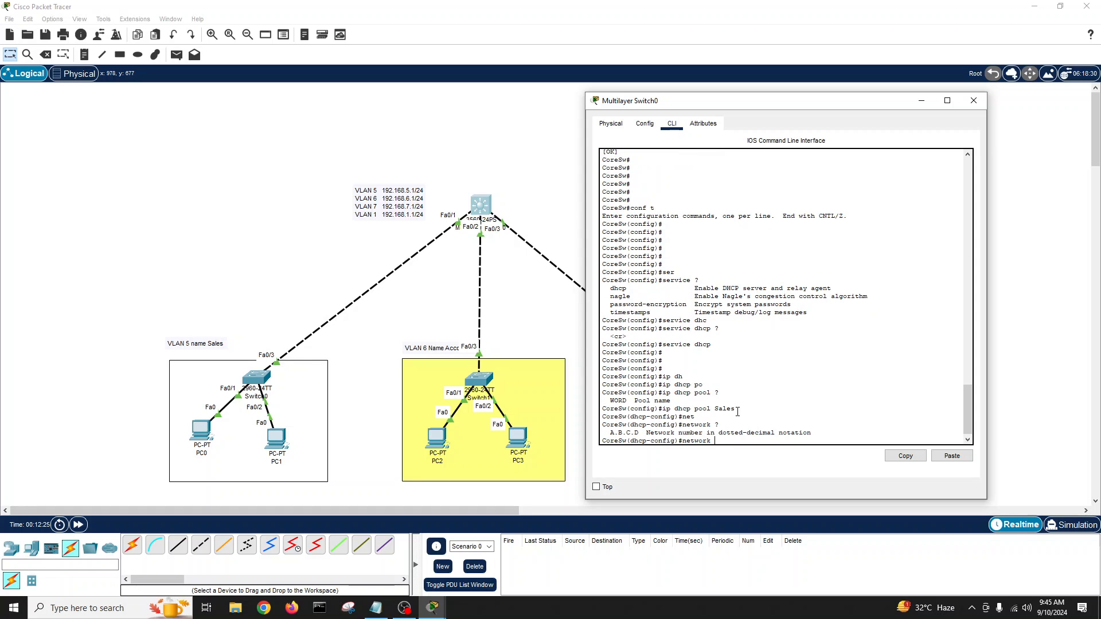
{"action": "type", "text": "192.168."}
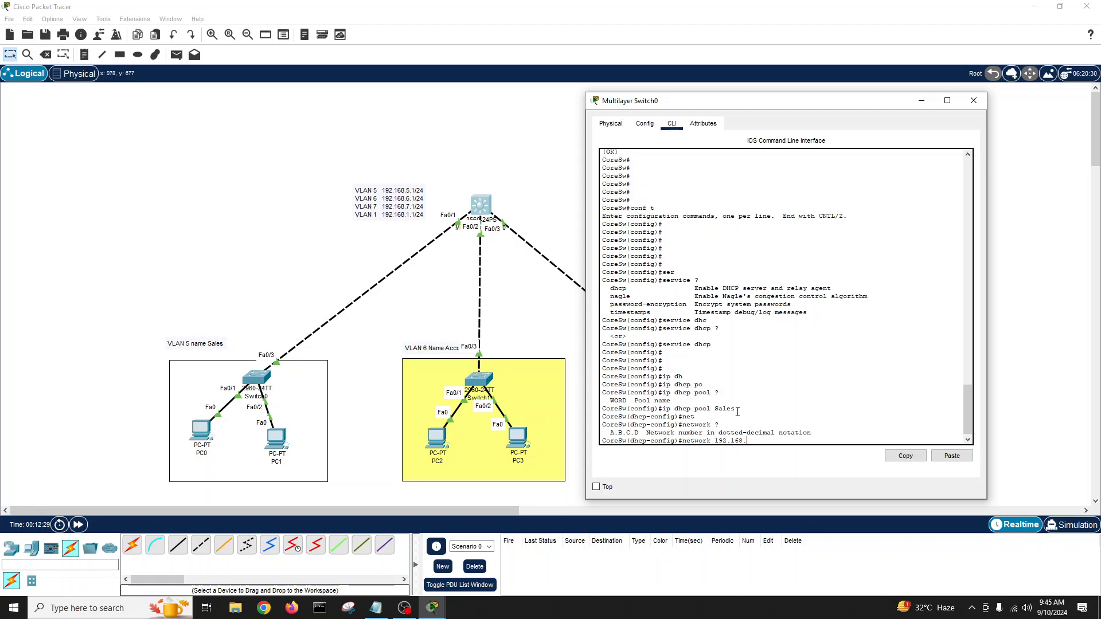
{"action": "type", "text": "5.0 255"}
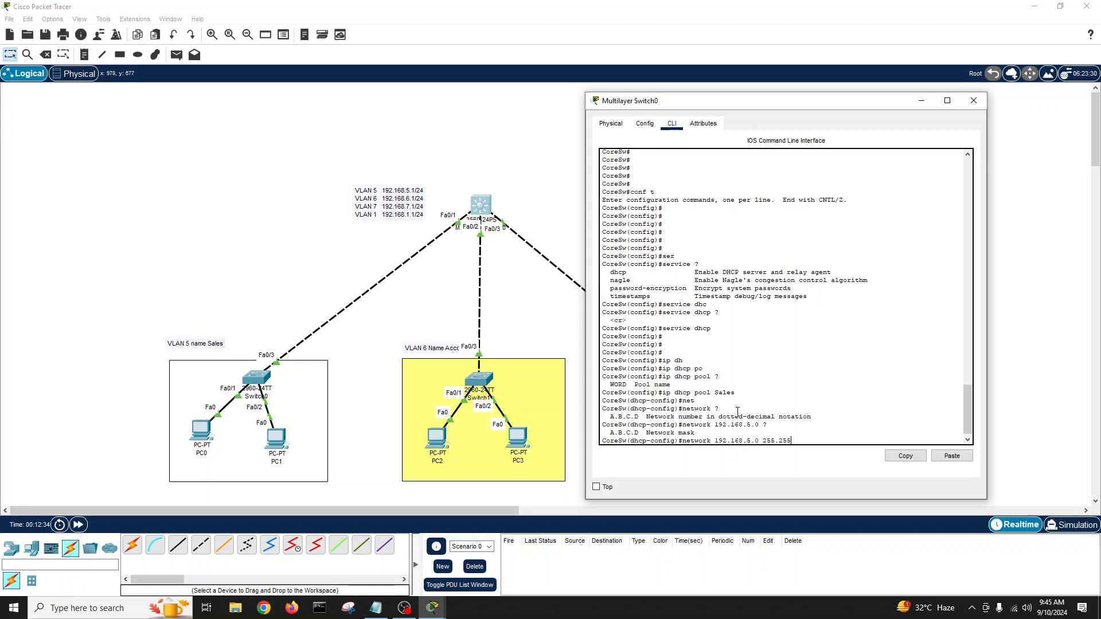
{"action": "type", "text": ".255.0"}
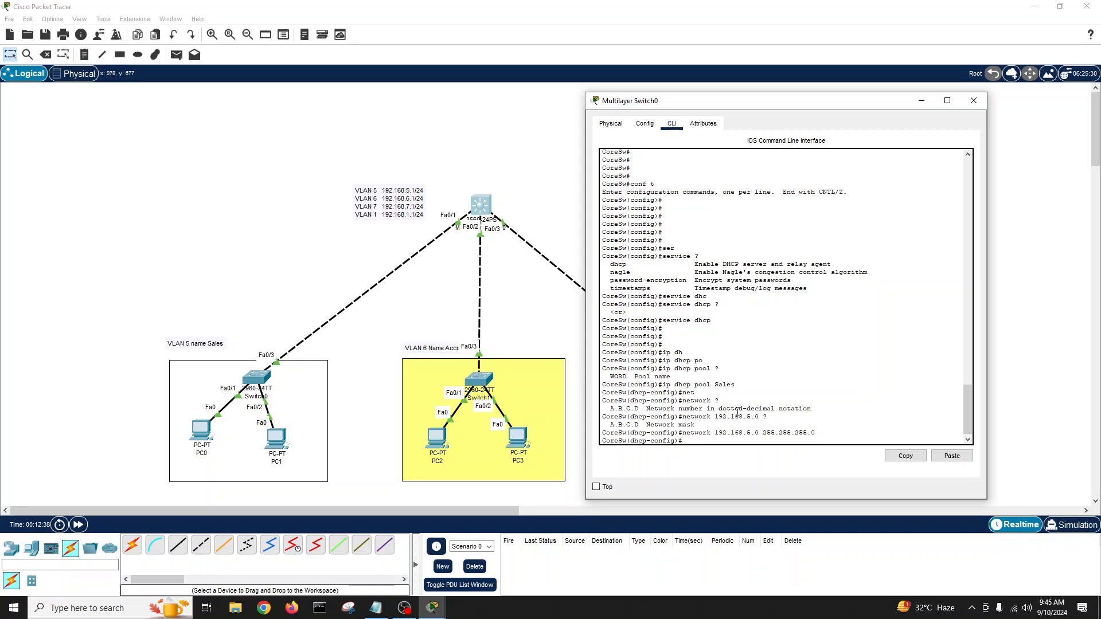
Set the Sales pool's default-router 192.168.5.1 and dns-server 8.8.8.8, then exit the pool.
{"action": "type", "text": "default-router"}
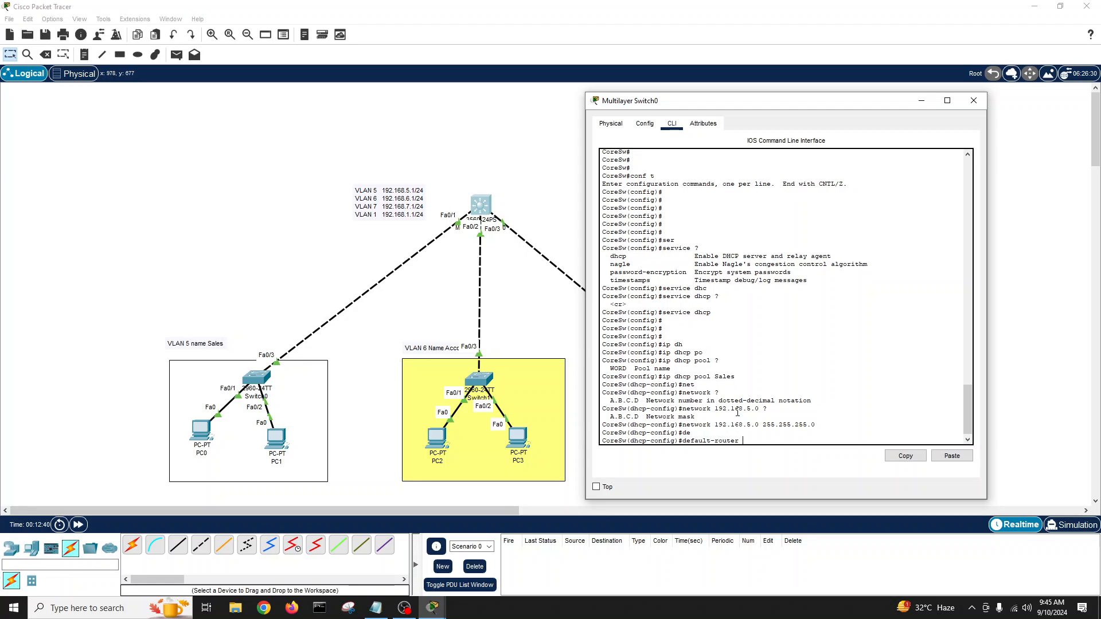
{"action": "type", "text": "192.168.5.1"}
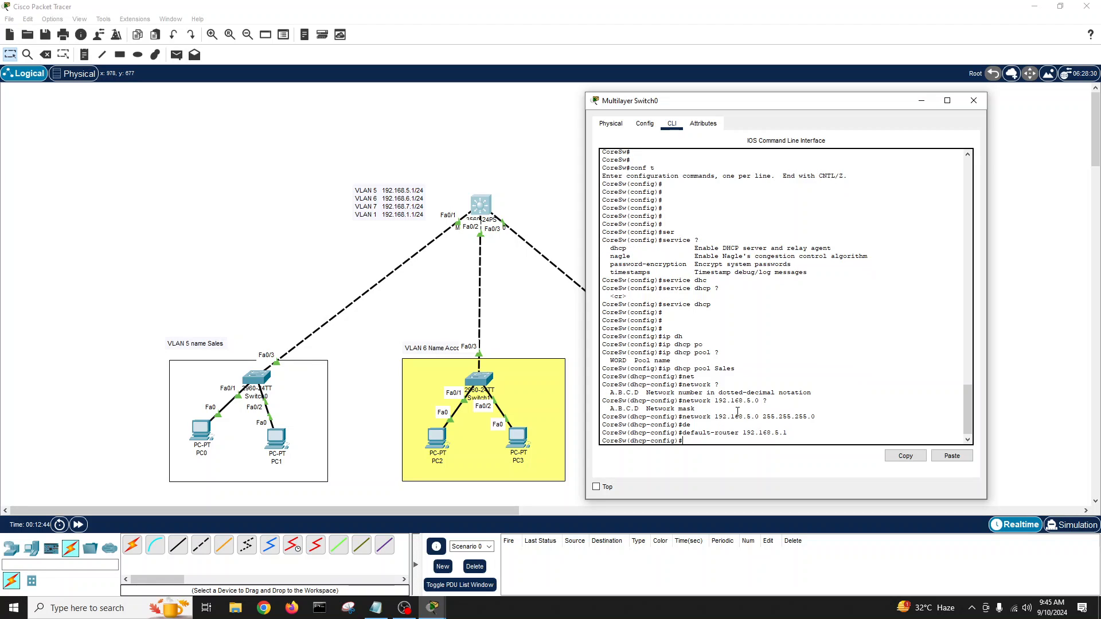
{"action": "type", "text": "dns-server"}
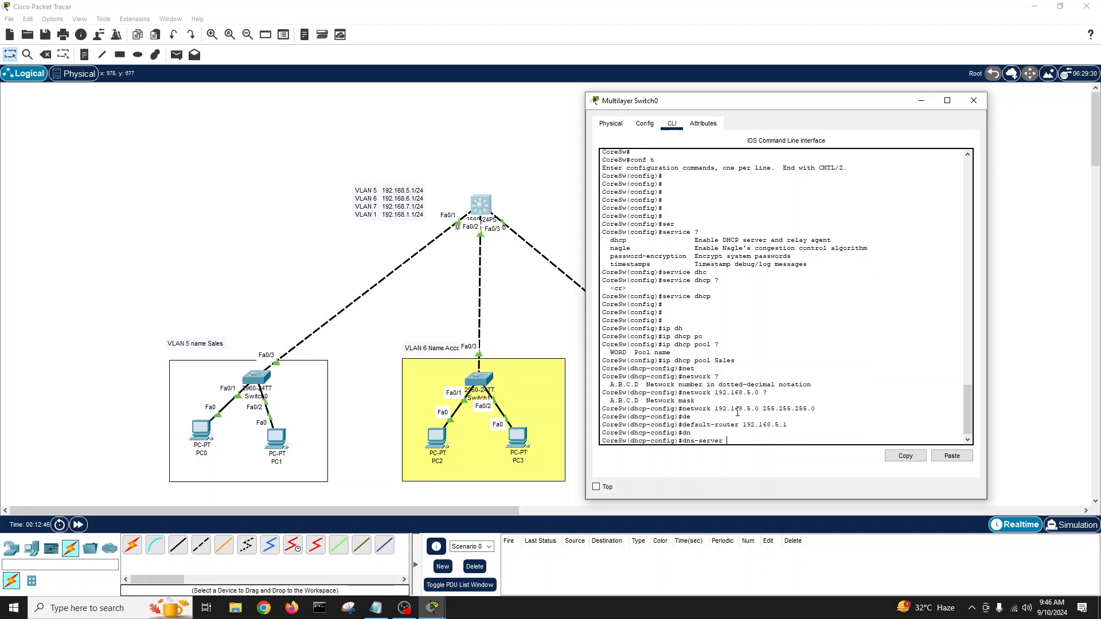
{"action": "type", "text": "8.8.8.8"}
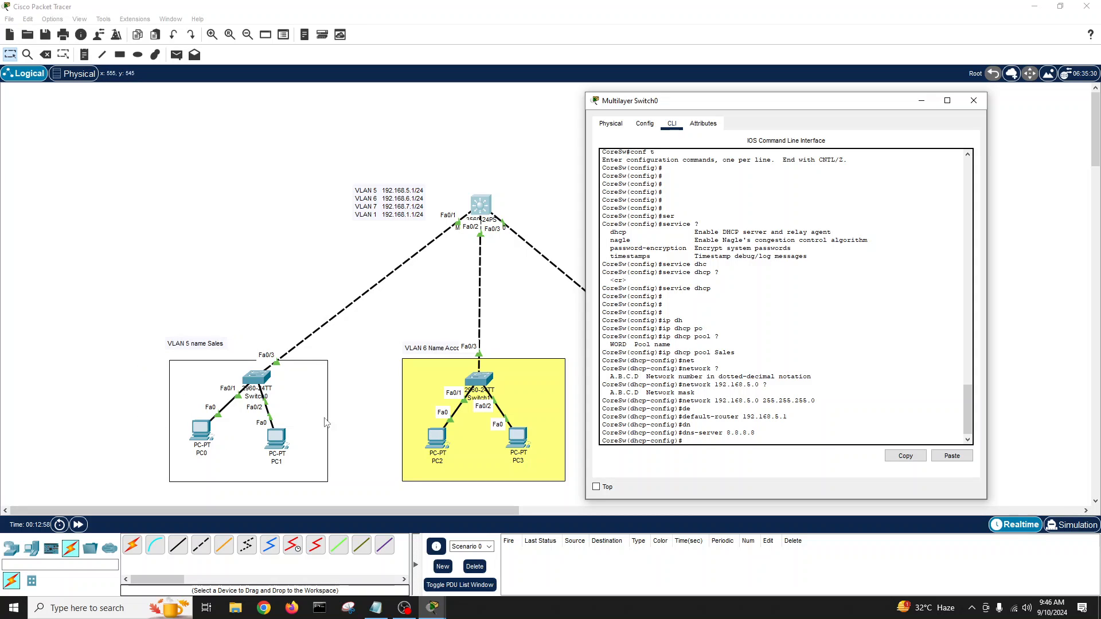
{"action": "mouse_move", "coordinate": [696, 397]}
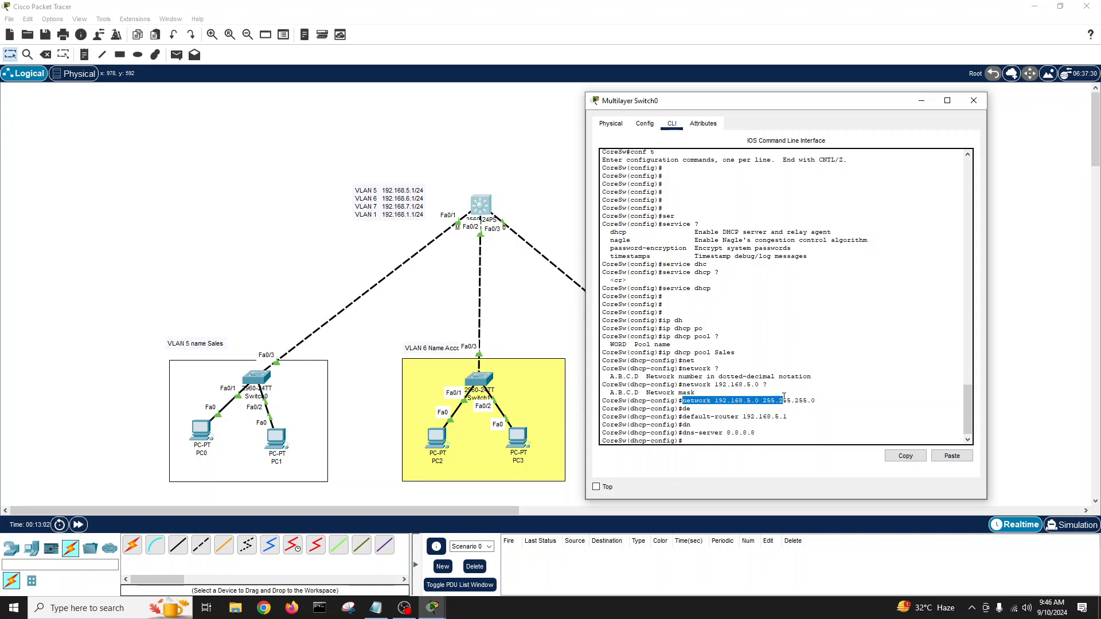
{"action": "left_click", "coordinate": [759, 433]}
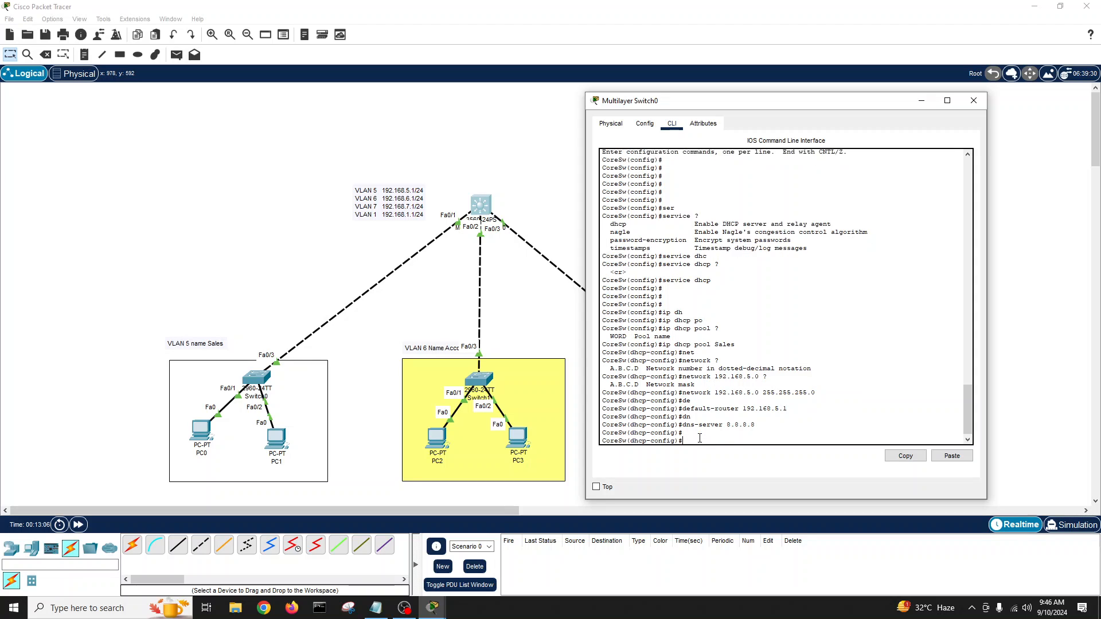
{"action": "type", "text": "exit"}
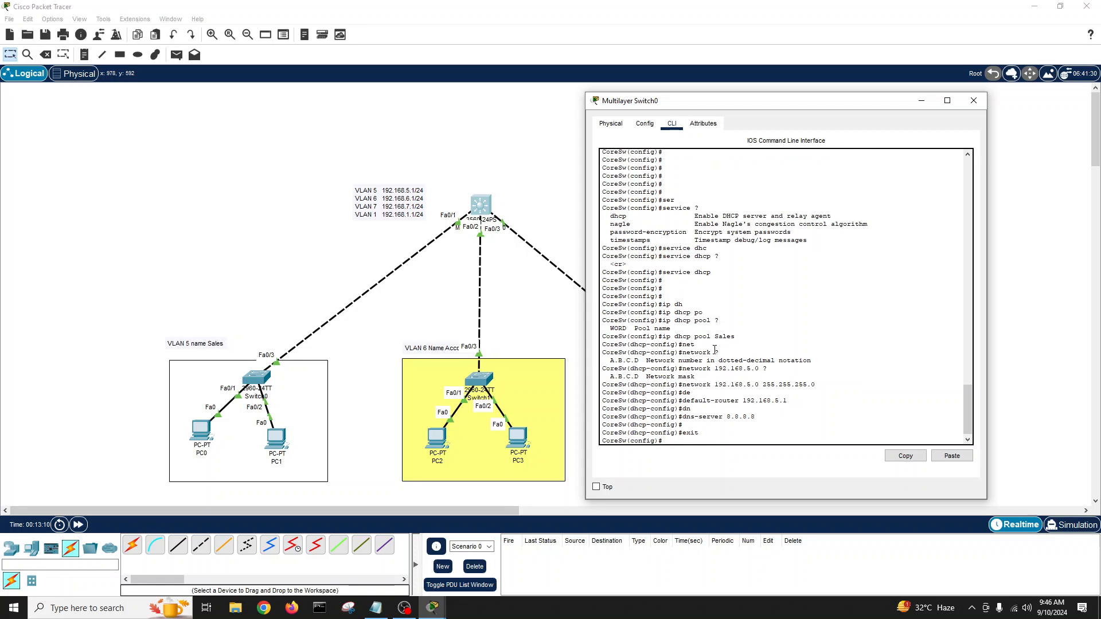
Create the DHCP pool named Accounts on CoreSw.
{"action": "type", "text": "ip dhcp"}
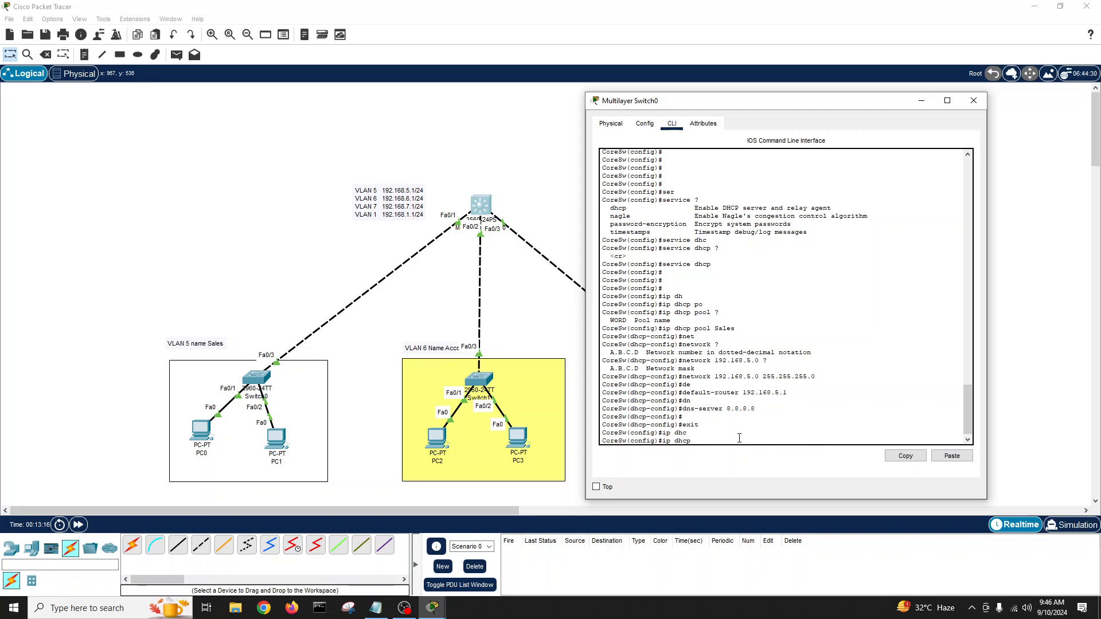
{"action": "type", "text": "Accounts"}
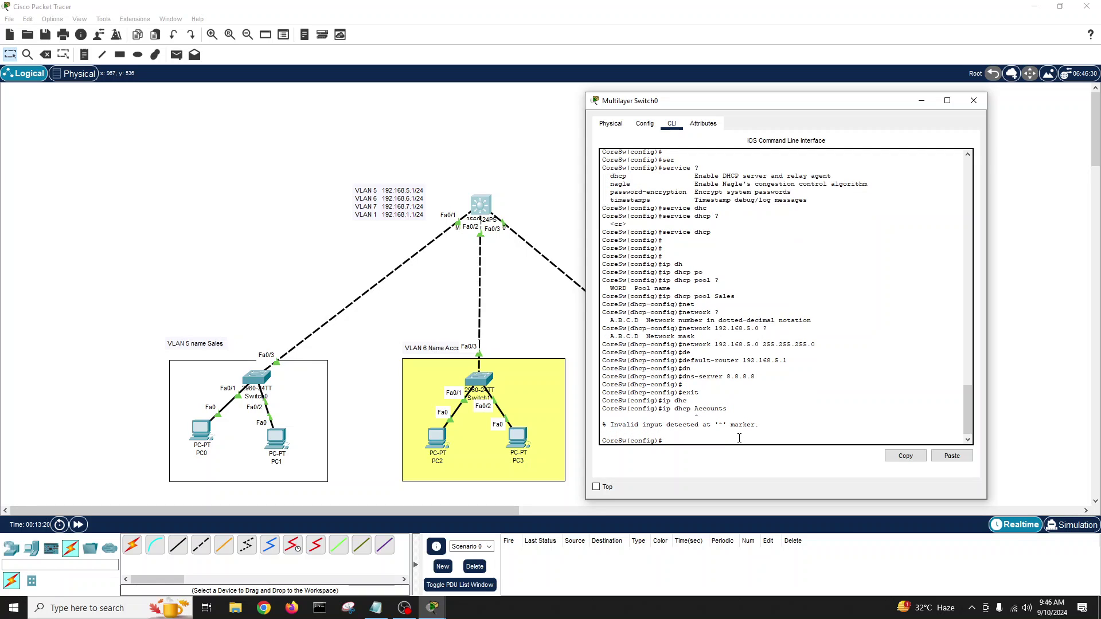
{"action": "type", "text": "ip dhcp pool"}
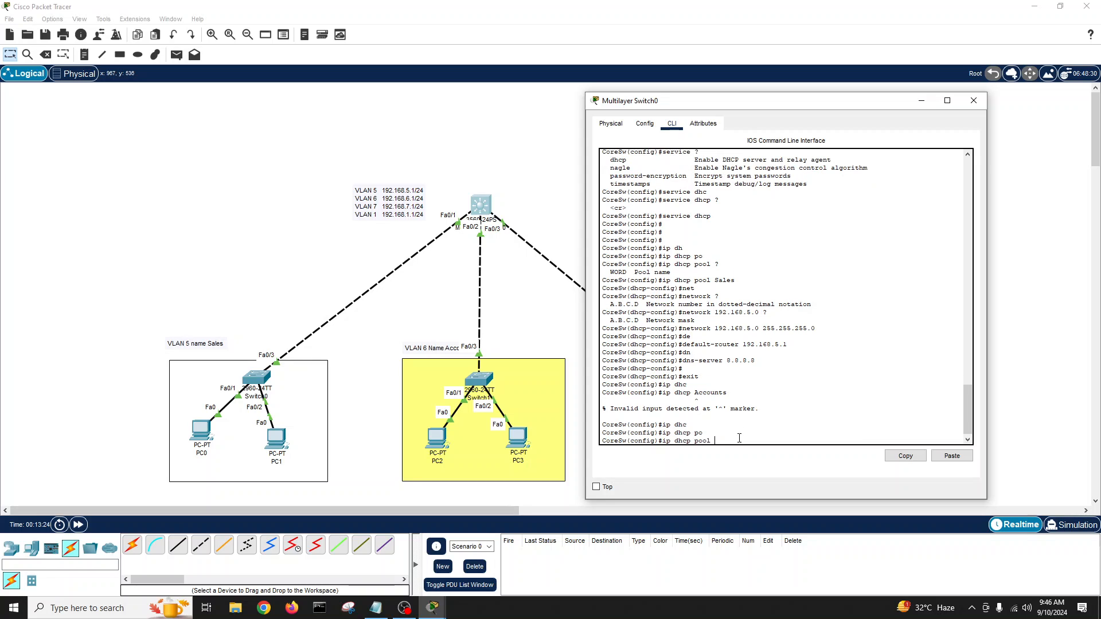
{"action": "type", "text": "Accounts"}
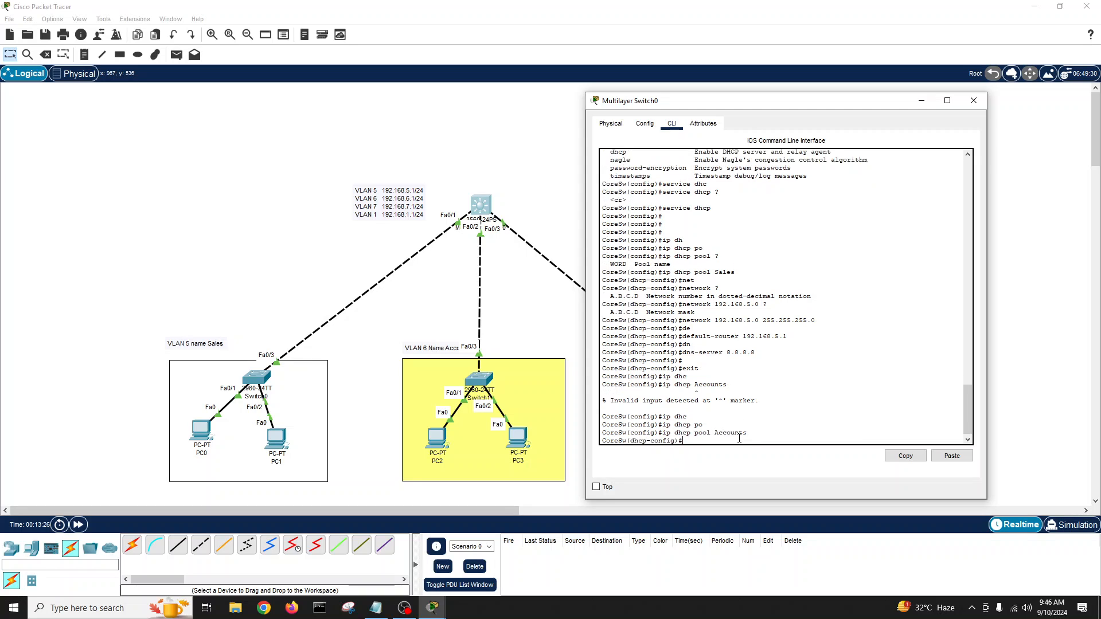
Set the Accounts pool network to 192.168.6.0 255.255.255.0 with gateway 192.168.6.1 and DNS 8.8.8.8.
{"action": "type", "text": "network"}
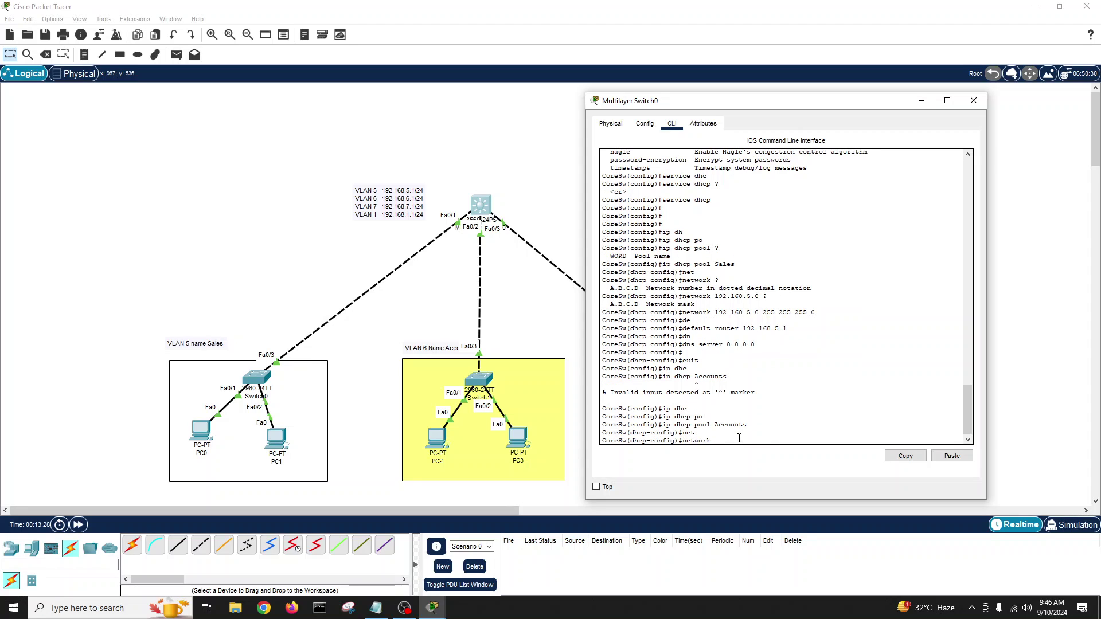
{"action": "type", "text": "19"}
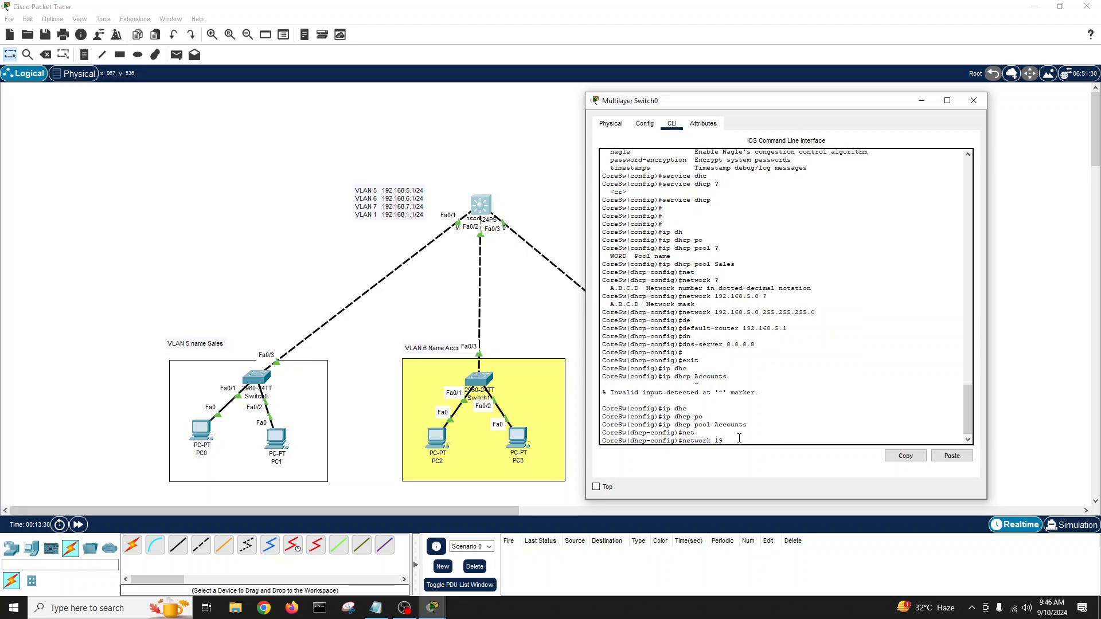
{"action": "type", "text": "192.168.6."}
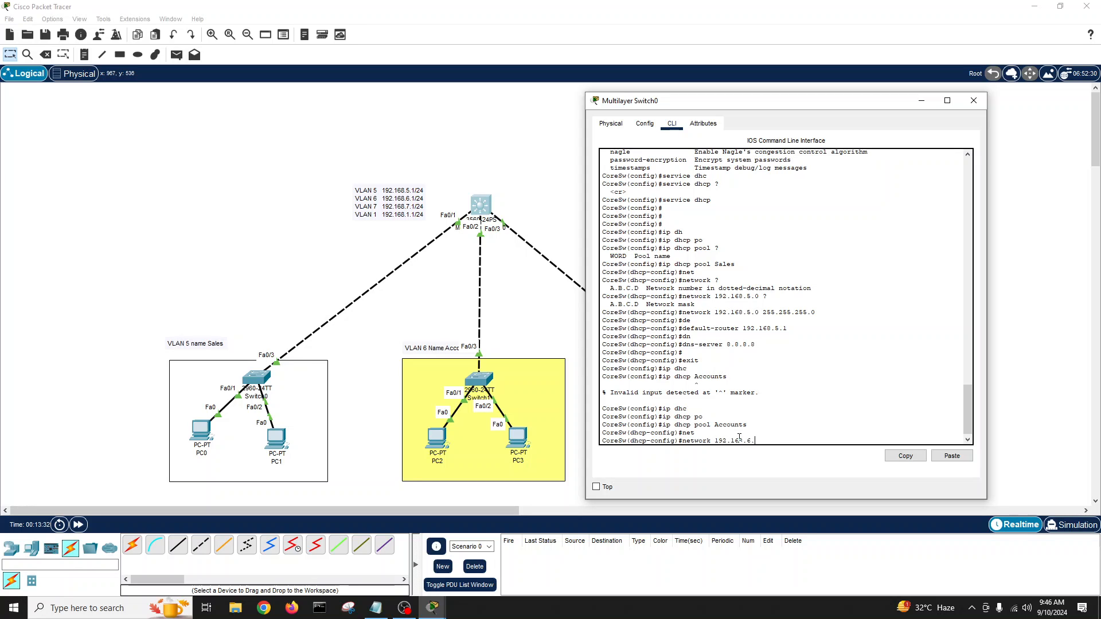
{"action": "type", "text": ".0"}
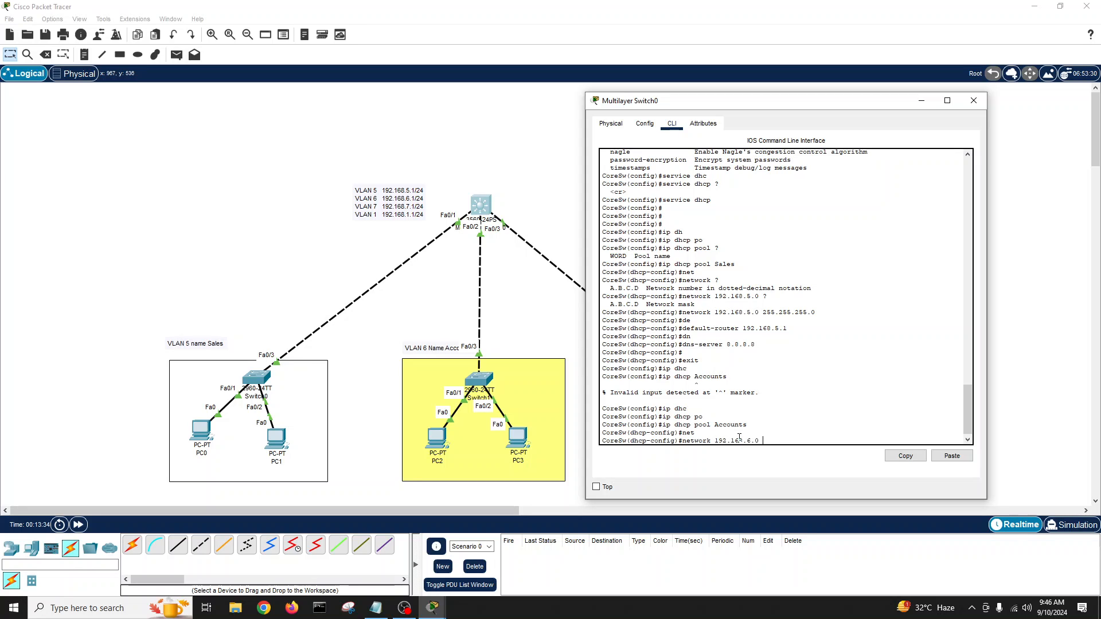
{"action": "type", "text": "255.255.2"}
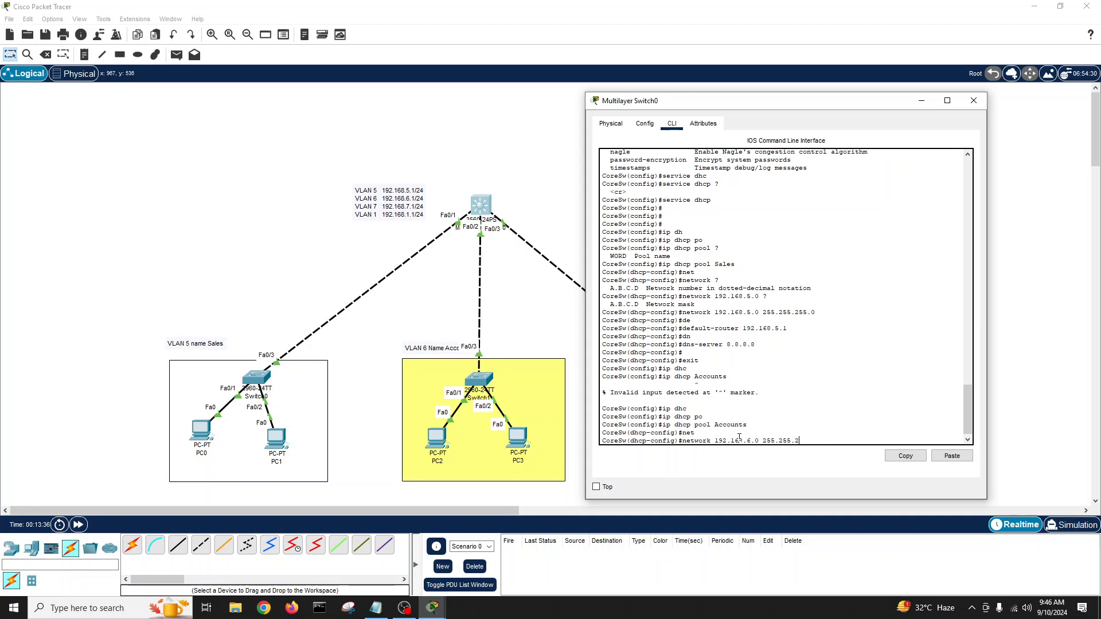
{"action": "type", "text": "0"}
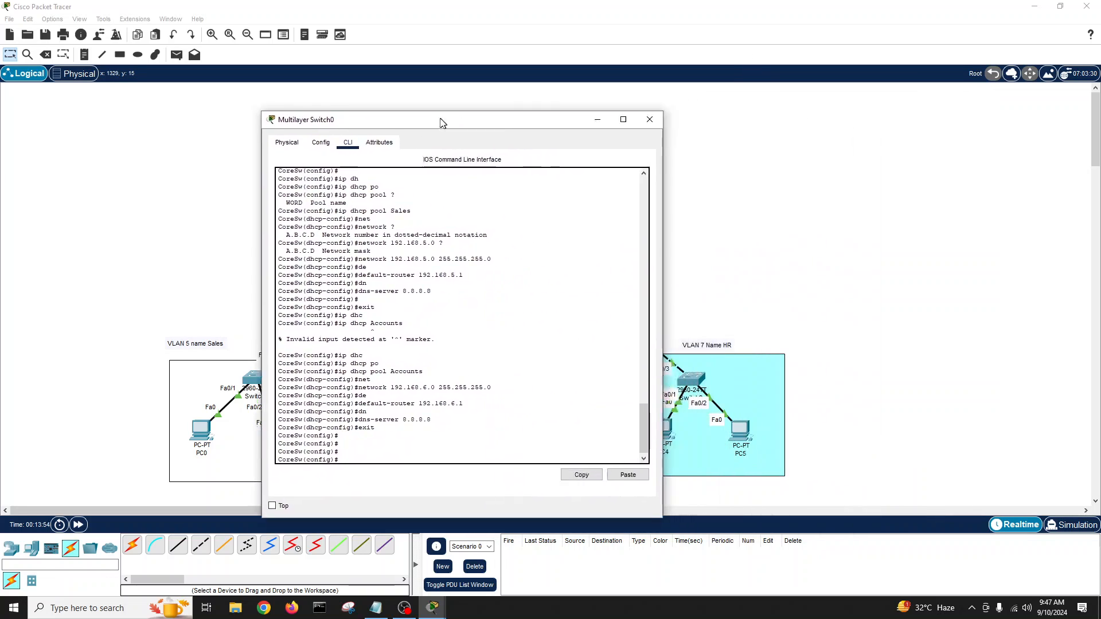
{"action": "left_click_drag", "start_coordinate": [443, 119], "coordinate": [368, 106]}
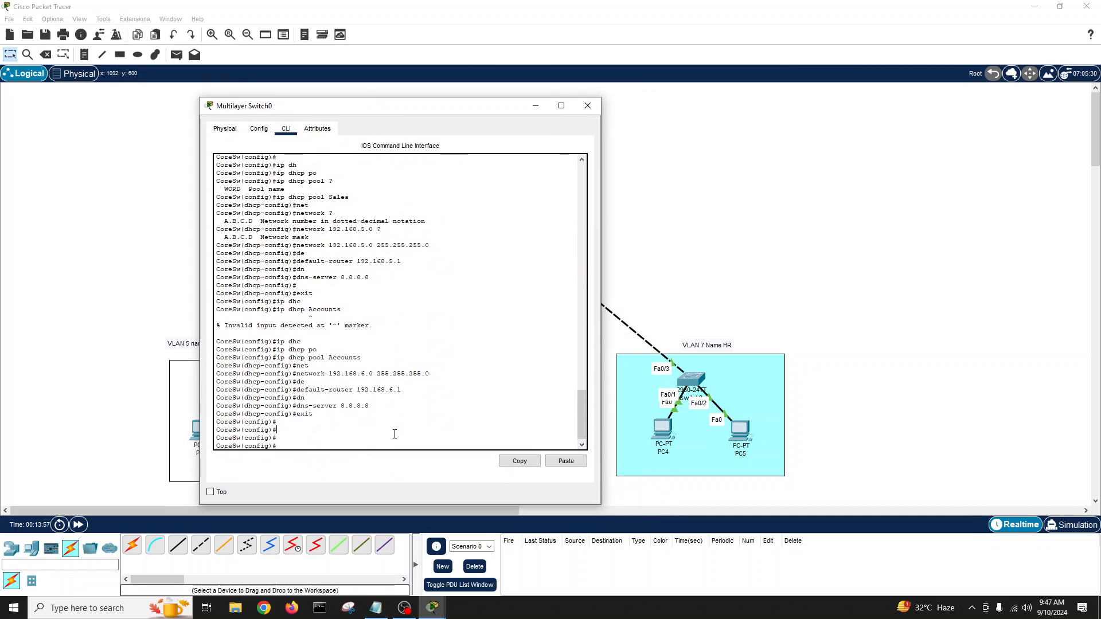
Create DHCP pool HR for network 192.168.7.0 255.255.255.0.
{"action": "type", "text": "ip dhcp pool"}
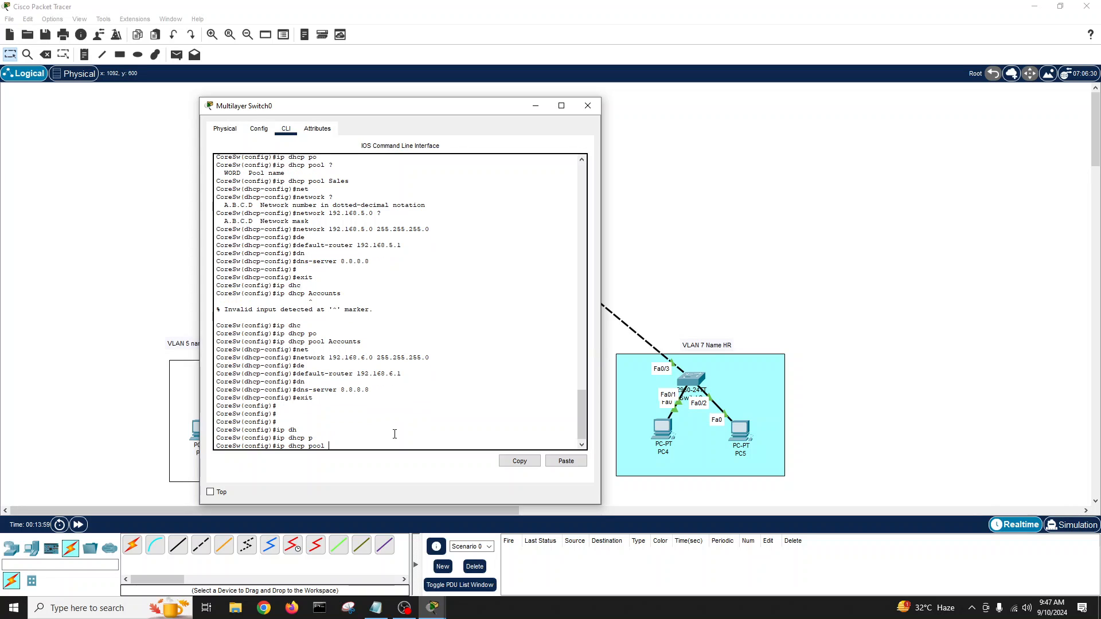
{"action": "type", "text": "HR"}
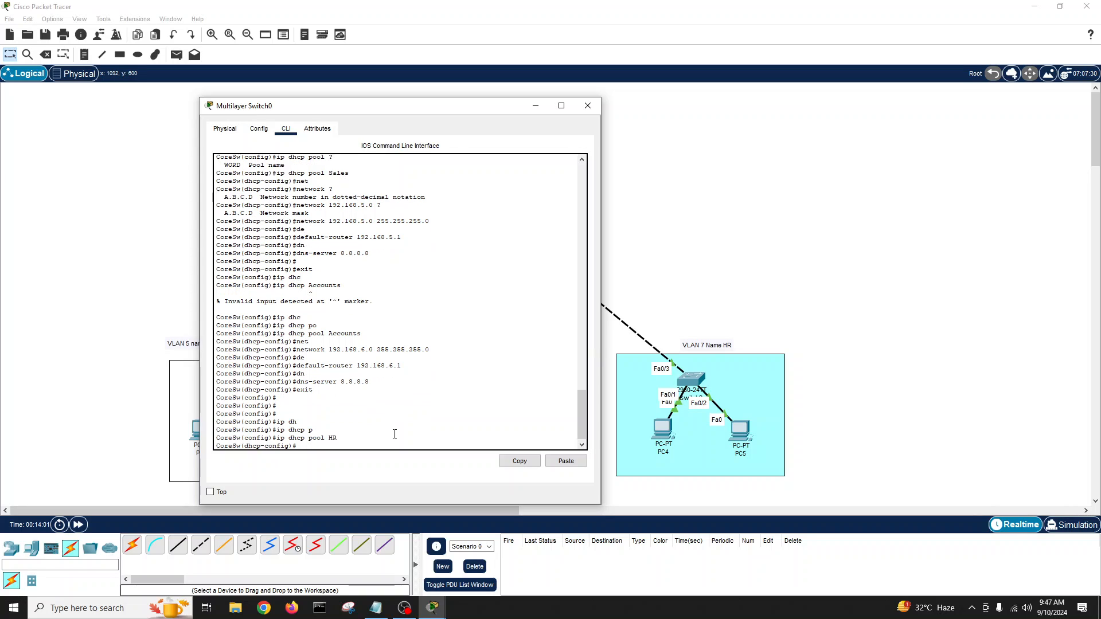
{"action": "type", "text": "network 192.168.7.0"}
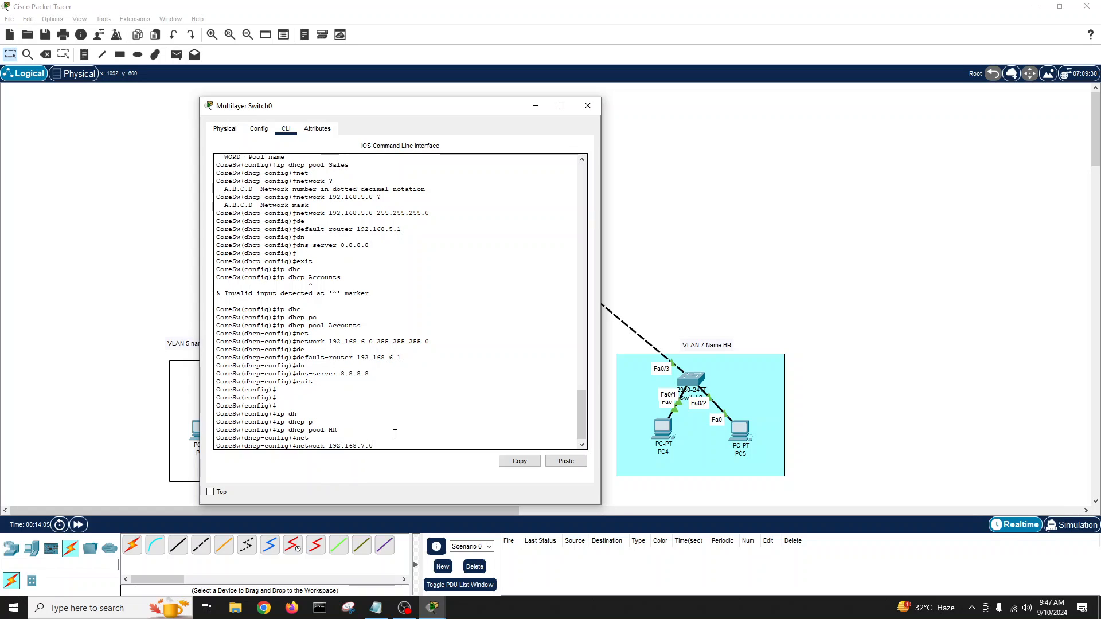
{"action": "type", "text": "255.255"}
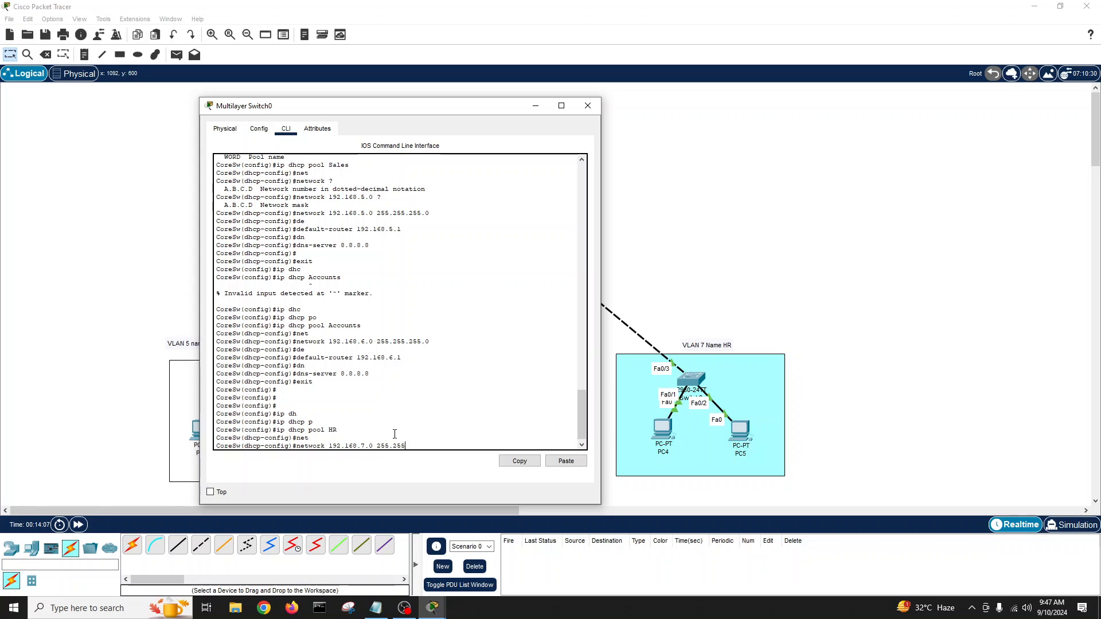
{"action": "key", "text": "Return"}
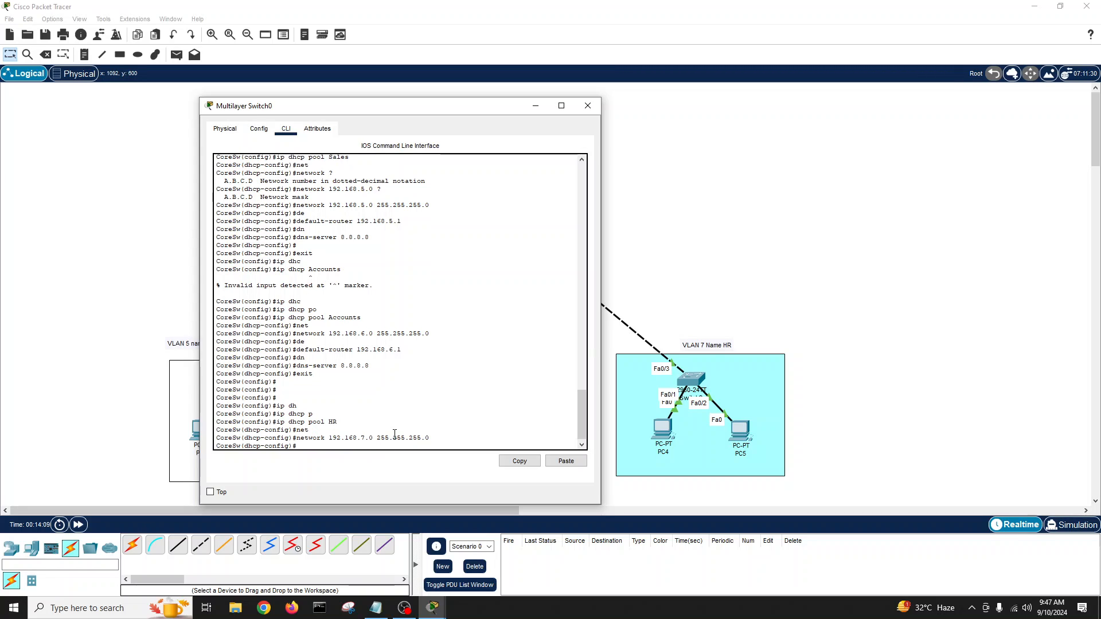
Give the HR pool default-router 192.168.7.1 and DNS 8.8.8.8, then exit configuration mode.
{"action": "type", "text": "default-router"}
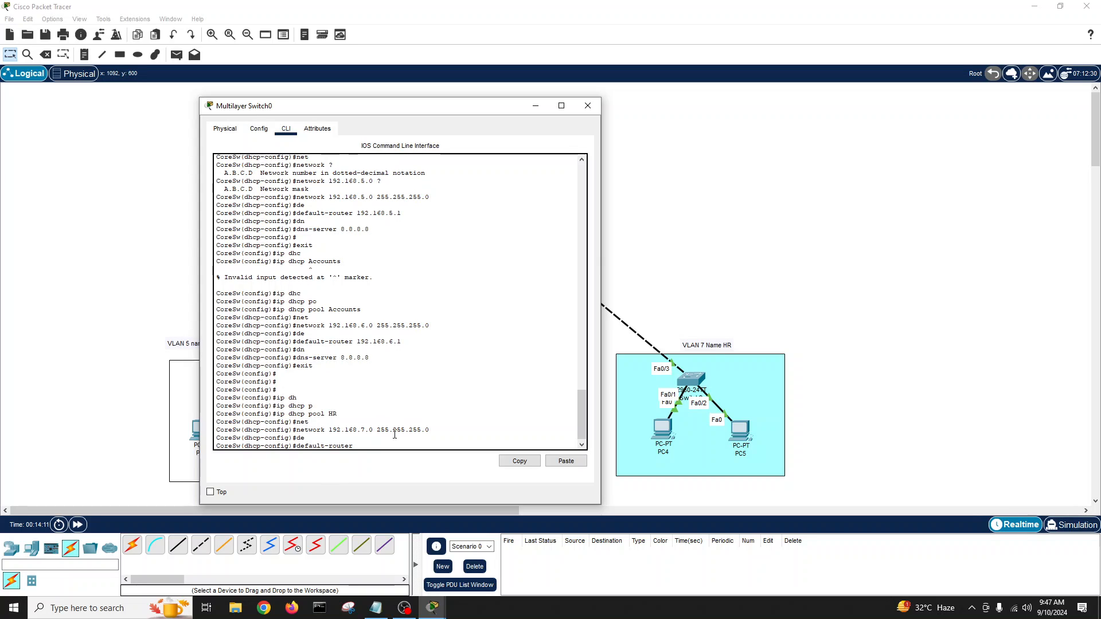
{"action": "type", "text": "192.168.7.1"}
{"action": "type", "text": "dns-server"}
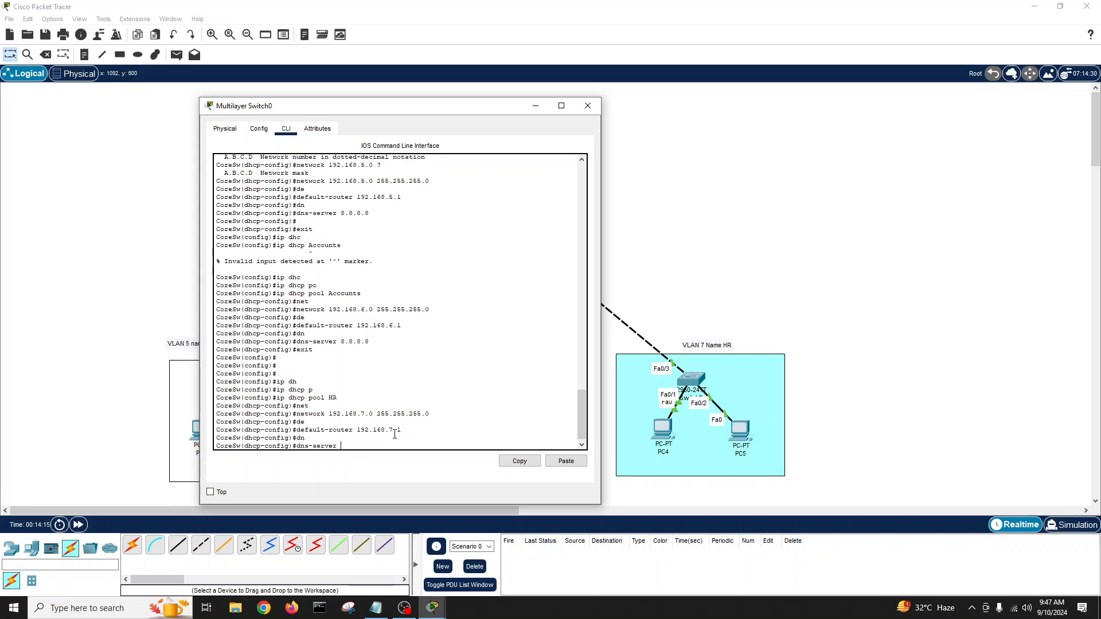
{"action": "type", "text": "8.8.8.8"}
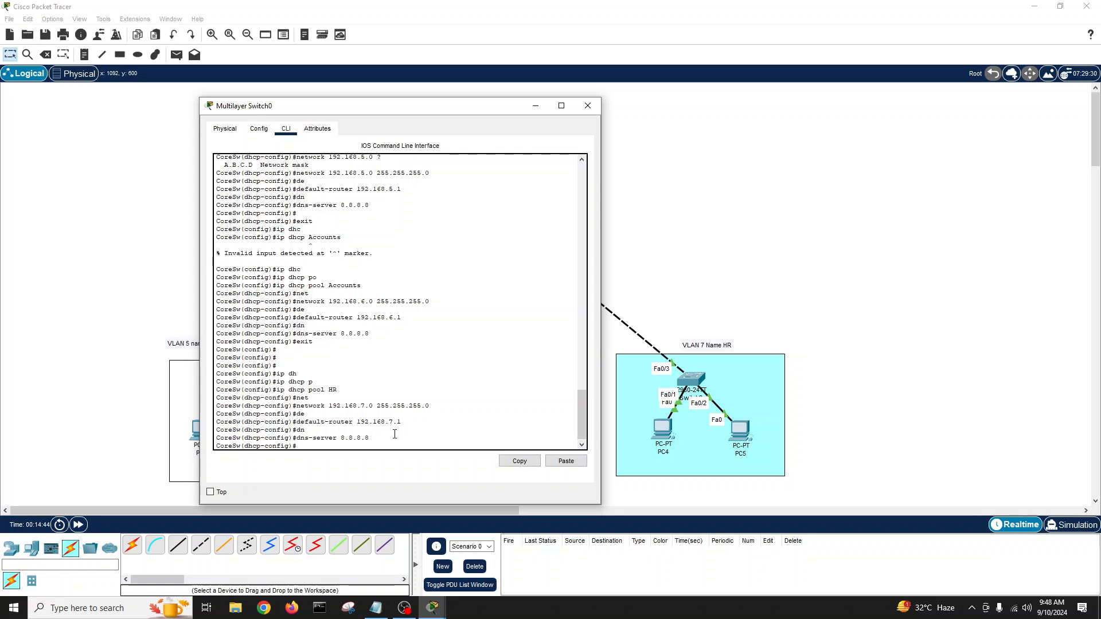
{"action": "type", "text": "exit"}
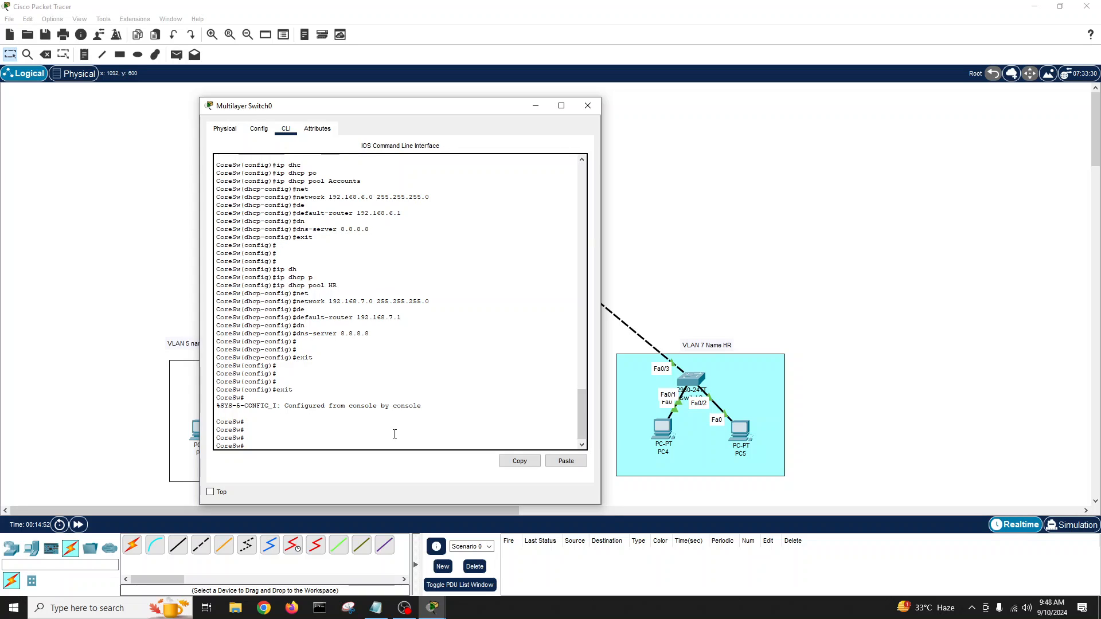
Review show running-config for the three DHCP pools and trunk ports, then write memory.
{"action": "type", "text": "show running-config"}
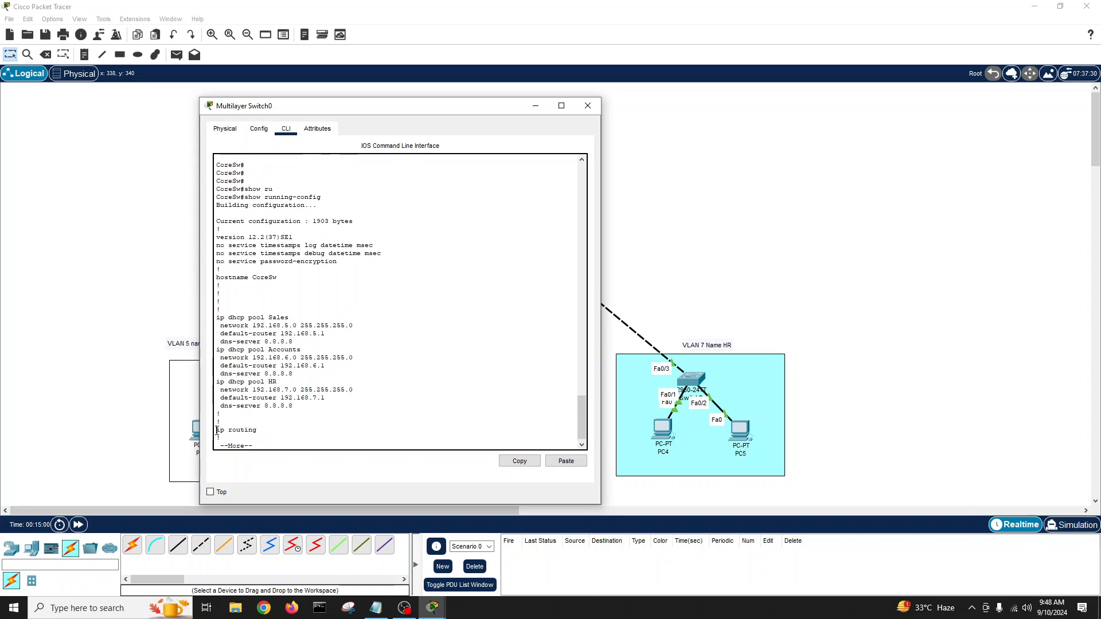
{"action": "double_click", "coordinate": [236, 429]}
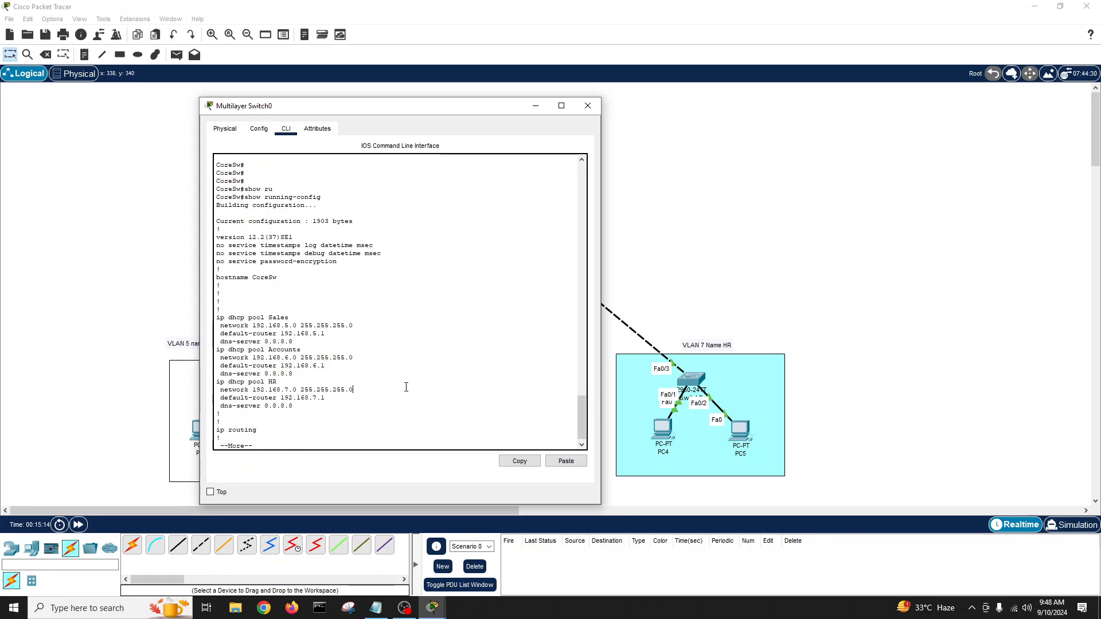
{"action": "scroll", "scroll_direction": "down", "scroll_amount": 3}
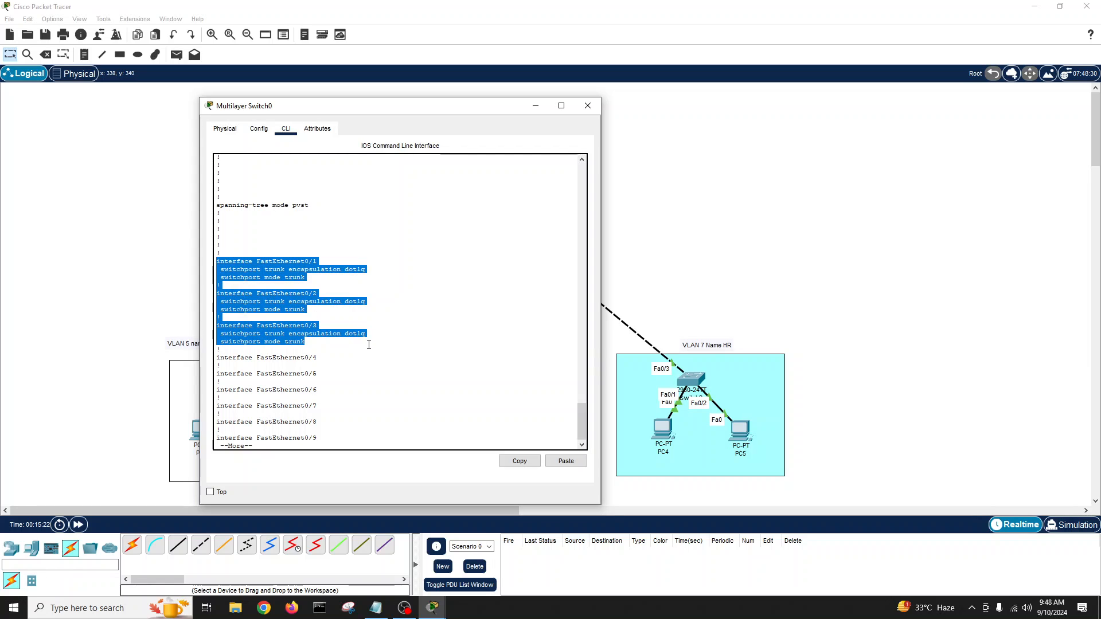
{"action": "scroll", "scroll_direction": "down", "scroll_amount": 3}
{"action": "type", "text": "wri me"}
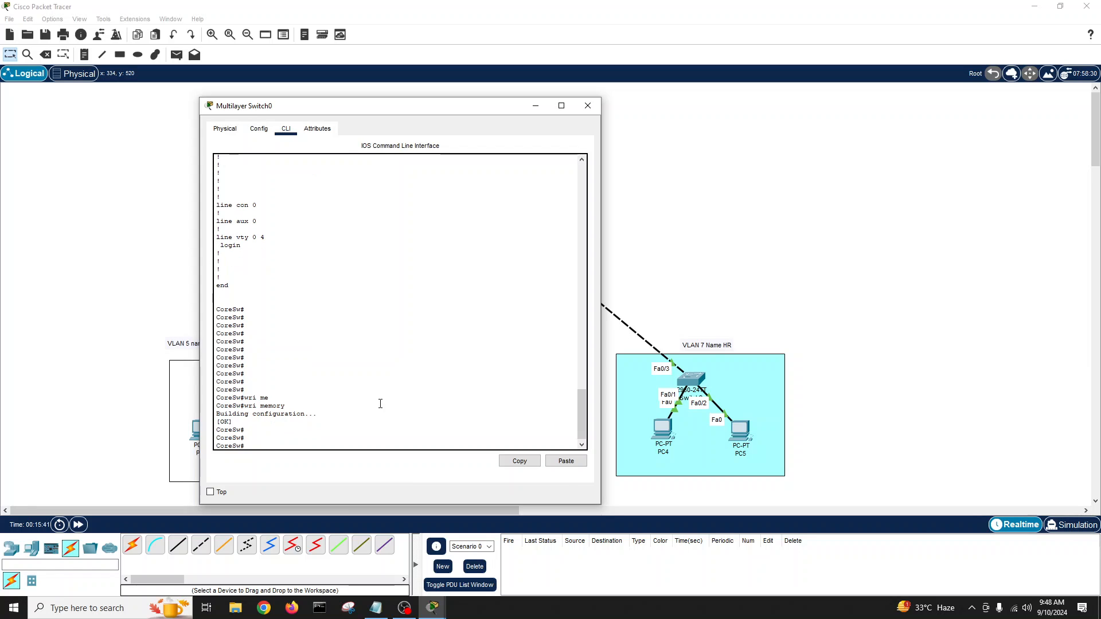
{"action": "left_click", "coordinate": [587, 106]}
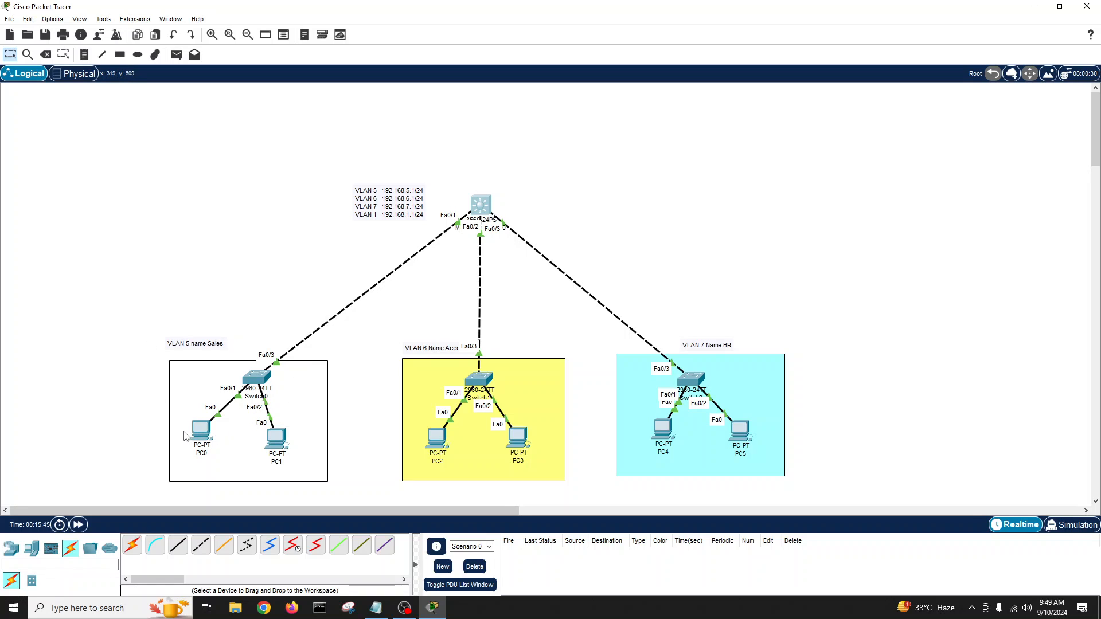
{"action": "mouse_move", "coordinate": [477, 211]}
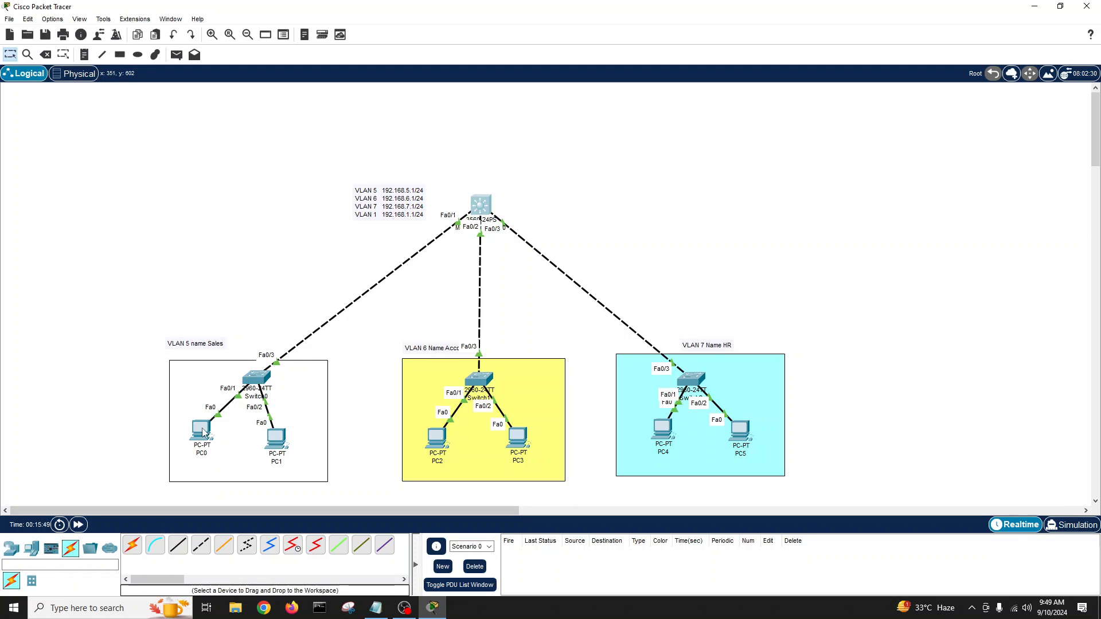
Switch PC0's IP Configuration to DHCP so it receives 192.168.5.2 with gateway 192.168.5.1.
{"action": "double_click", "coordinate": [202, 430]}
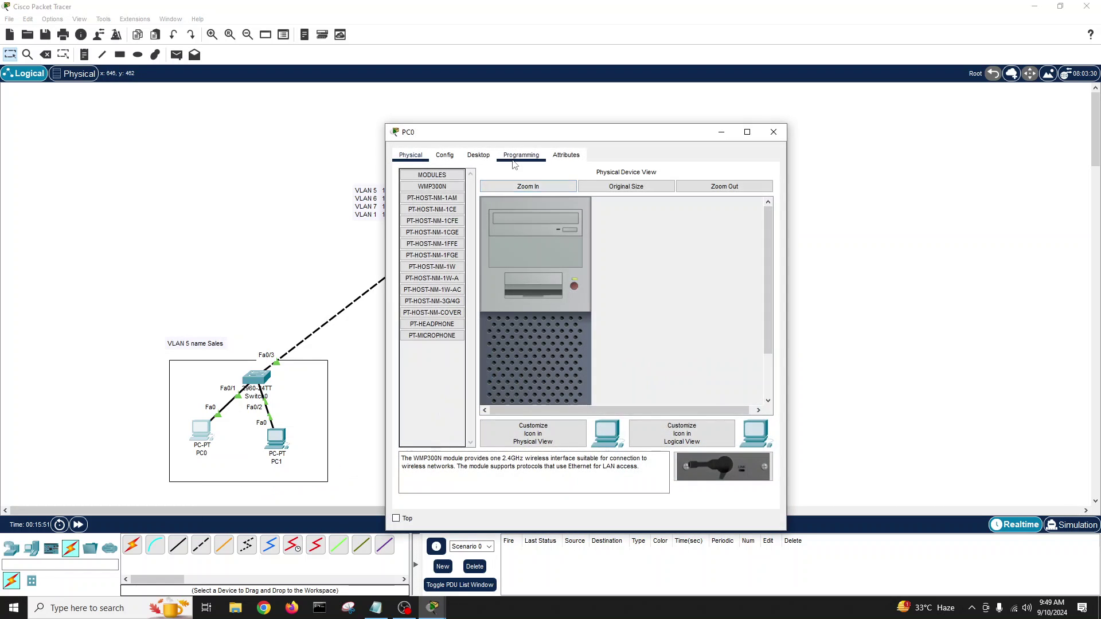
{"action": "left_click", "coordinate": [477, 155]}
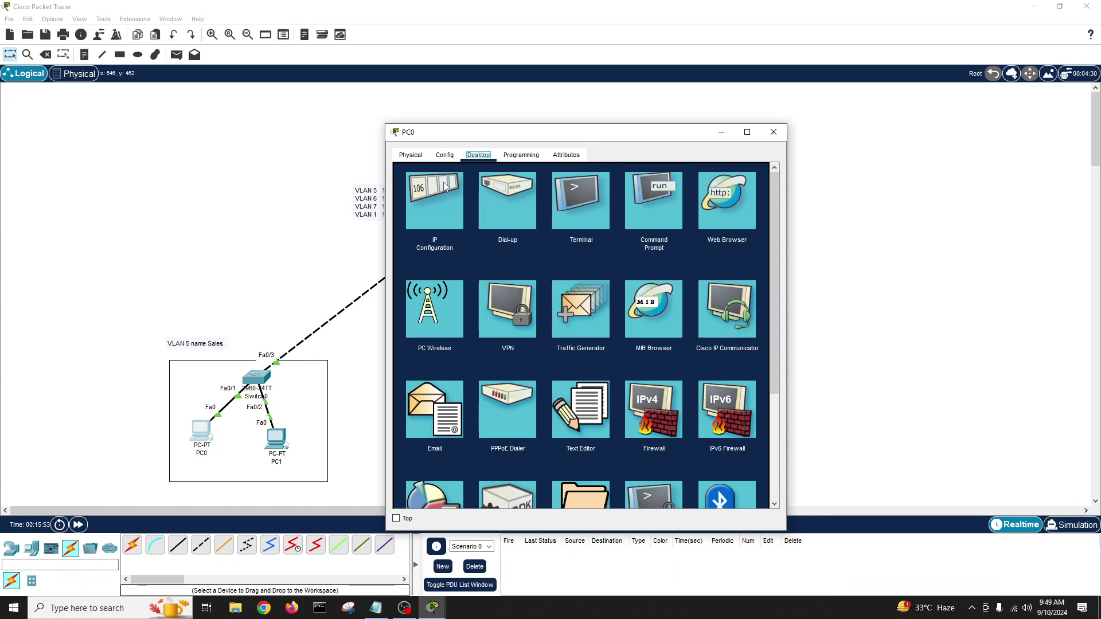
{"action": "left_click", "coordinate": [434, 198]}
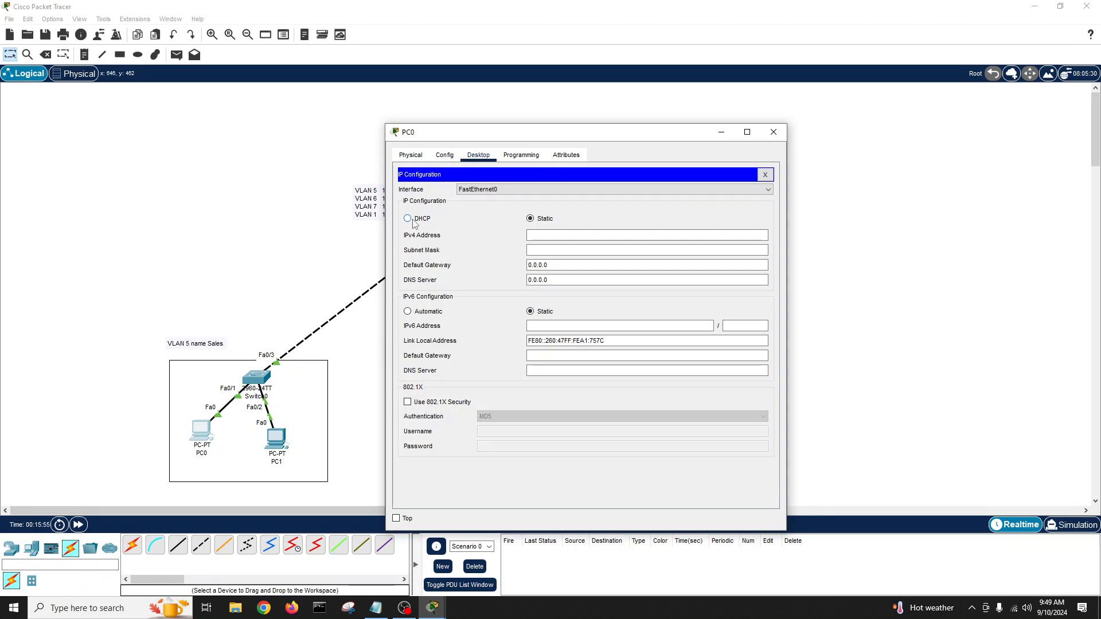
{"action": "left_click", "coordinate": [408, 218]}
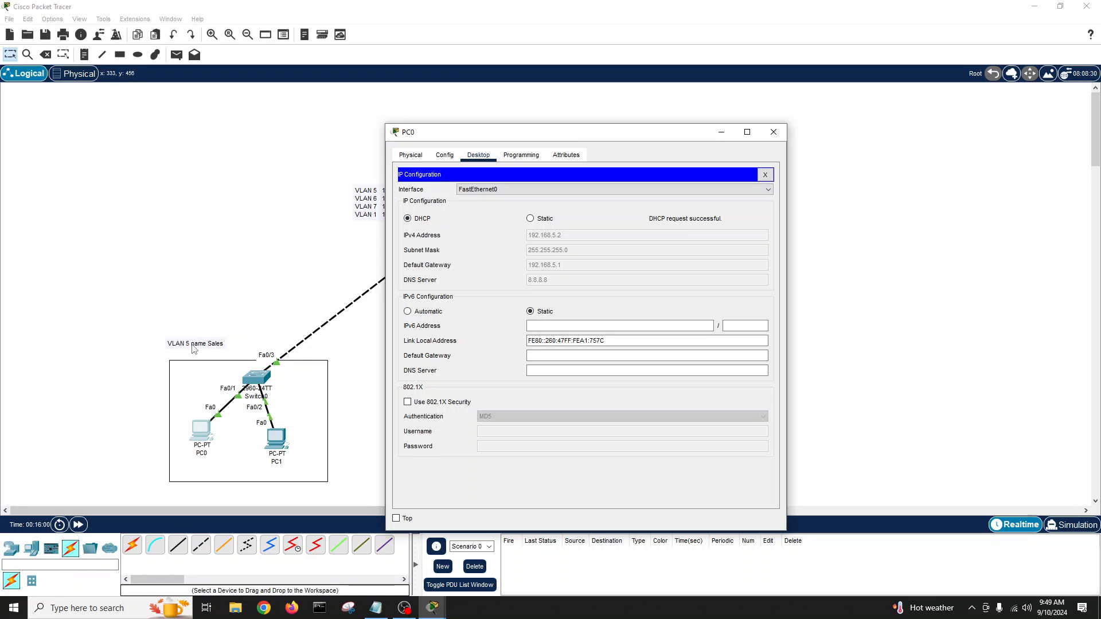
{"action": "mouse_move", "coordinate": [555, 243]}
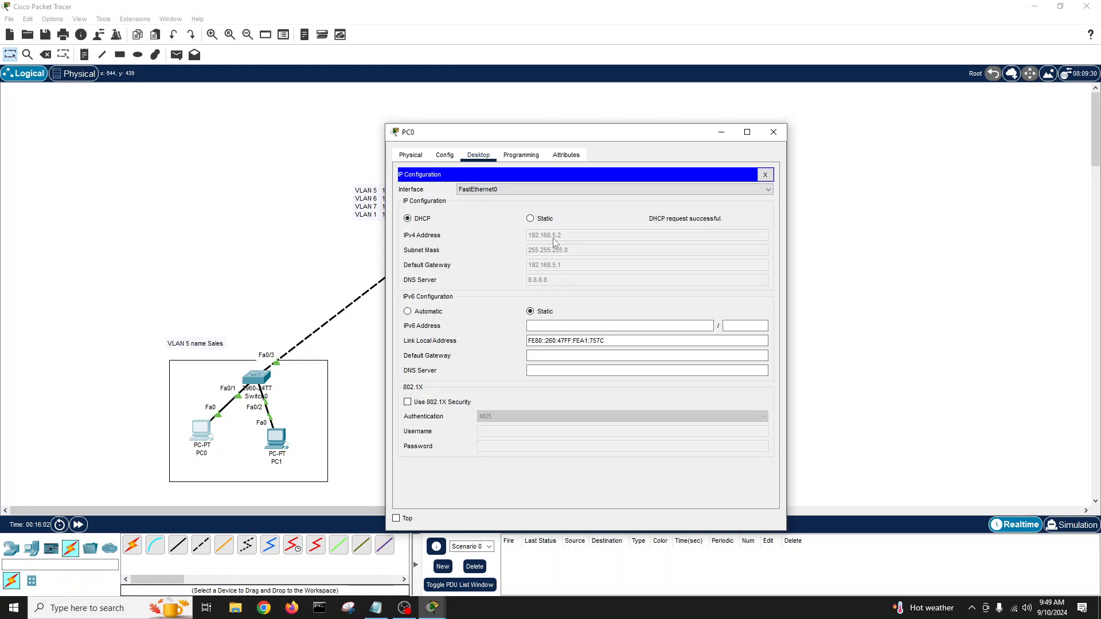
{"action": "mouse_move", "coordinate": [692, 227]}
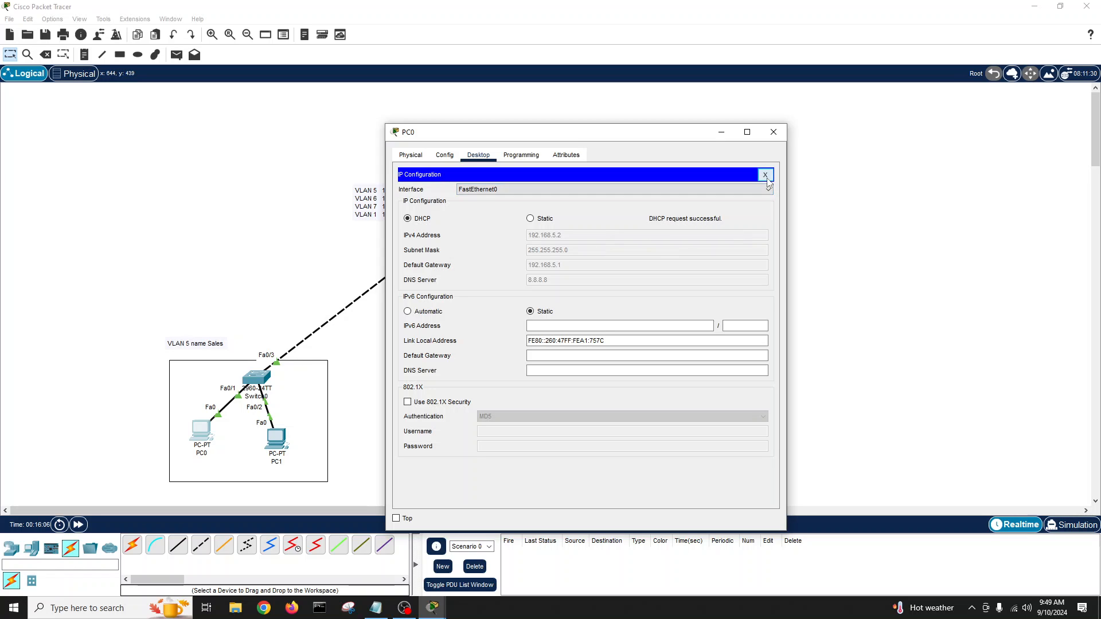
{"action": "left_click", "coordinate": [764, 174]}
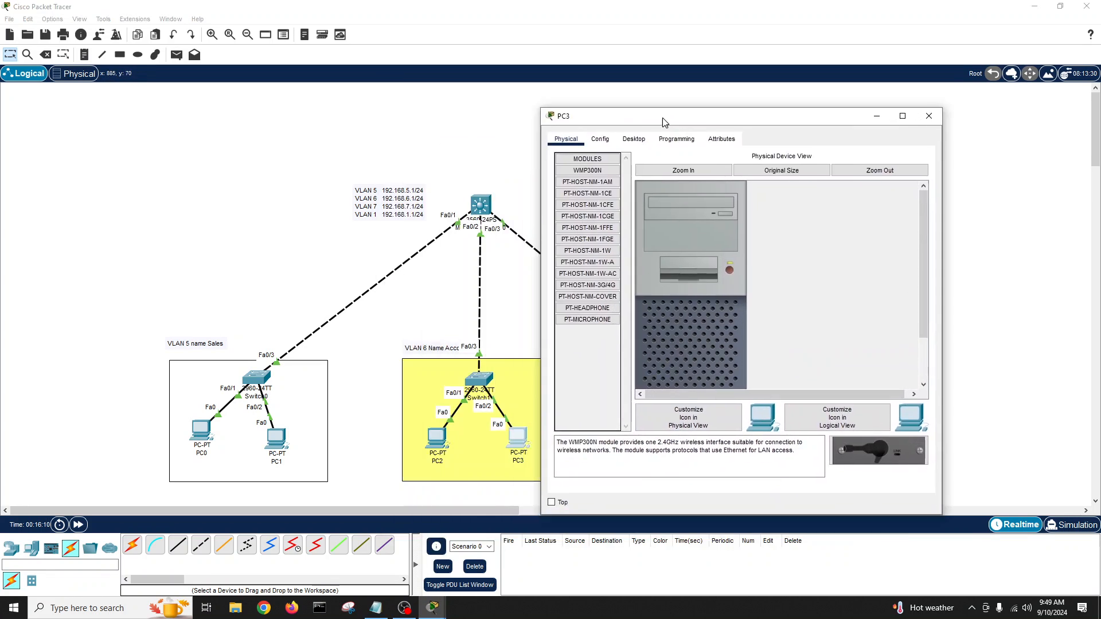
Verify PC3's IP Configuration shows DHCP address 192.168.6.2, gateway 192.168.6.1, then close PC3.
{"action": "left_click", "coordinate": [658, 127]}
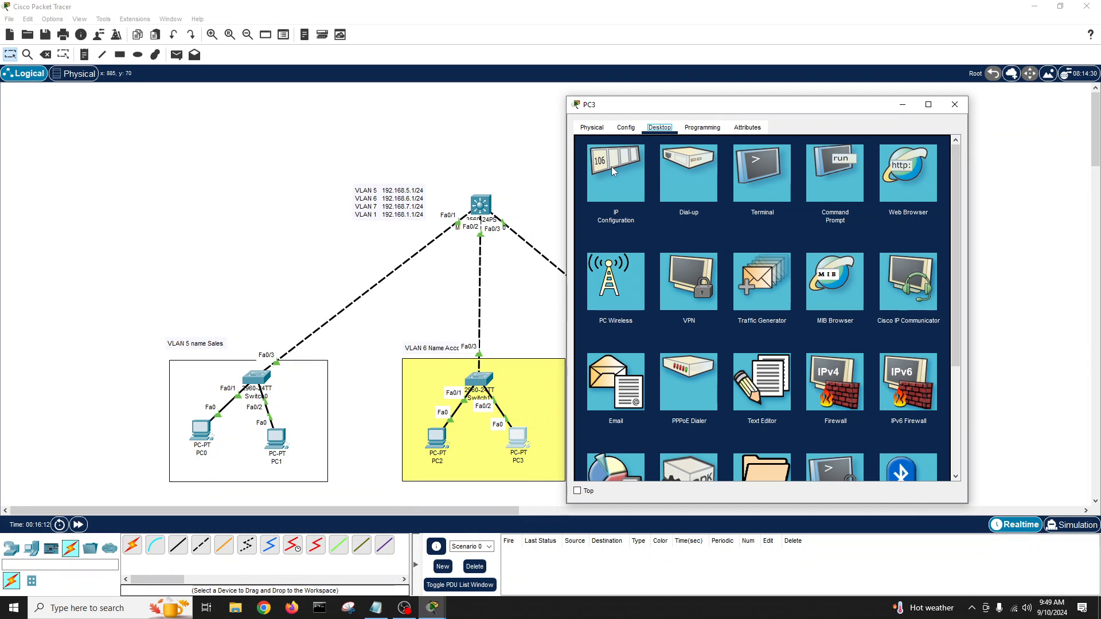
{"action": "left_click", "coordinate": [614, 172]}
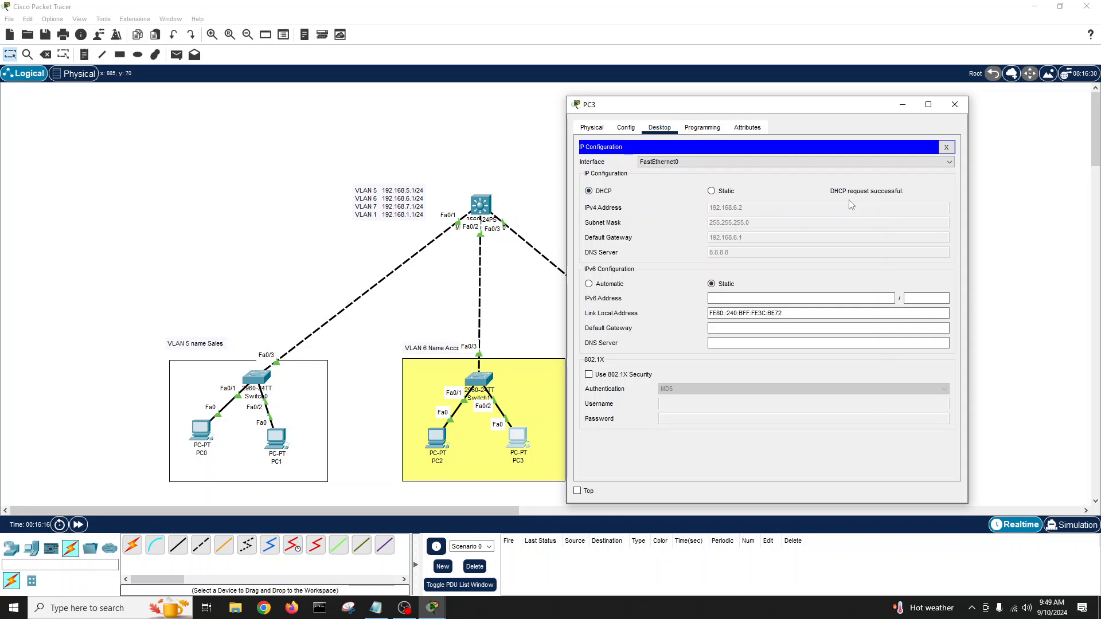
{"action": "mouse_move", "coordinate": [670, 265]}
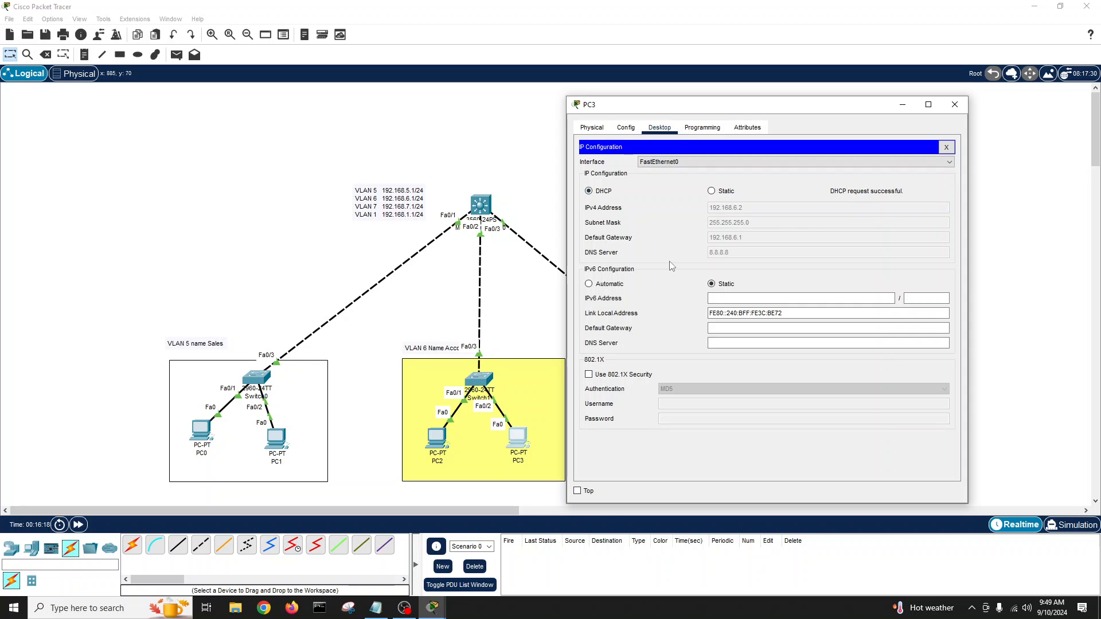
{"action": "mouse_move", "coordinate": [406, 353]}
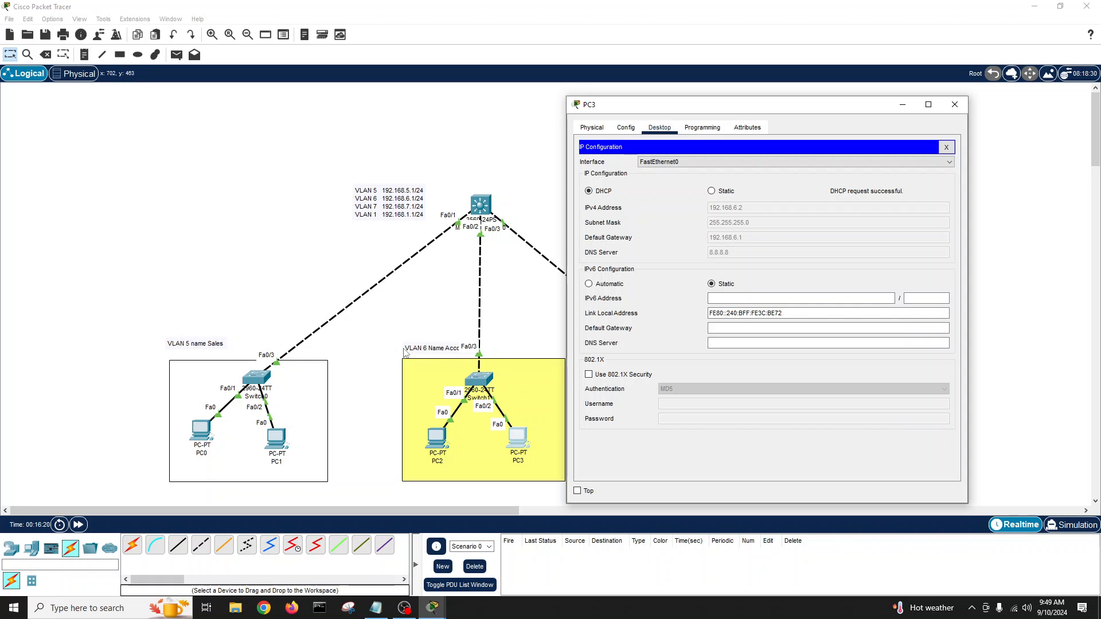
{"action": "mouse_move", "coordinate": [380, 236]}
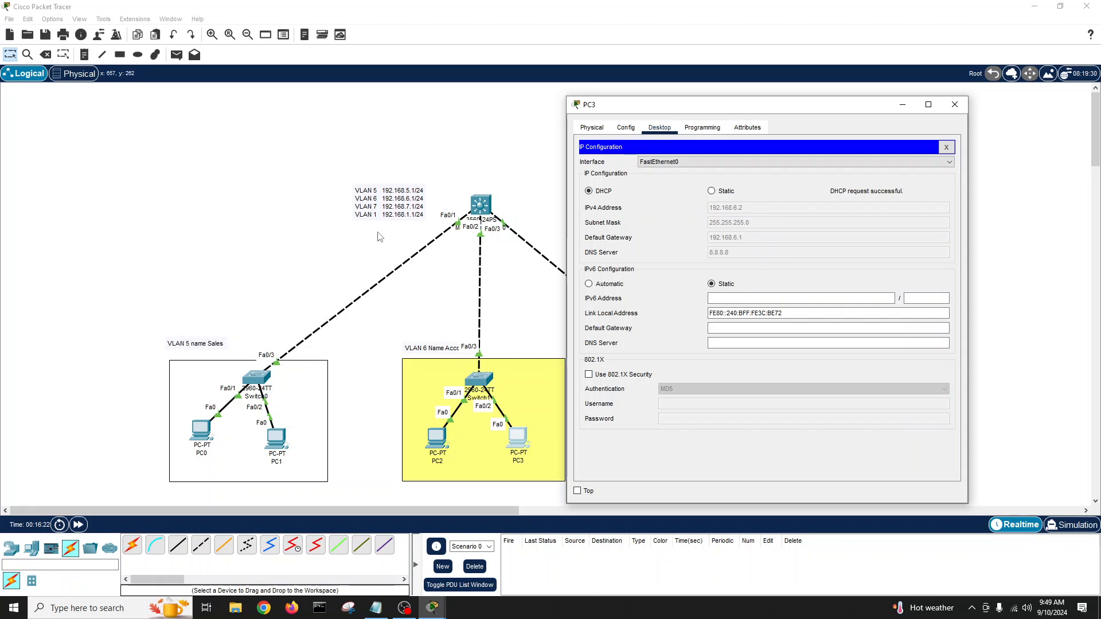
{"action": "mouse_move", "coordinate": [786, 225]}
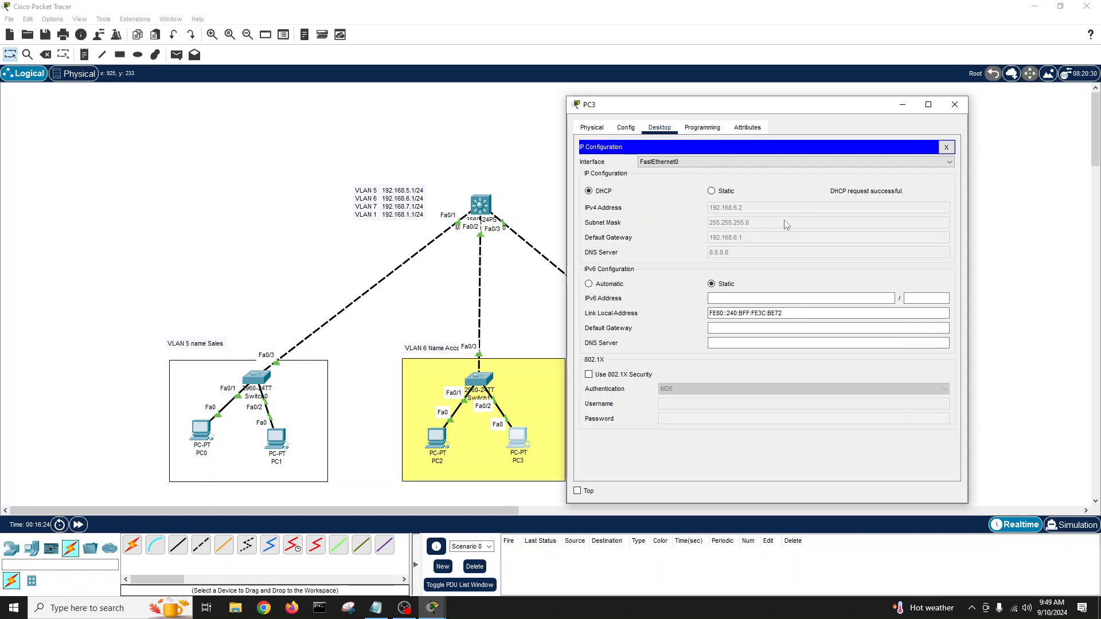
{"action": "left_click", "coordinate": [952, 105]}
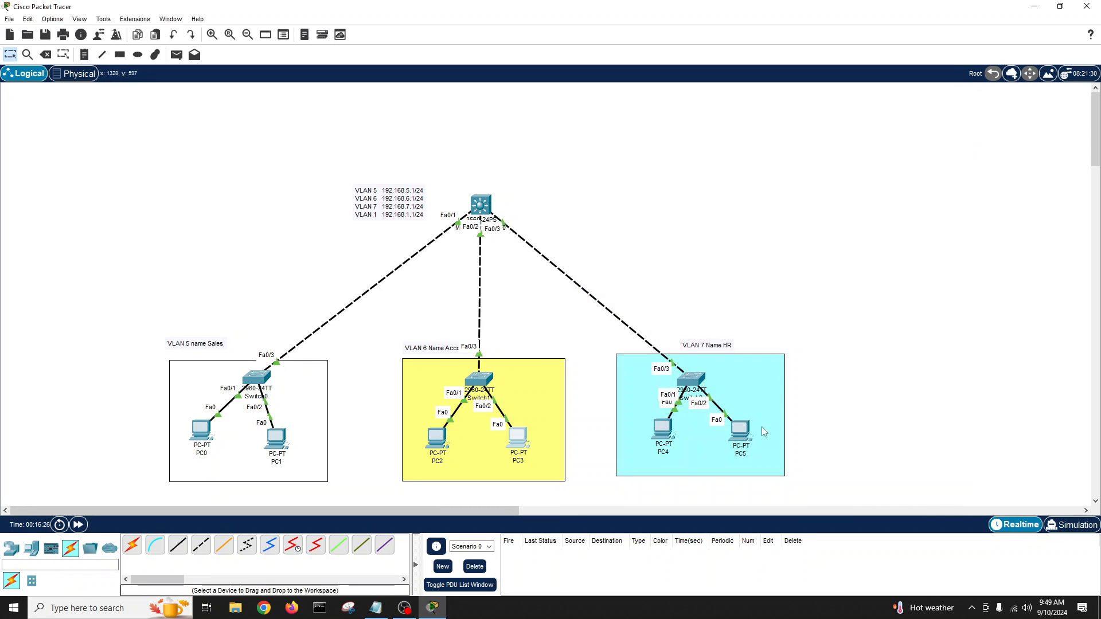
View PC5's IP Configuration showing DHCP address 192.168.7.2 with gateway 192.168.7.1.
{"action": "double_click", "coordinate": [739, 429]}
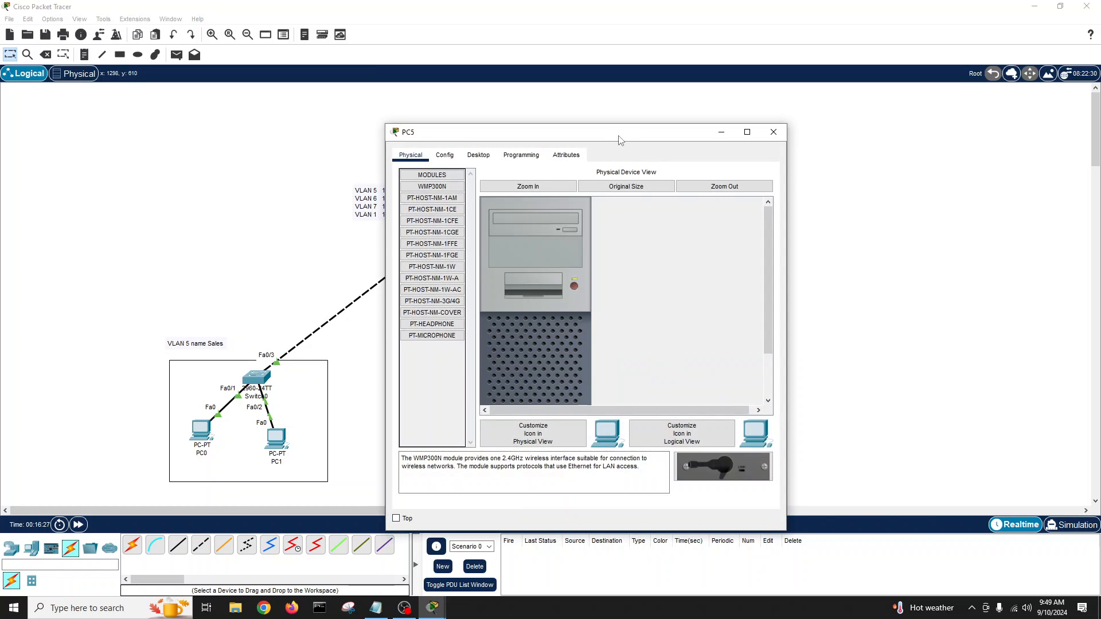
{"action": "left_click", "coordinate": [478, 154]}
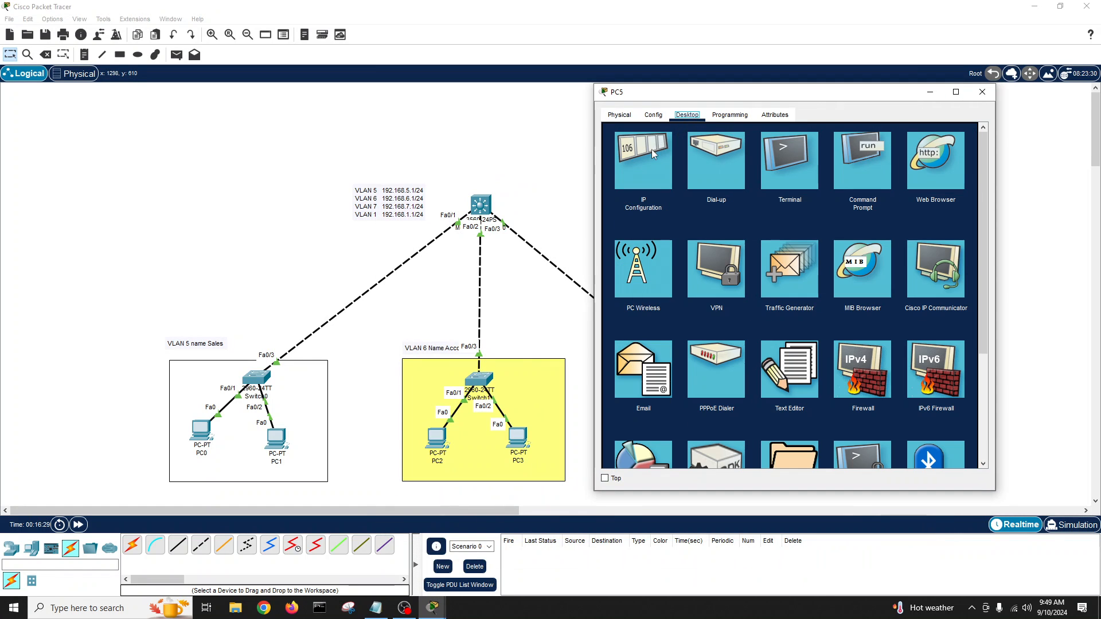
{"action": "left_click", "coordinate": [642, 159]}
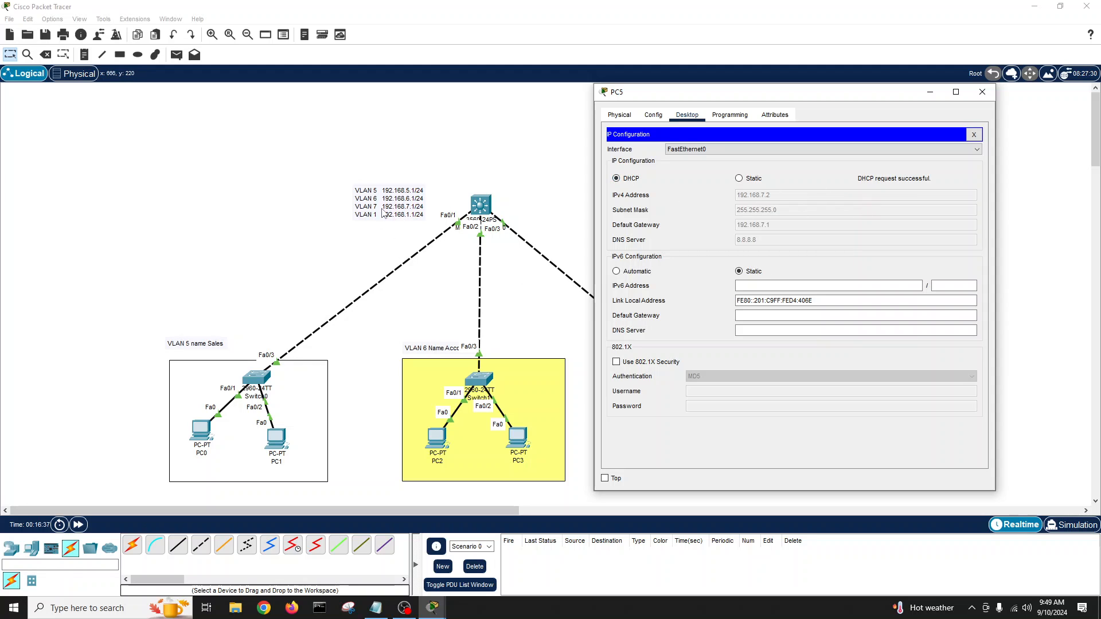
{"action": "mouse_move", "coordinate": [422, 214]}
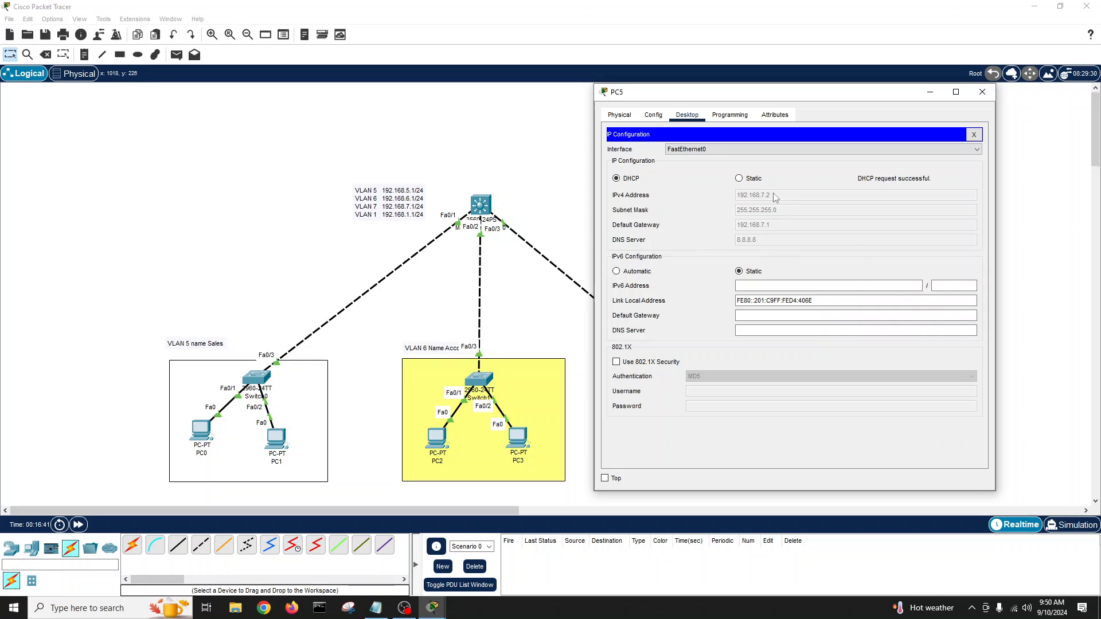
{"action": "mouse_move", "coordinate": [728, 247]}
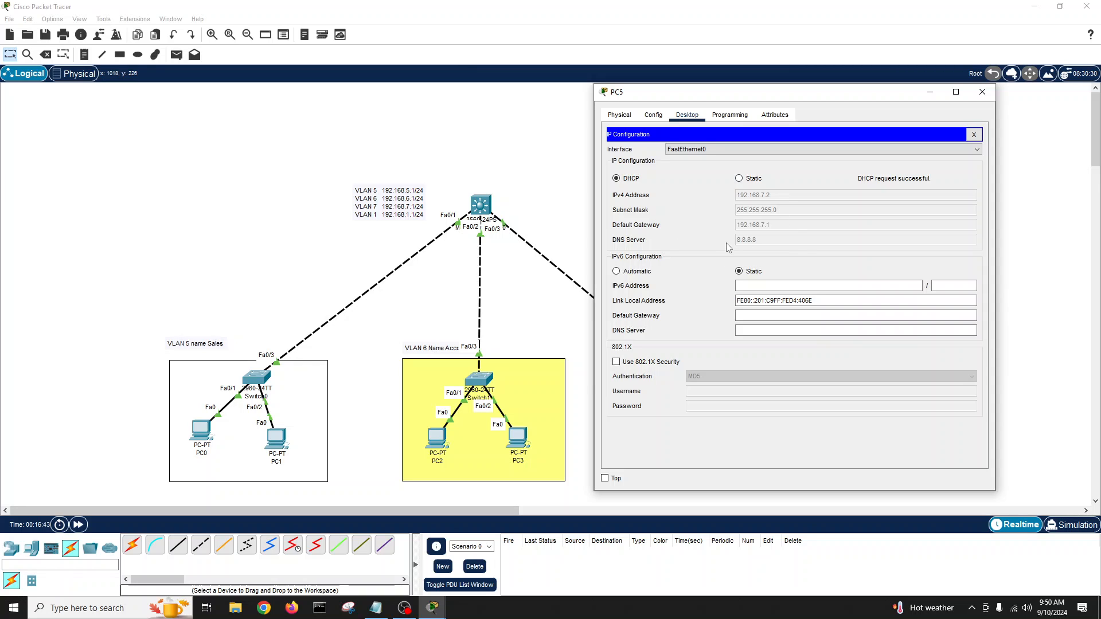
{"action": "mouse_move", "coordinate": [973, 136]}
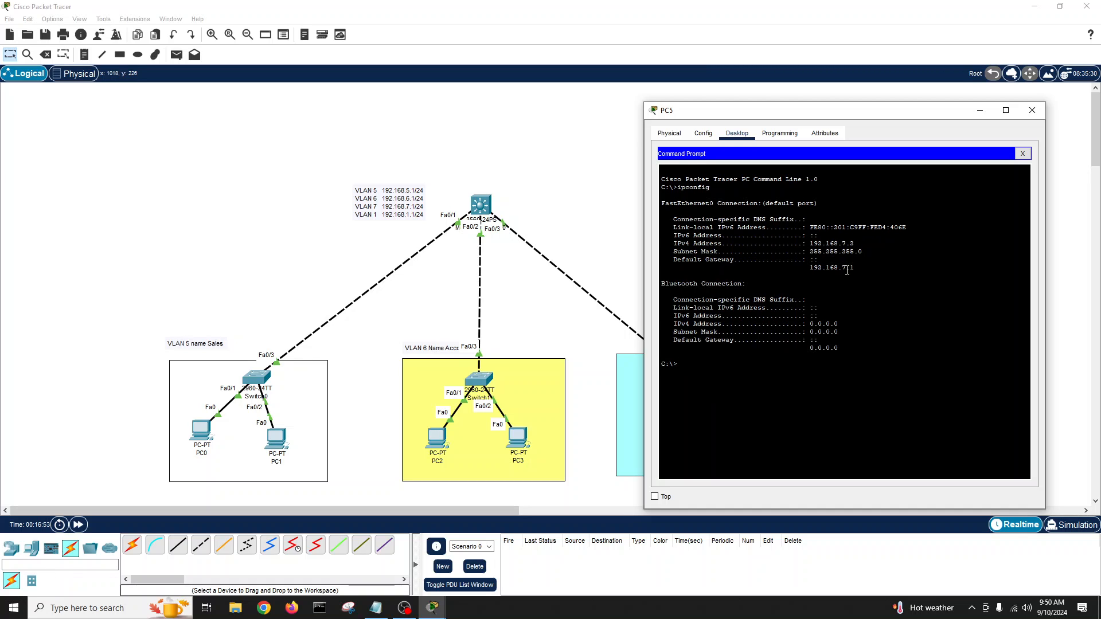
From PC5's Command Prompt ping the gateway 192.168.7.1 successfully.
{"action": "type", "text": "ping"}
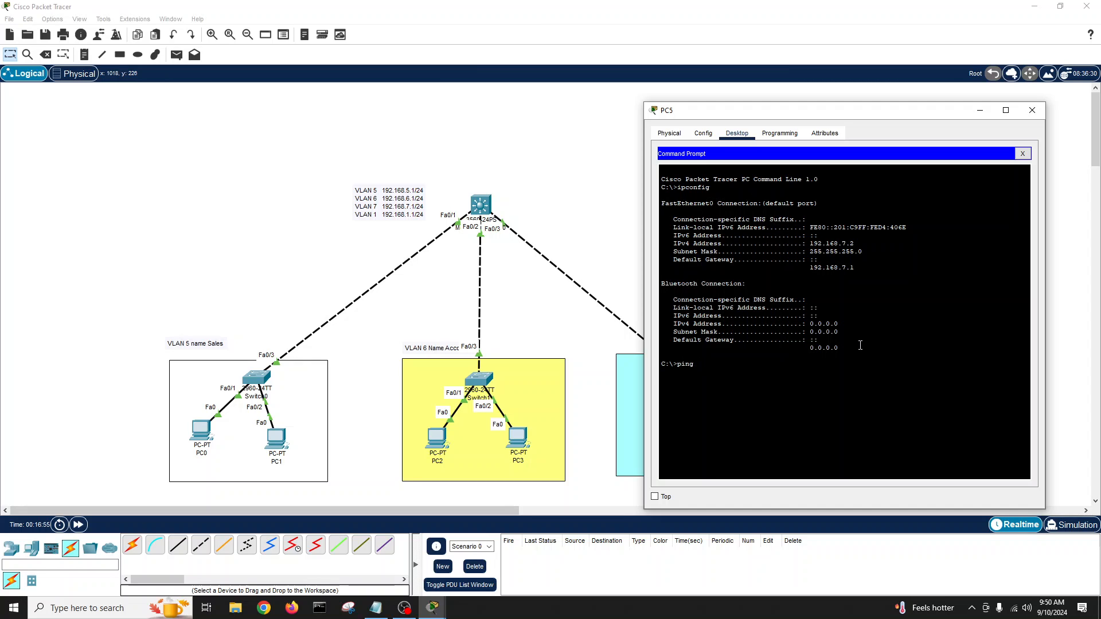
{"action": "type", "text": "192.168.7.1"}
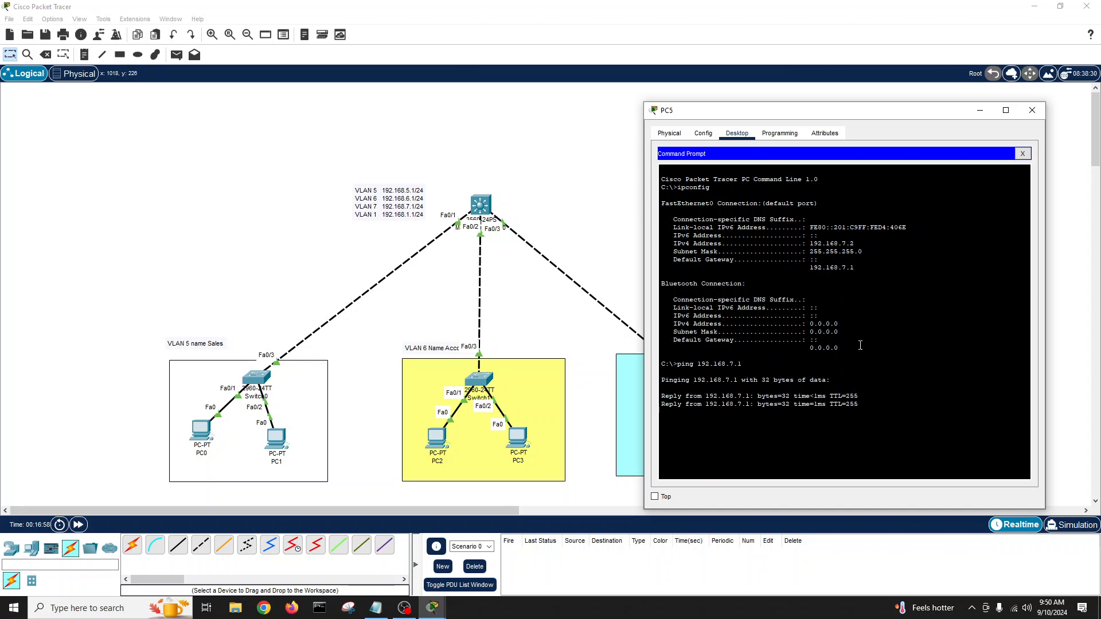
{"action": "type", "text": "ping 192.168.7"}
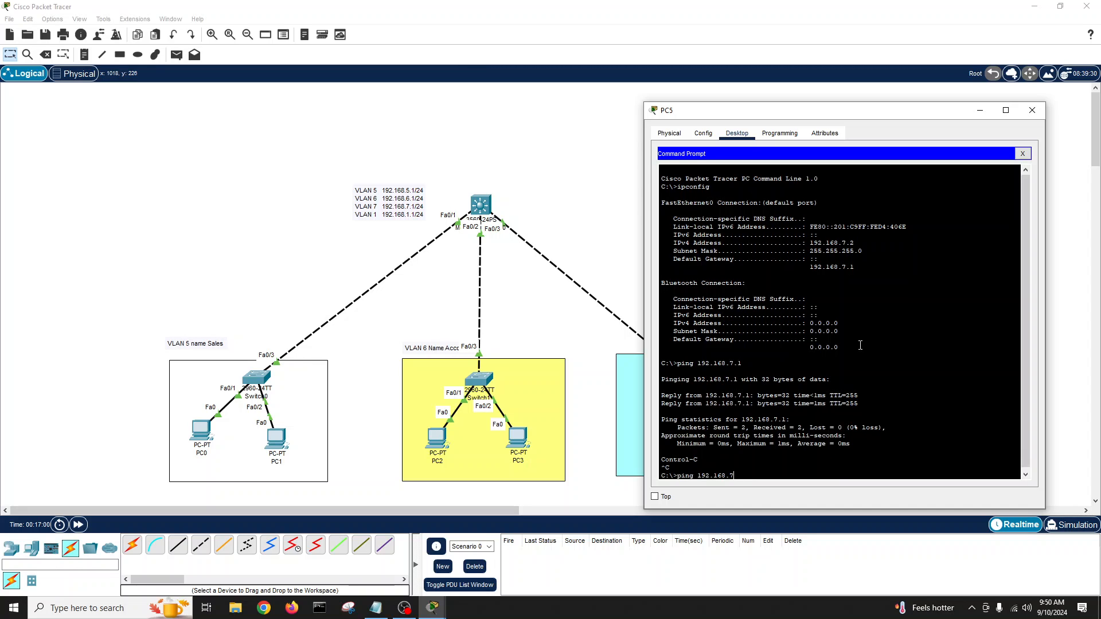
{"action": "type", "text": "6."}
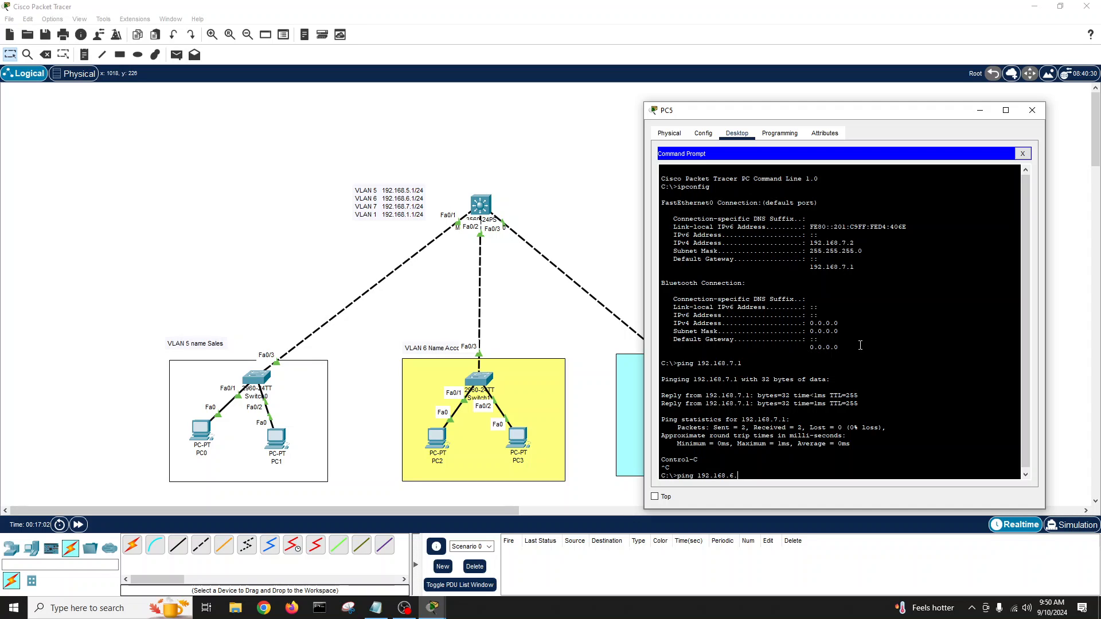
{"action": "type", "text": "1"}
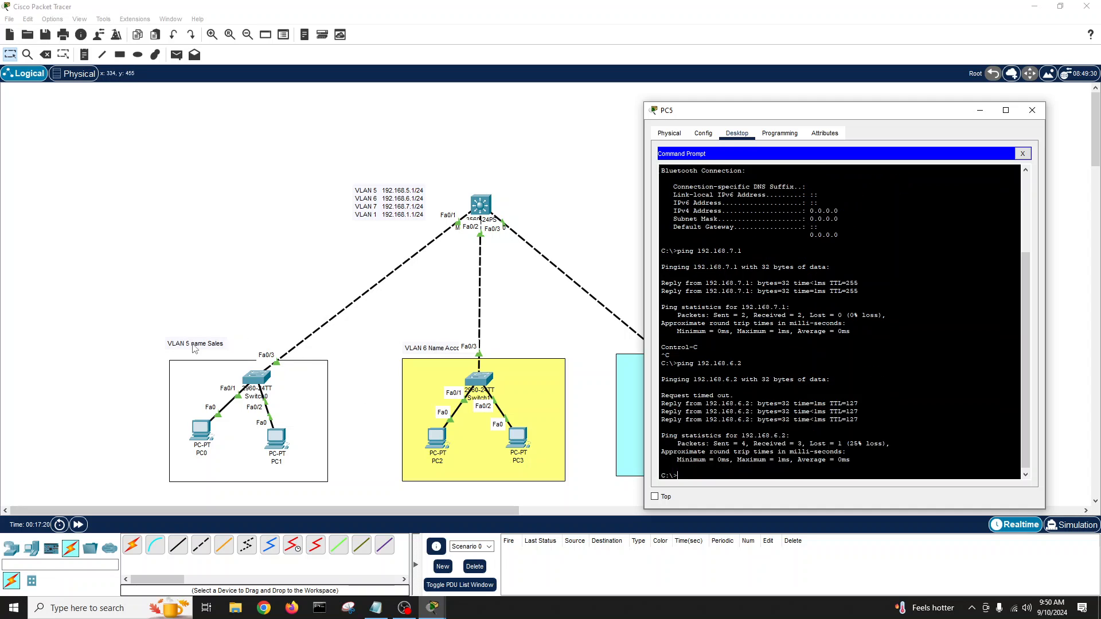
Ping 192.168.6.2 and 192.168.5.2 across VLANs successfully, then close PC5.
{"action": "type", "text": "ping 192.168.6.2"}
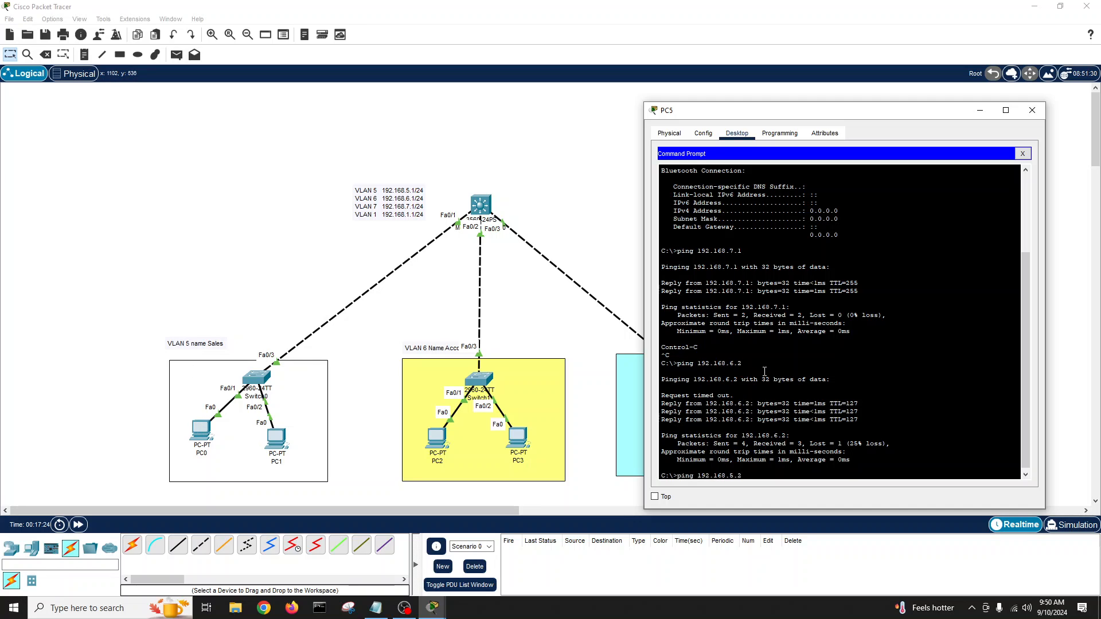
{"action": "key", "text": "Return"}
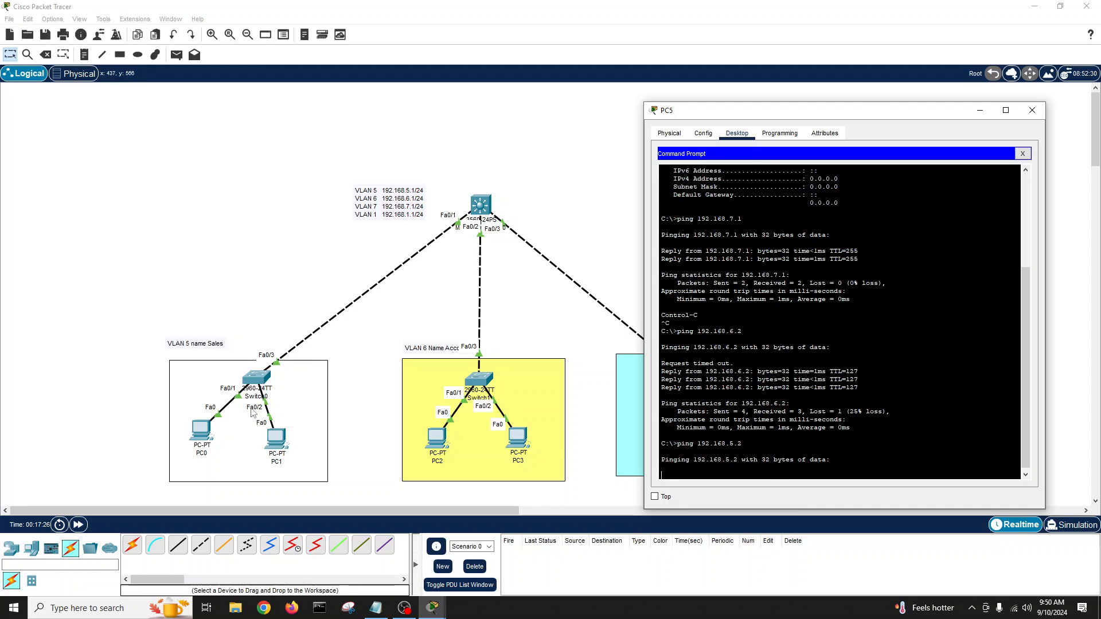
{"action": "mouse_move", "coordinate": [241, 464]}
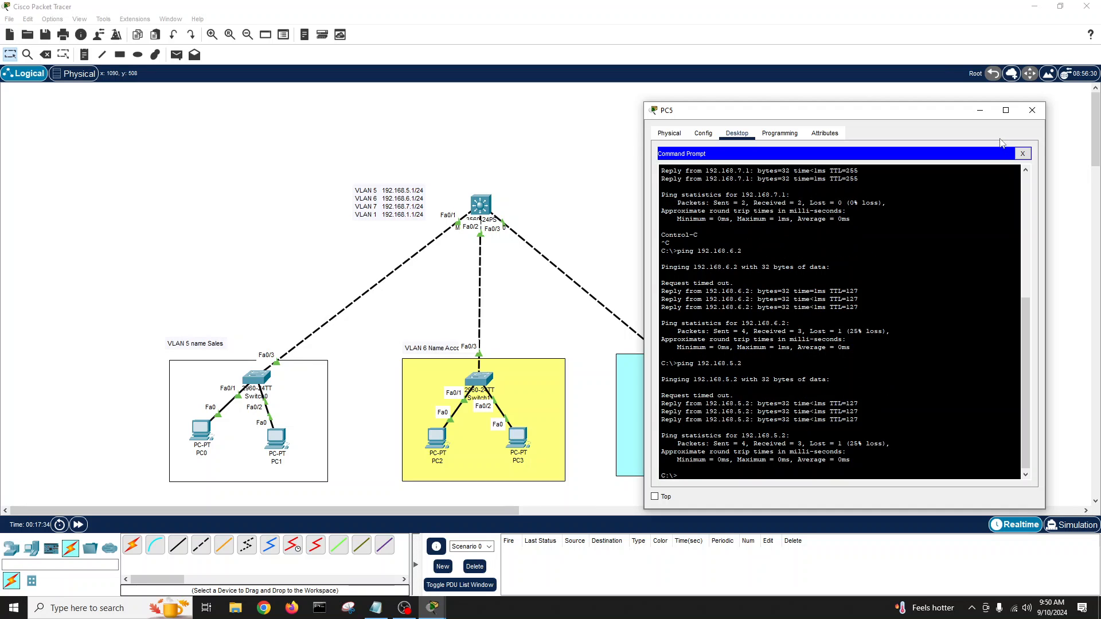
{"action": "left_click", "coordinate": [1031, 110]}
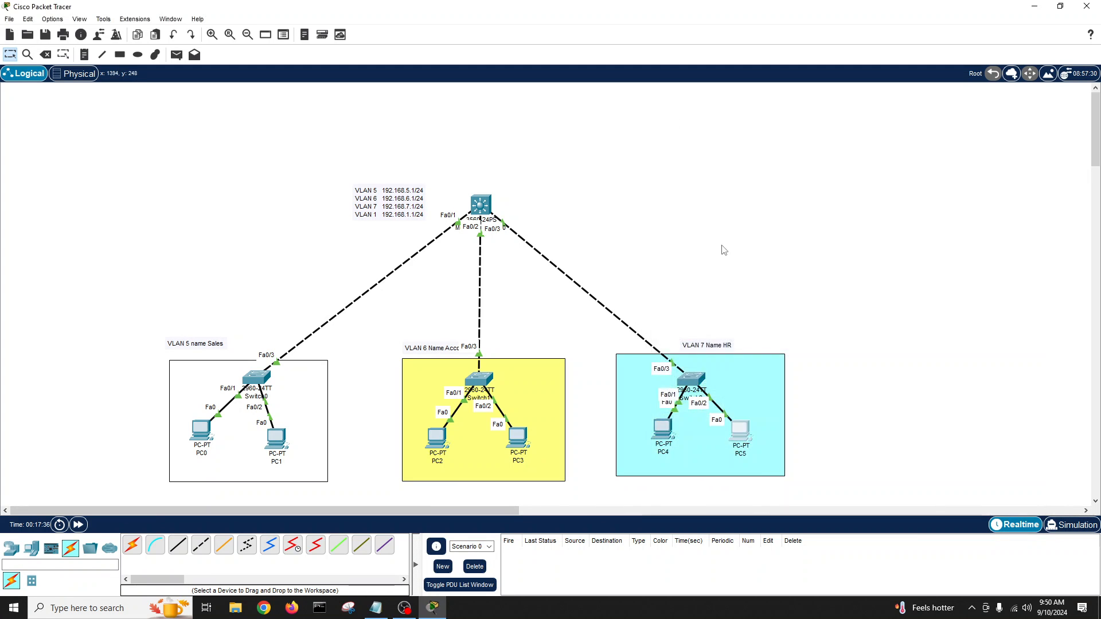
{"action": "mouse_move", "coordinate": [531, 296]}
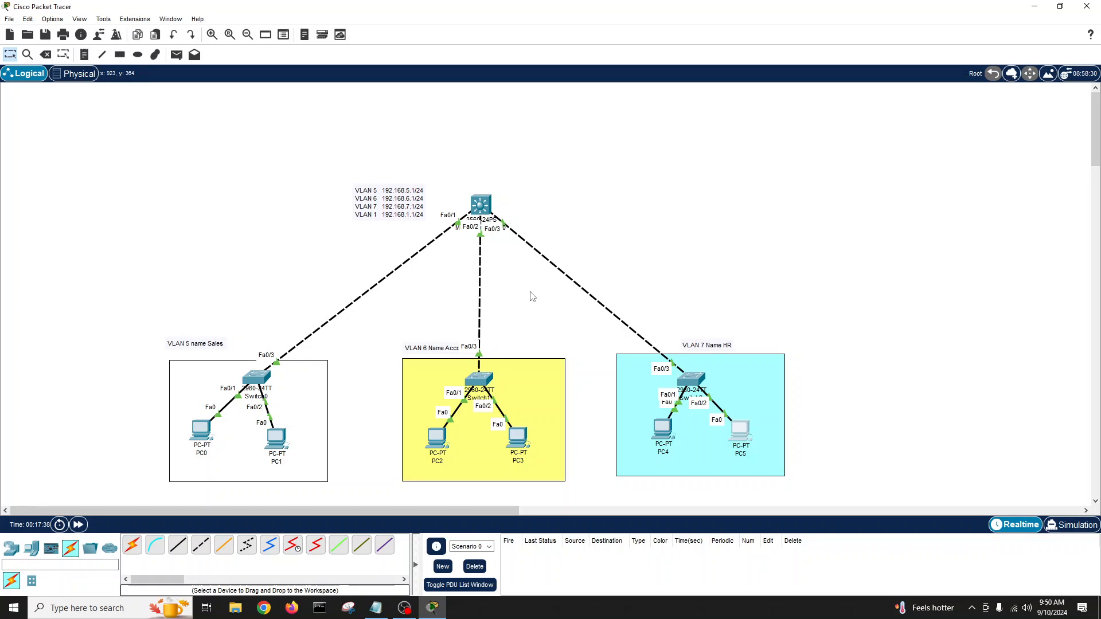